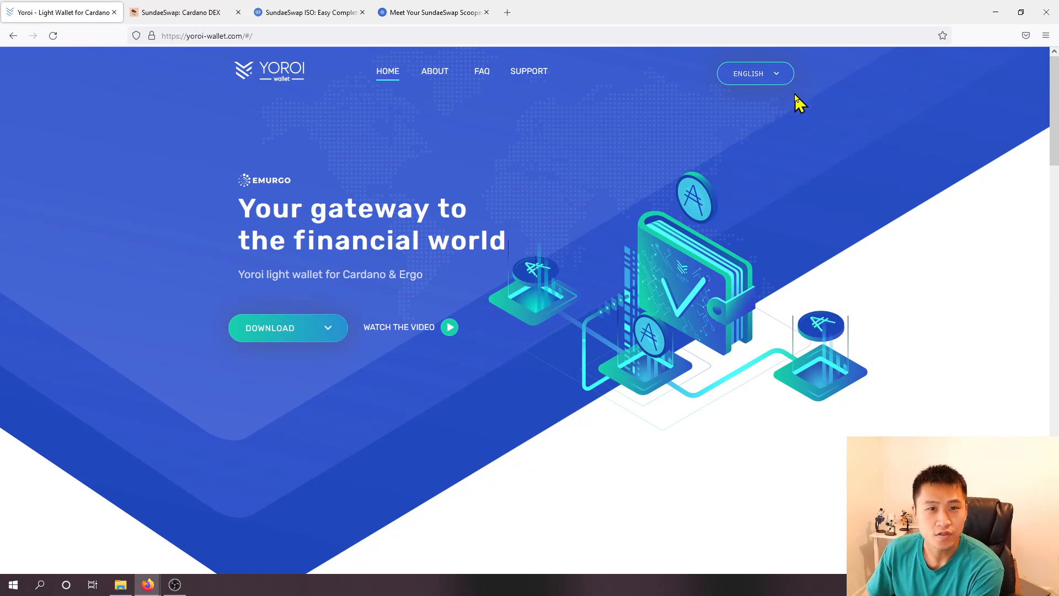
pyautogui.moveTo(700, 142)
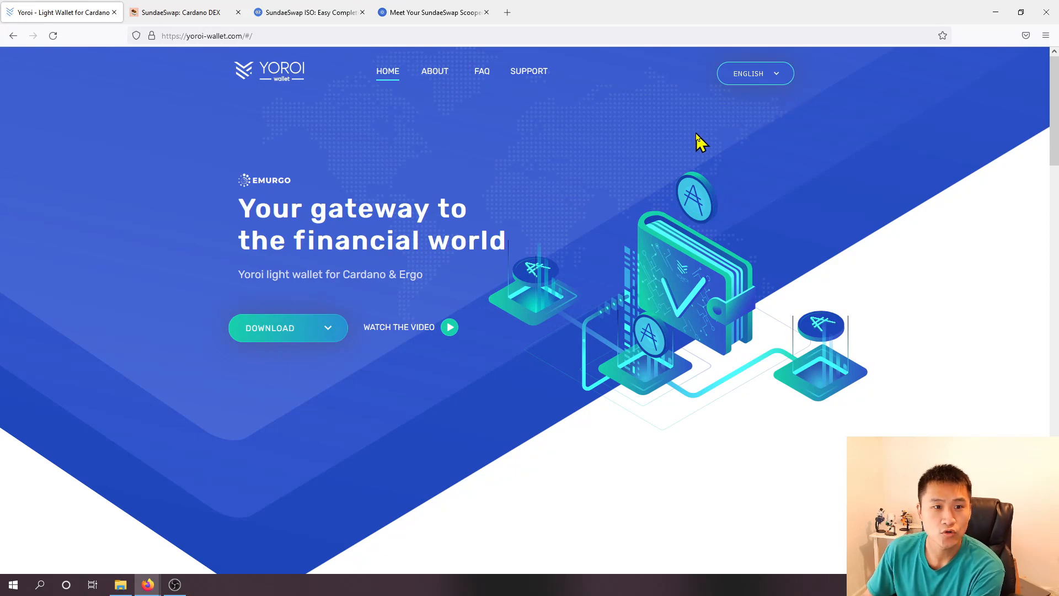
pyautogui.moveTo(667, 148)
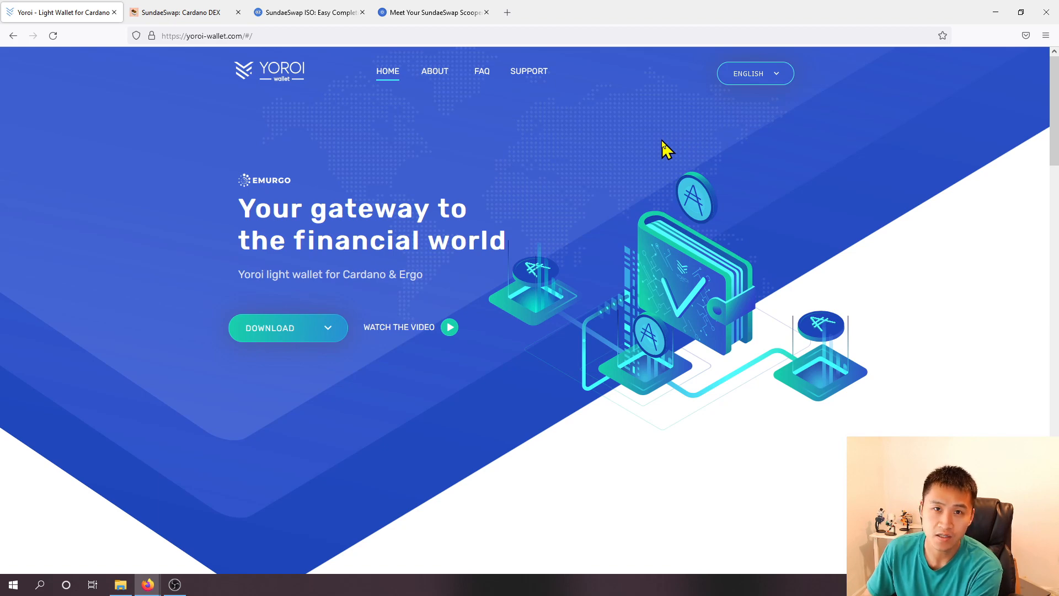
pyautogui.moveTo(618, 94)
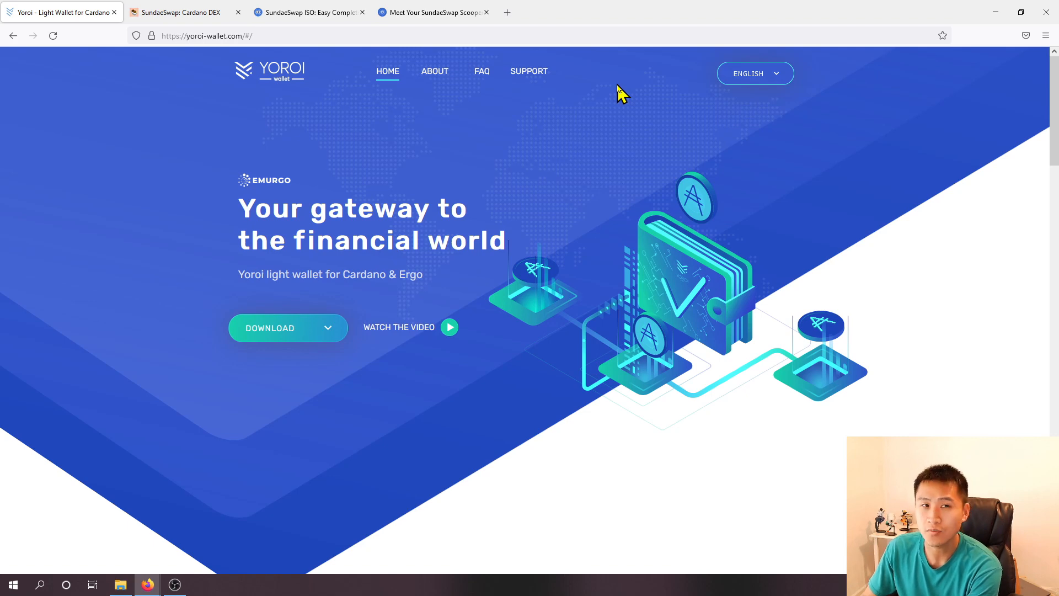
pyautogui.moveTo(575, 132)
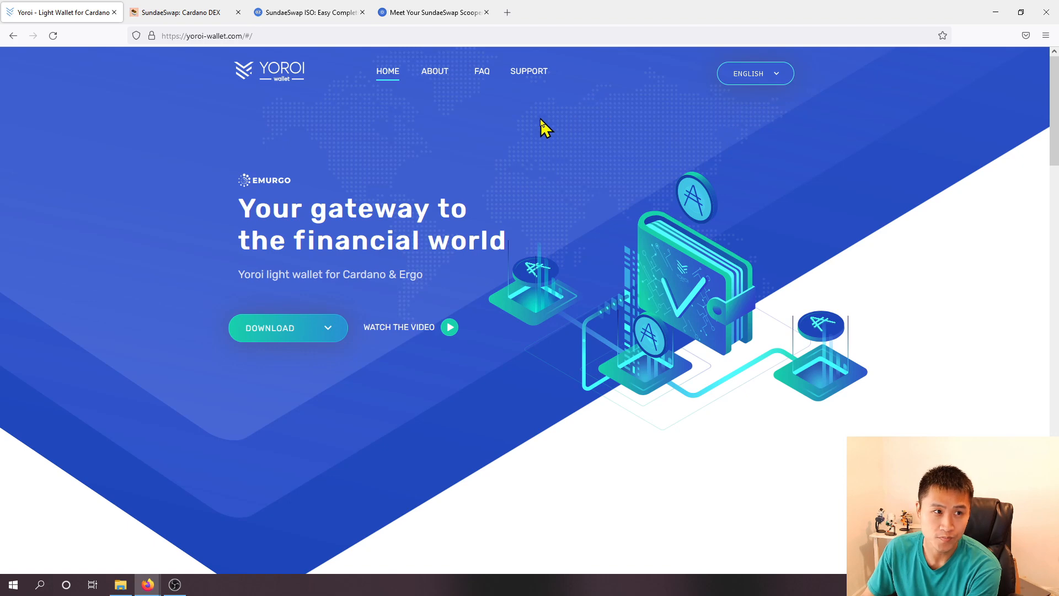
pyautogui.moveTo(545, 215)
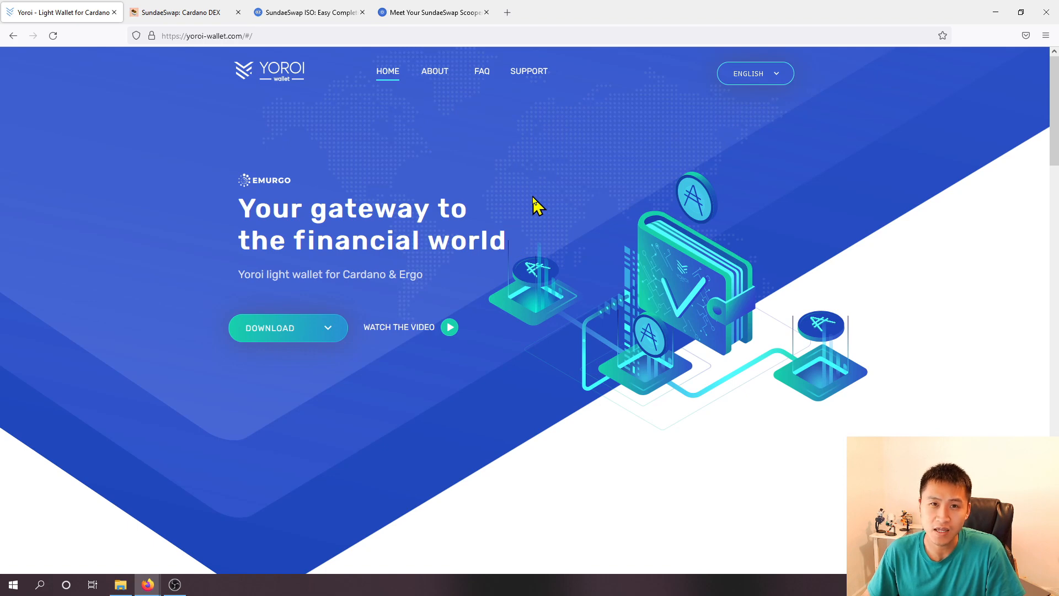
# Step: Switch to the 'SundaeSwap: Cardano DEX' tab showing the sundaeswap.finance homepage
pyautogui.click(182, 12)
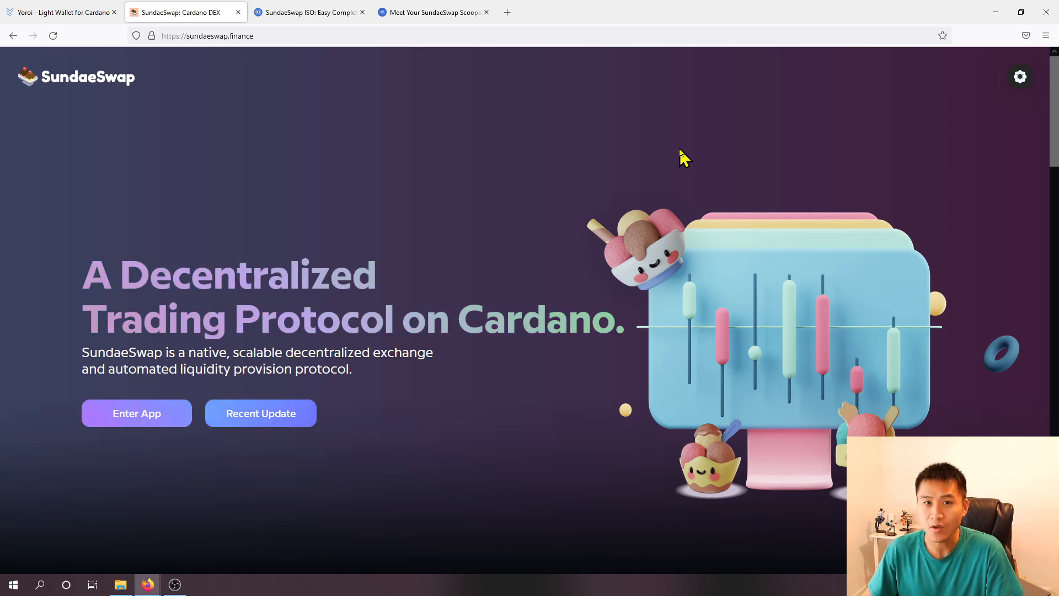
pyautogui.moveTo(692, 139)
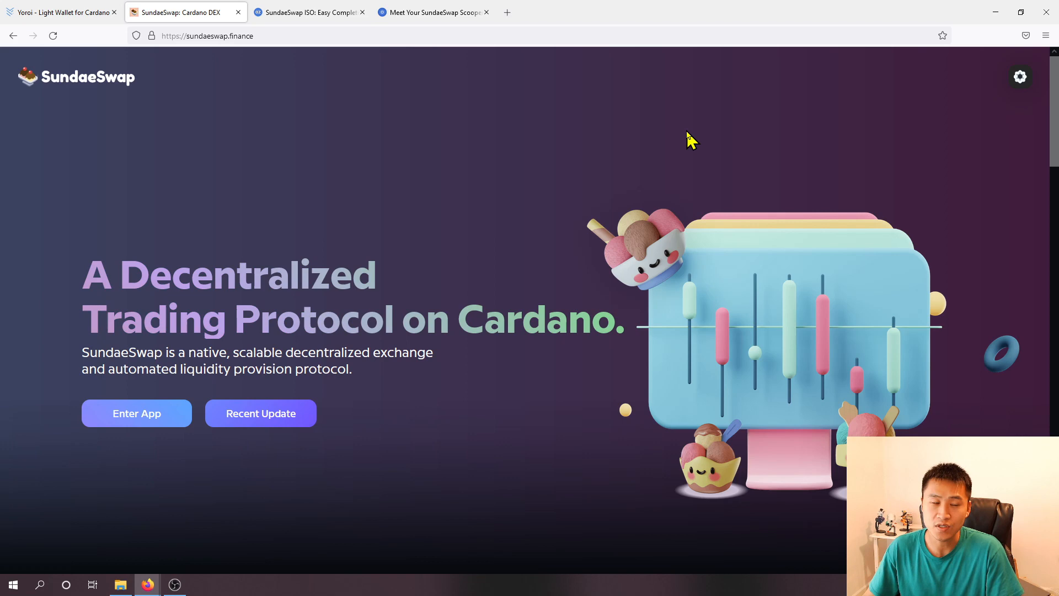
pyautogui.moveTo(629, 103)
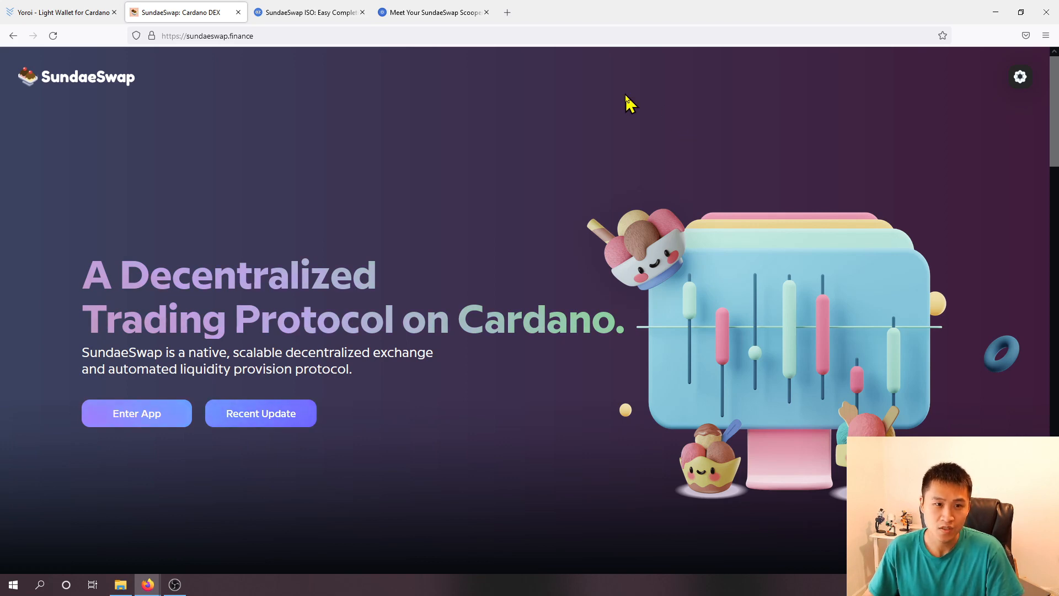
pyautogui.moveTo(674, 173)
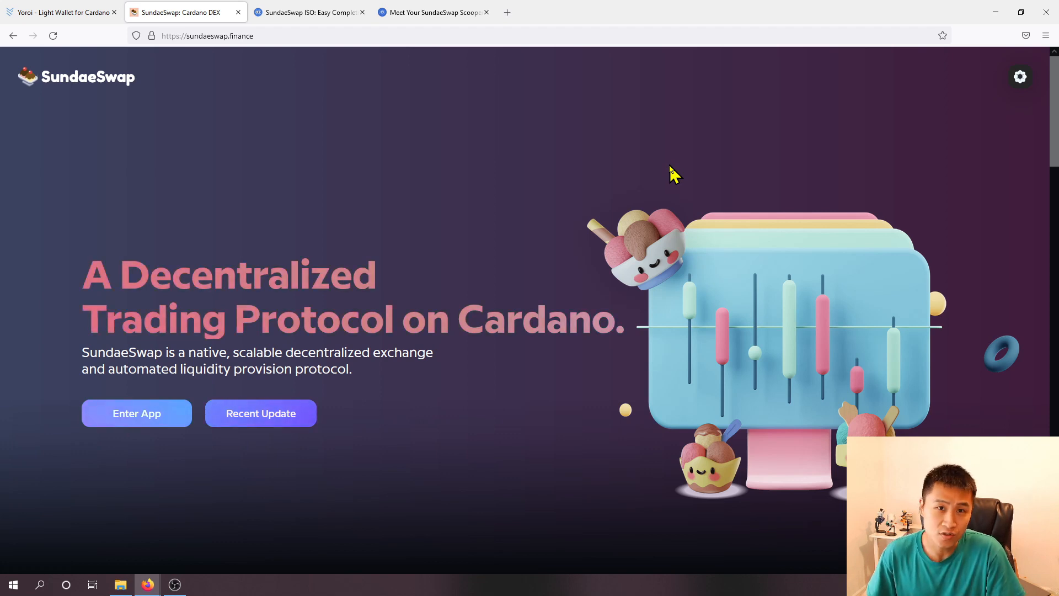
pyautogui.moveTo(692, 172)
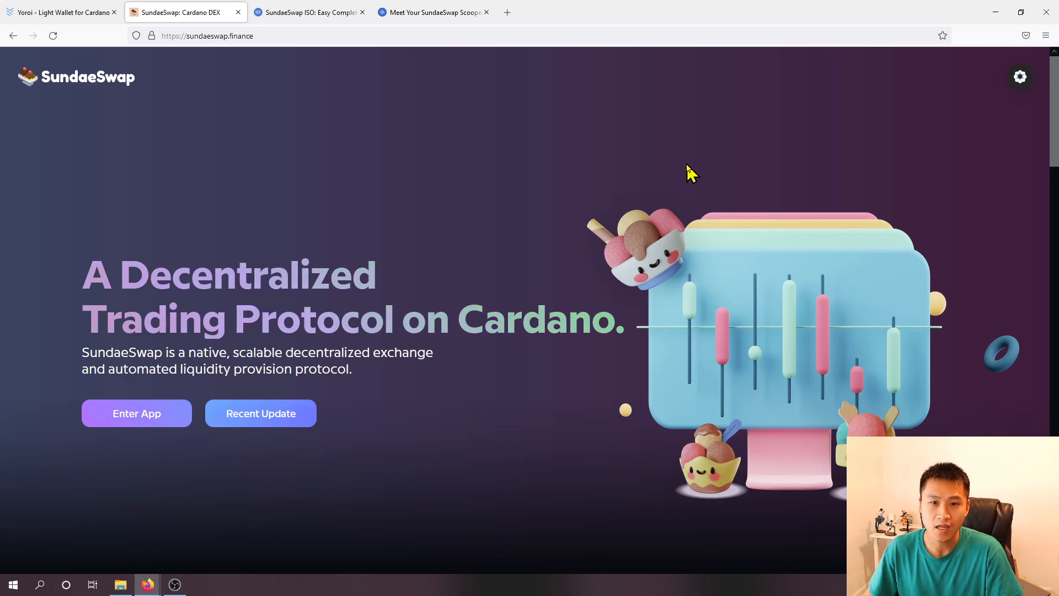
pyautogui.moveTo(607, 152)
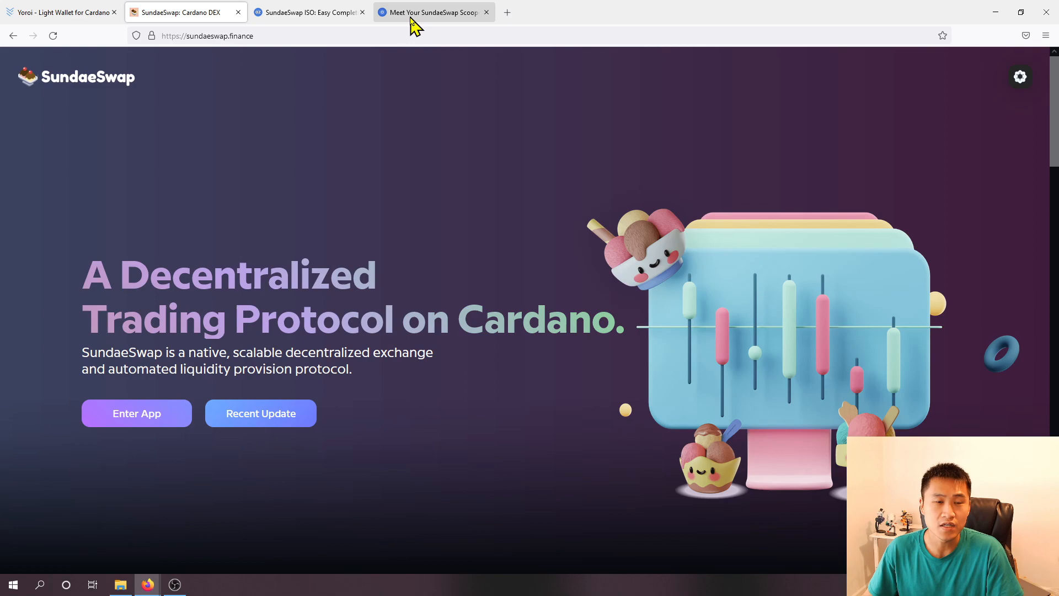
# Step: Open the 'Meet Your SundaeSwap Scoopers' article and scroll to the list of 30 pools
pyautogui.click(433, 12)
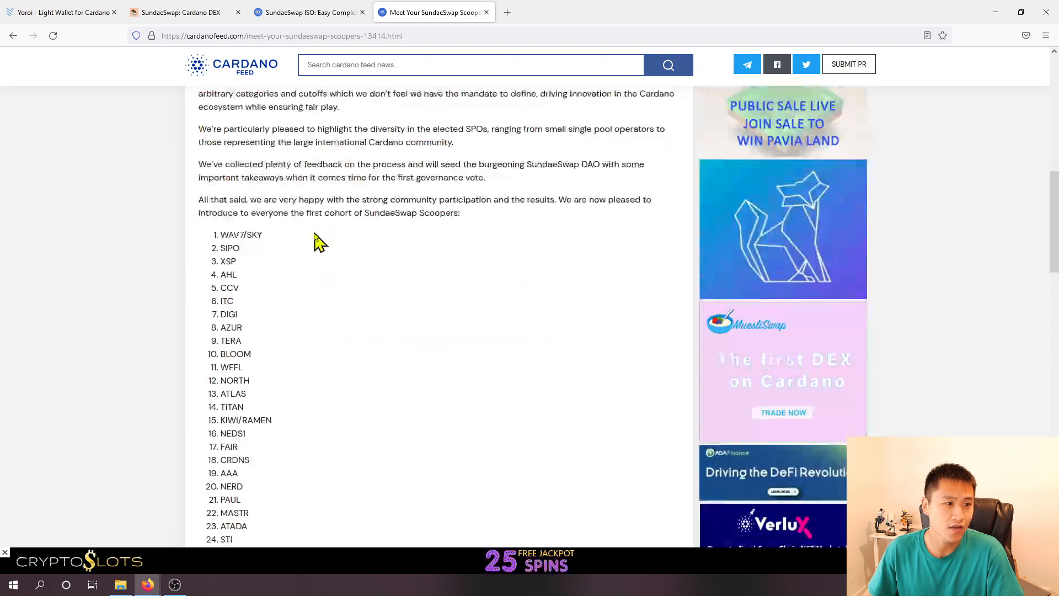
pyautogui.scroll(-3)
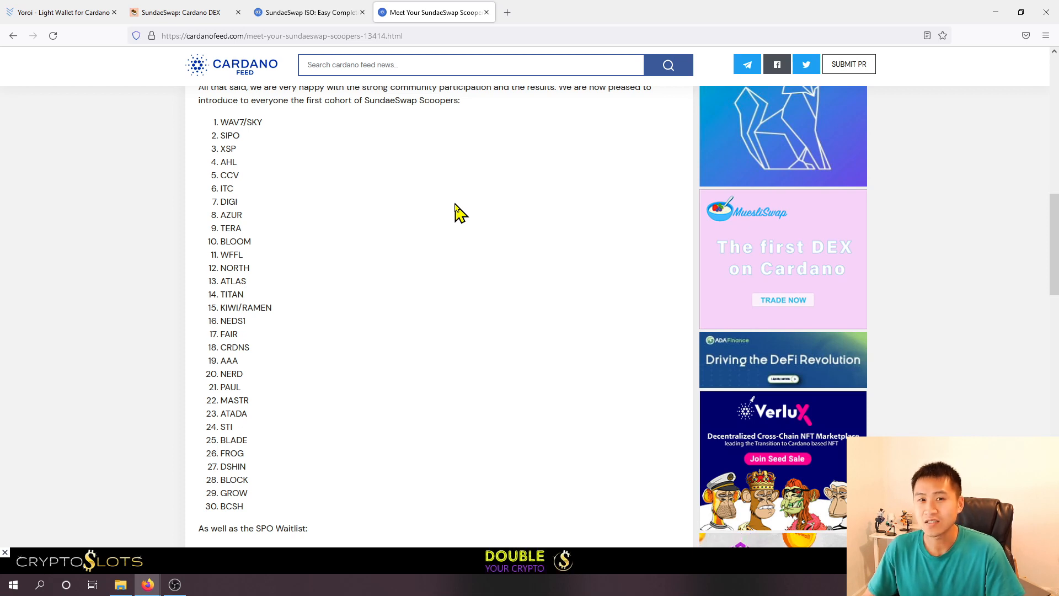
pyautogui.moveTo(469, 211)
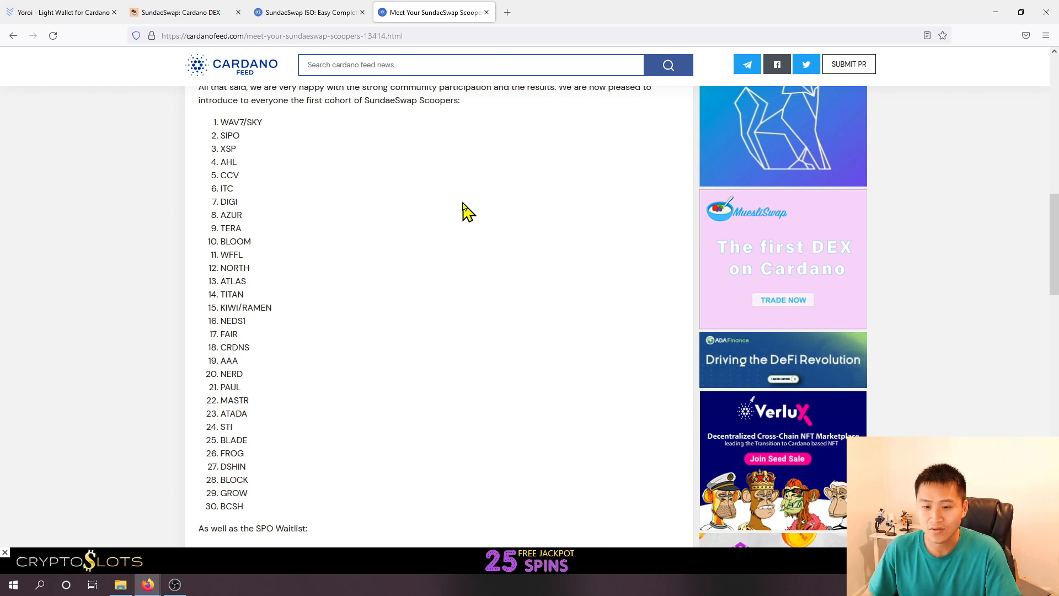
# Step: Return to the Yoroi homepage and expand DOWNLOAD to list Chrome, Edge, Firefox, Android, iOS
pyautogui.click(61, 12)
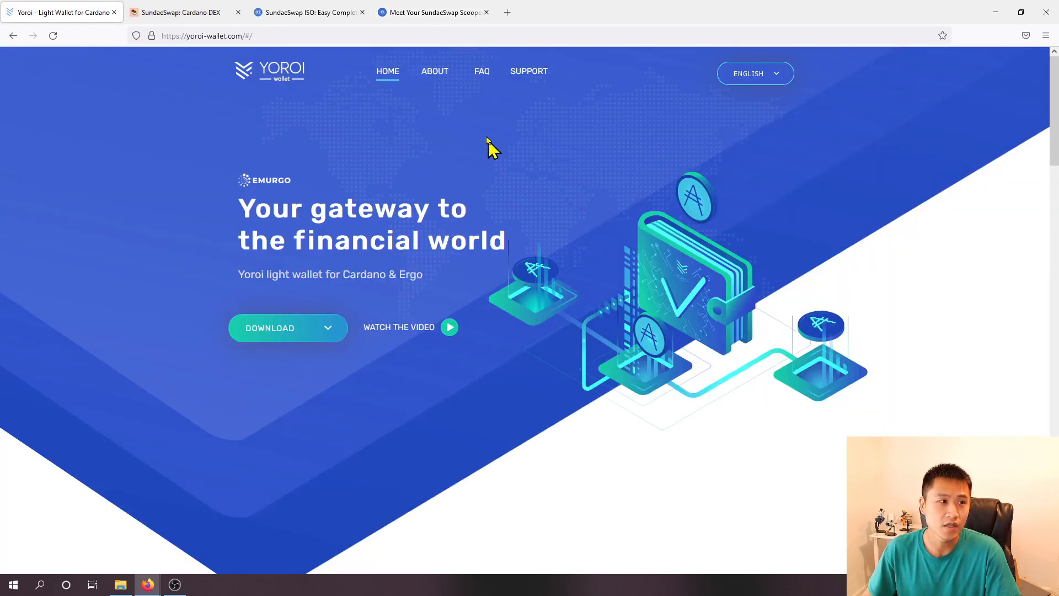
pyautogui.moveTo(521, 168)
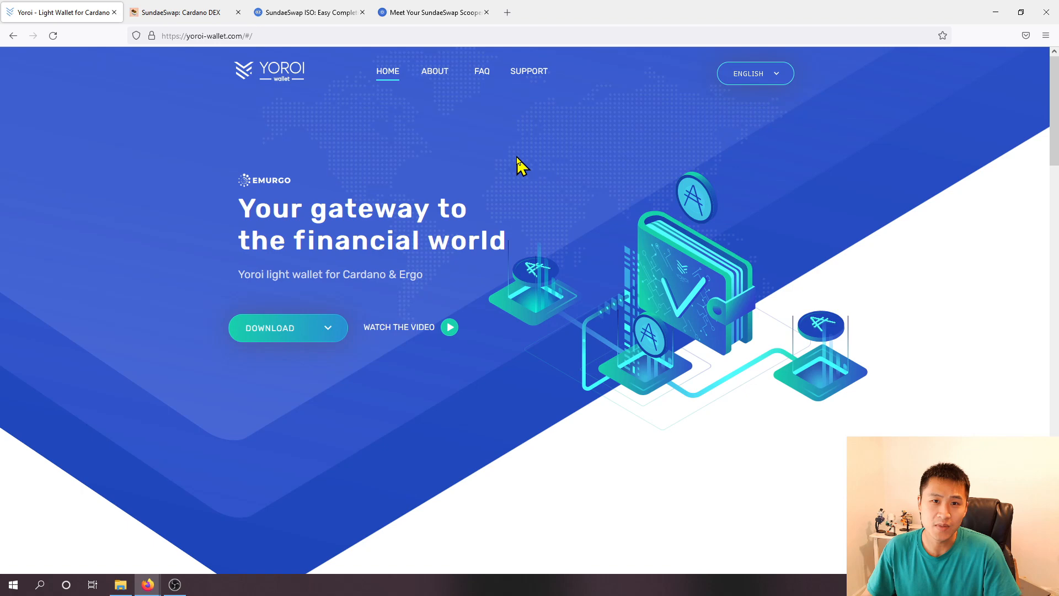
pyautogui.moveTo(585, 167)
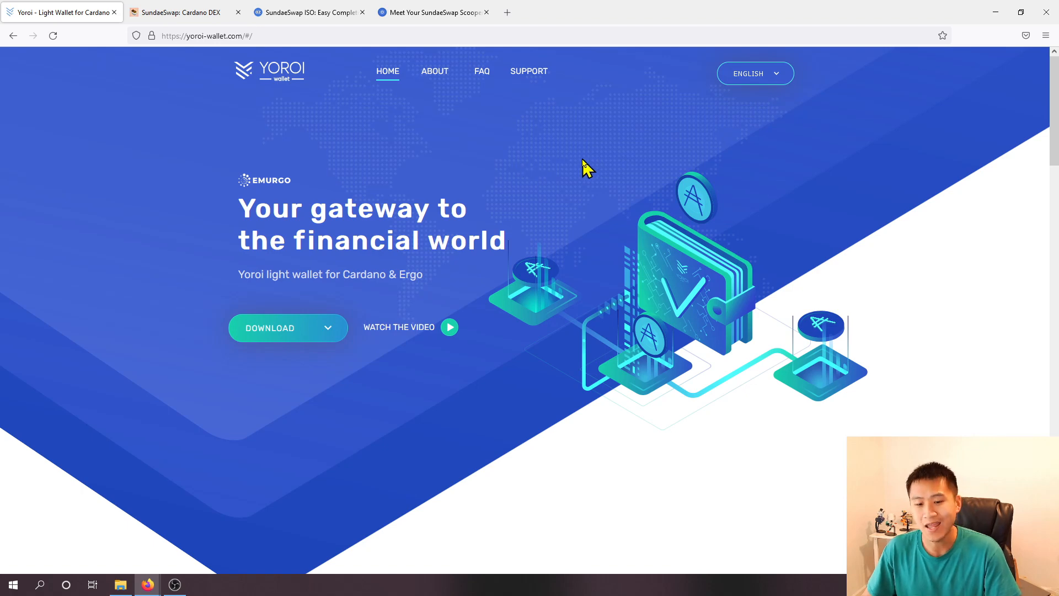
pyautogui.moveTo(569, 148)
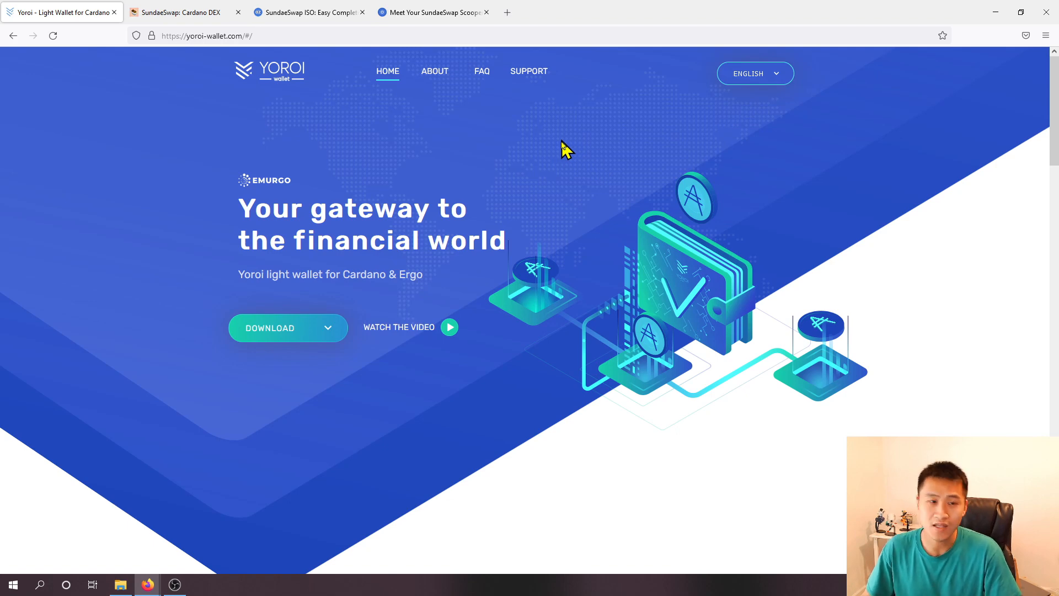
pyautogui.moveTo(547, 161)
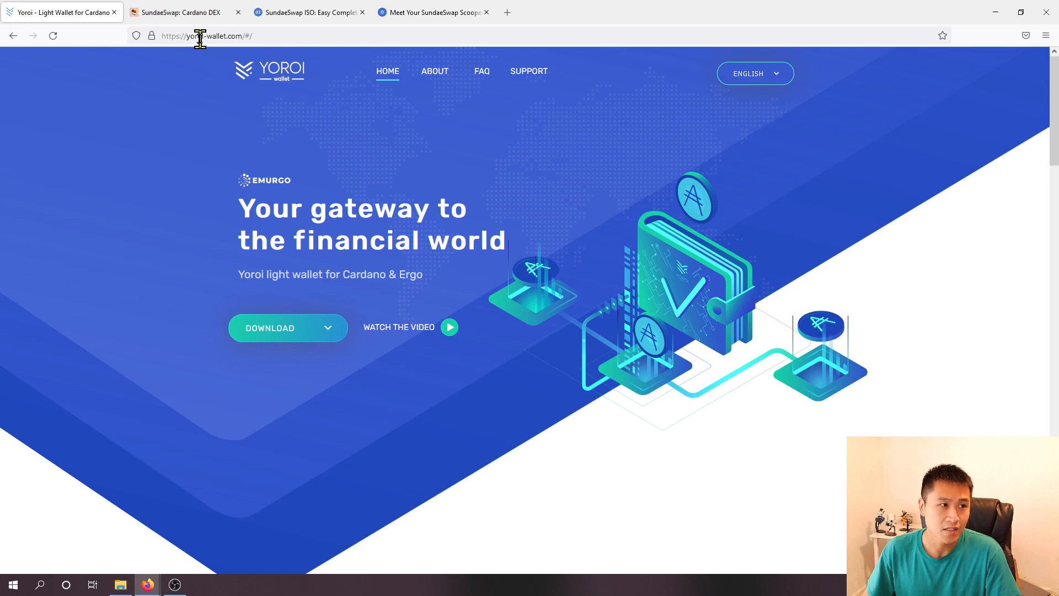
pyautogui.moveTo(256, 35)
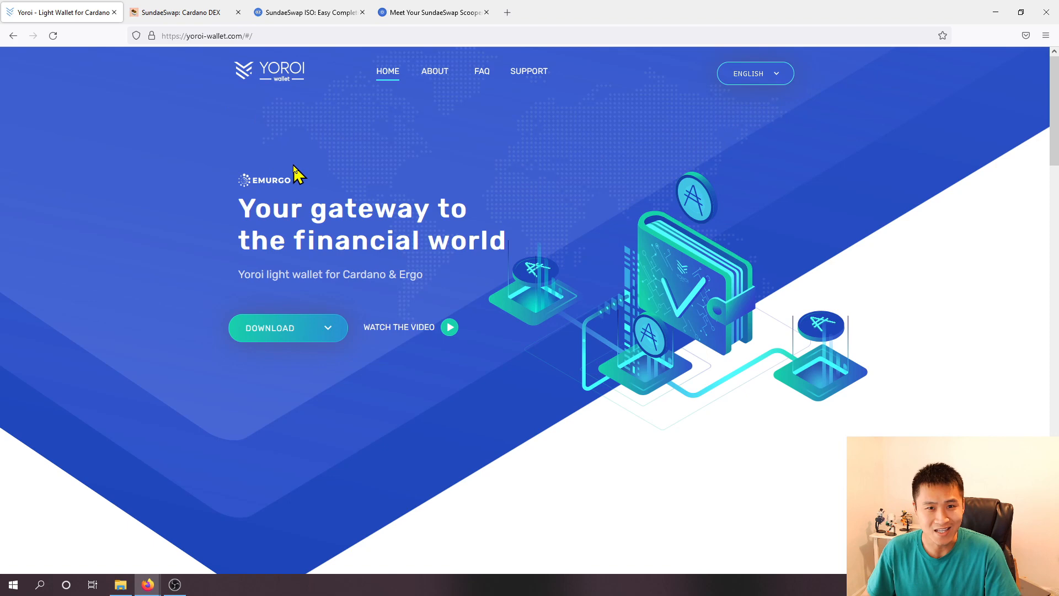
pyautogui.click(287, 328)
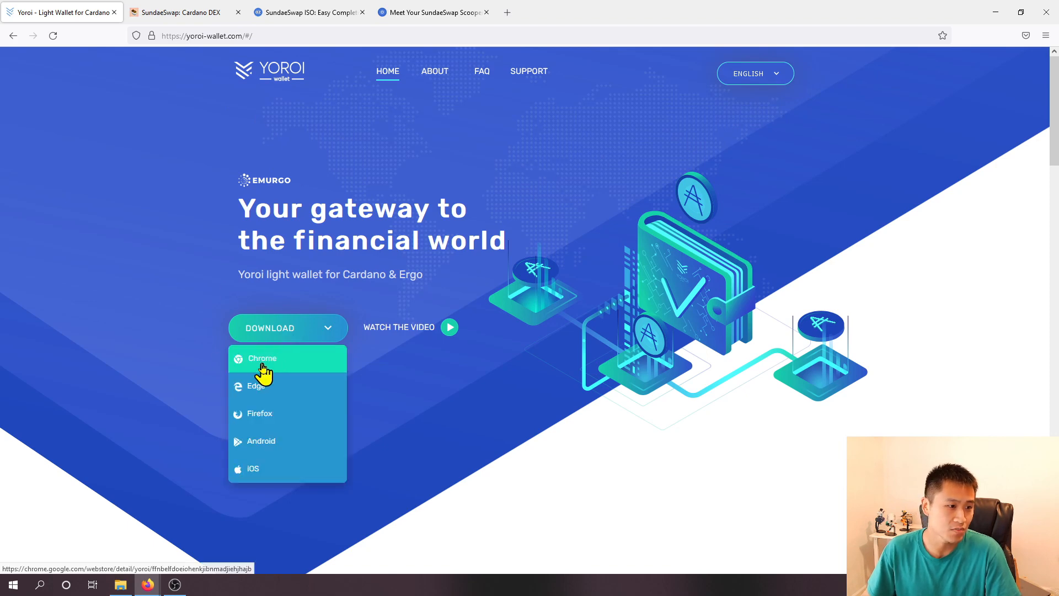
pyautogui.moveTo(336, 209)
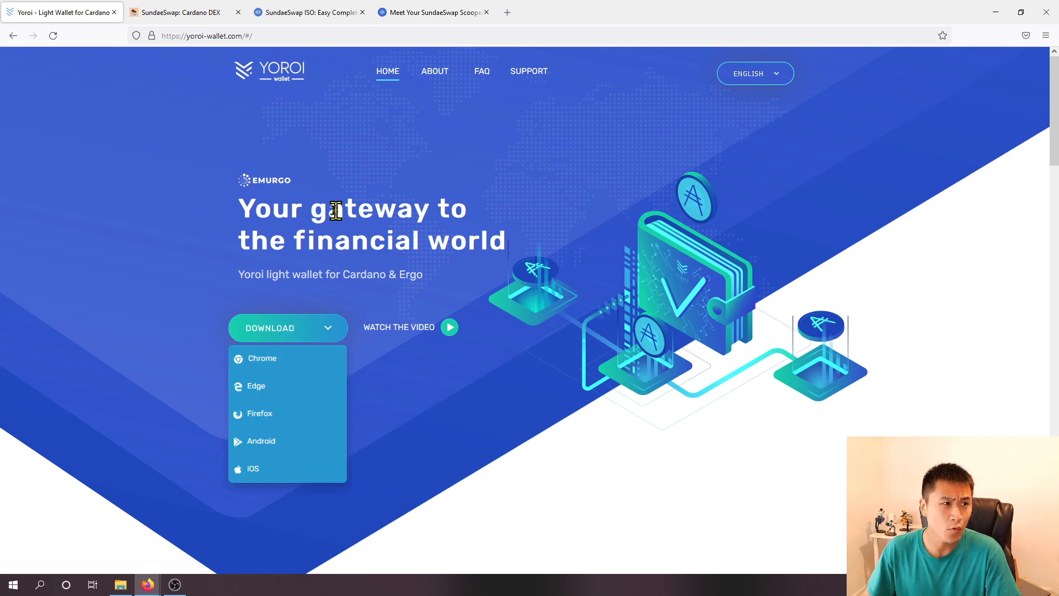
# Step: Install the Yoroi Firefox extension, approving its requested permissions
pyautogui.click(258, 413)
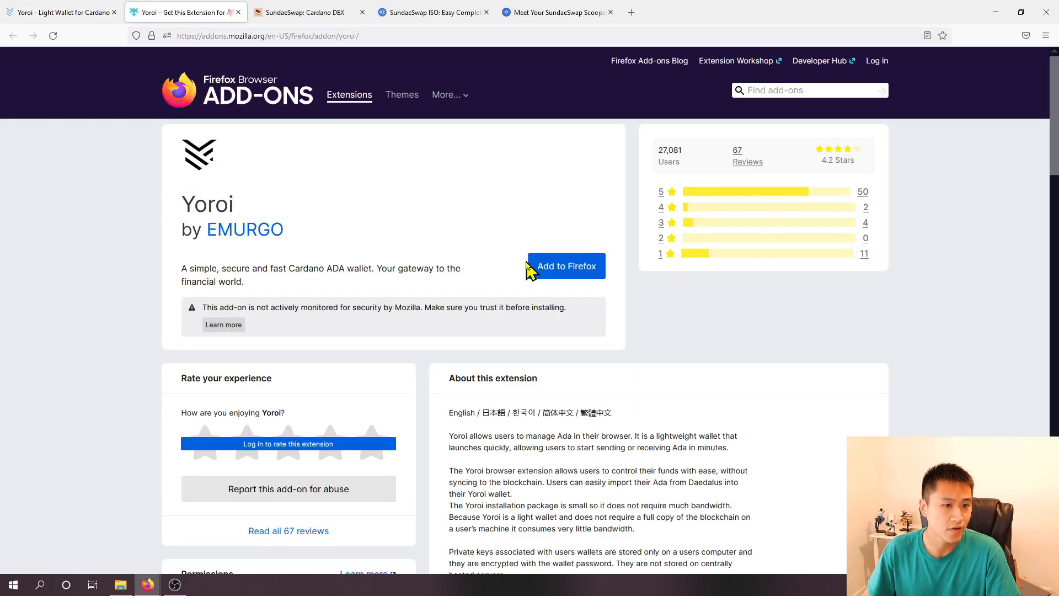
pyautogui.click(566, 265)
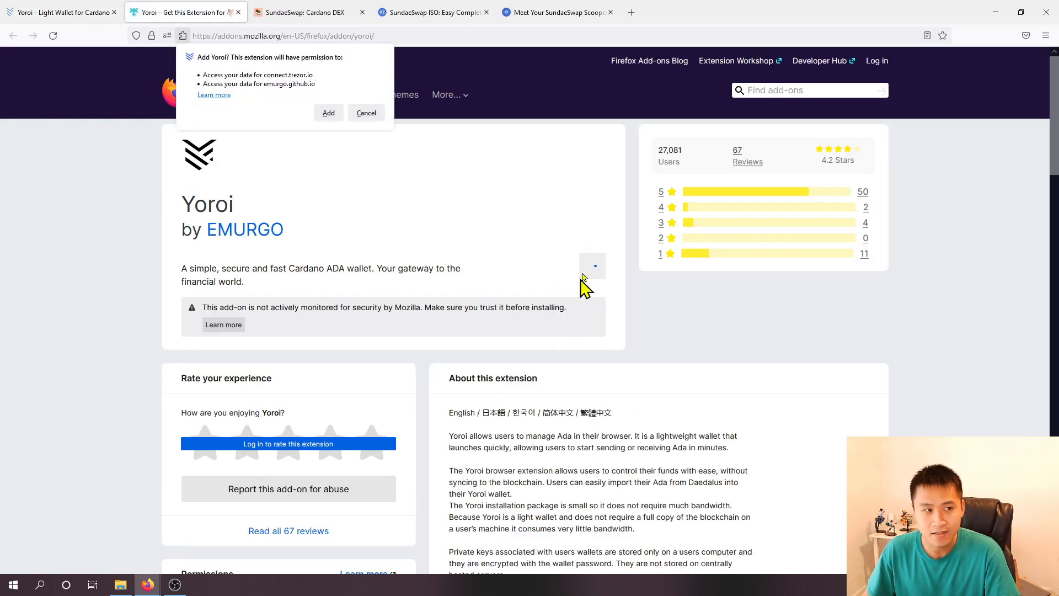
pyautogui.click(327, 111)
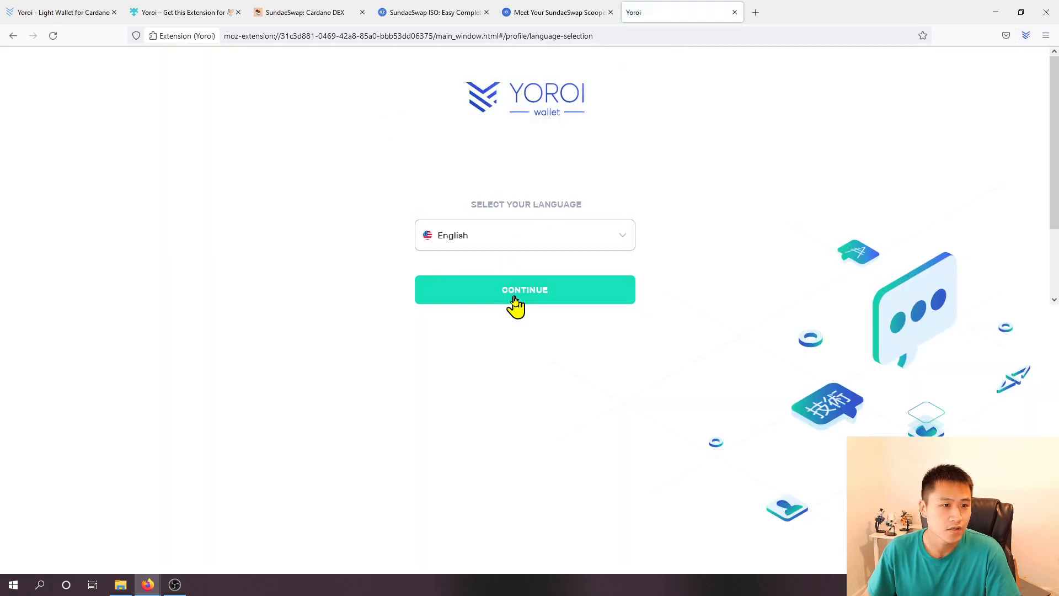
# Step: Keep English, agree to the terms of use, and continue to the wallet start screen
pyautogui.click(525, 289)
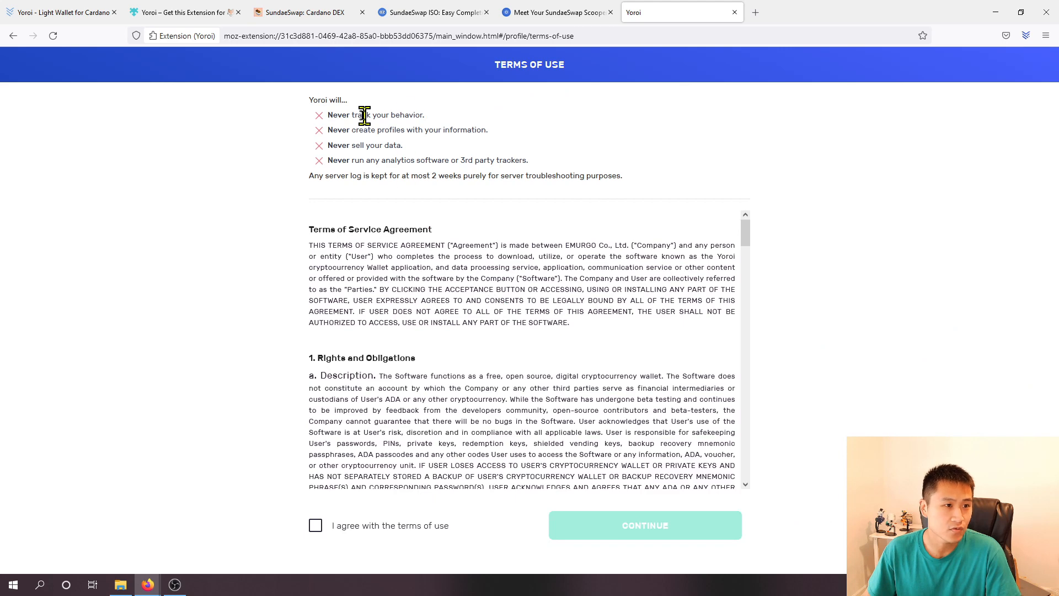
pyautogui.moveTo(351, 274)
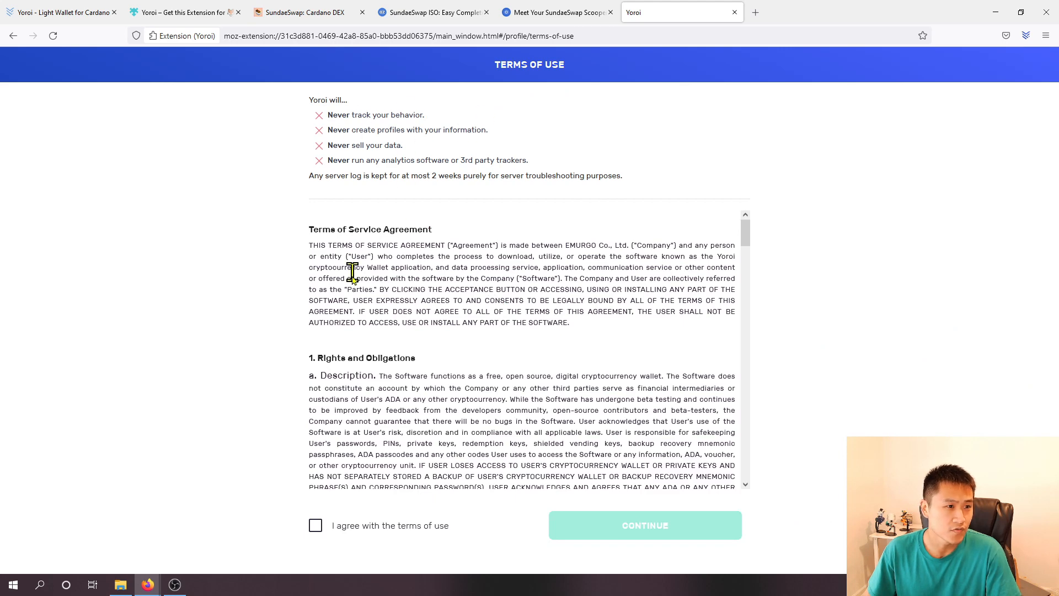
pyautogui.click(316, 526)
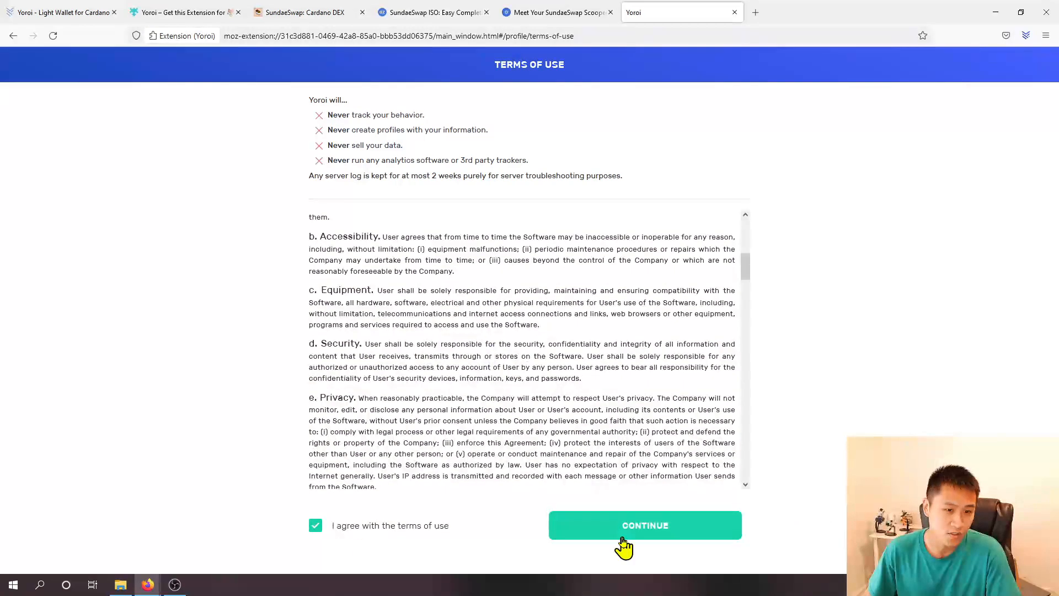
pyautogui.moveTo(646, 541)
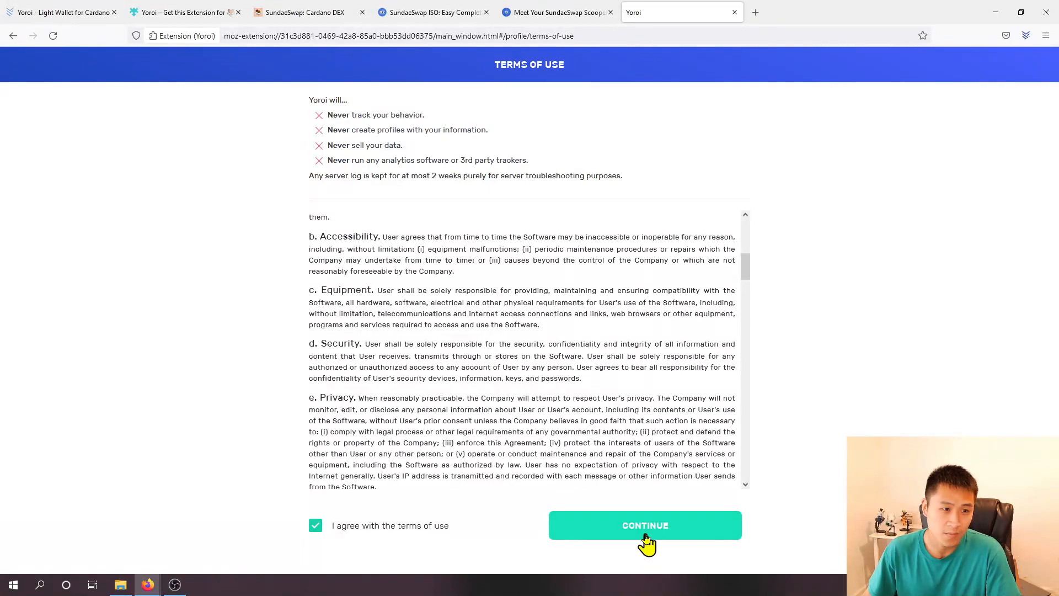
pyautogui.click(643, 524)
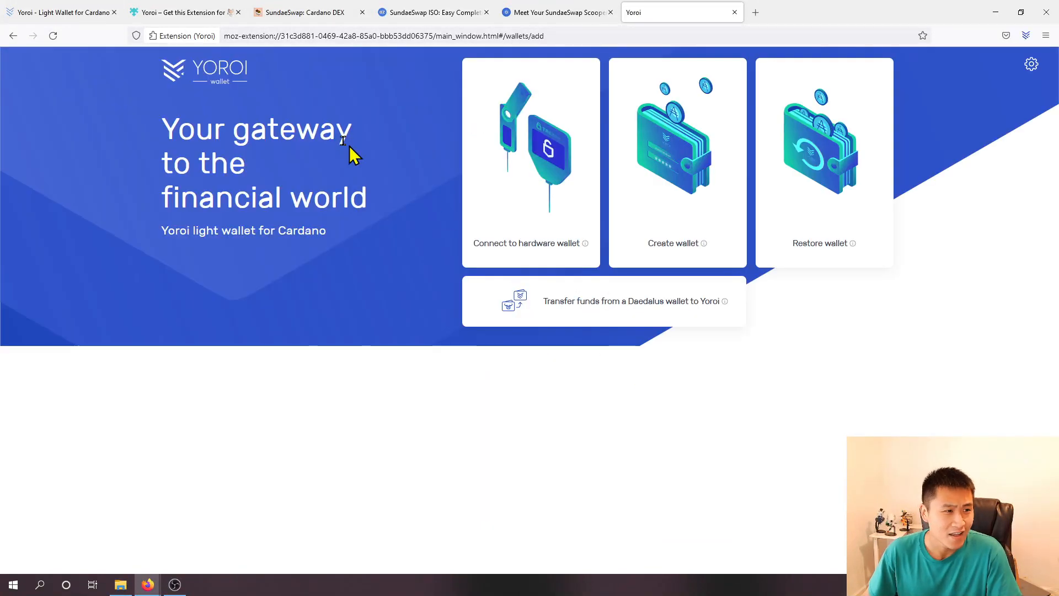
pyautogui.moveTo(702, 160)
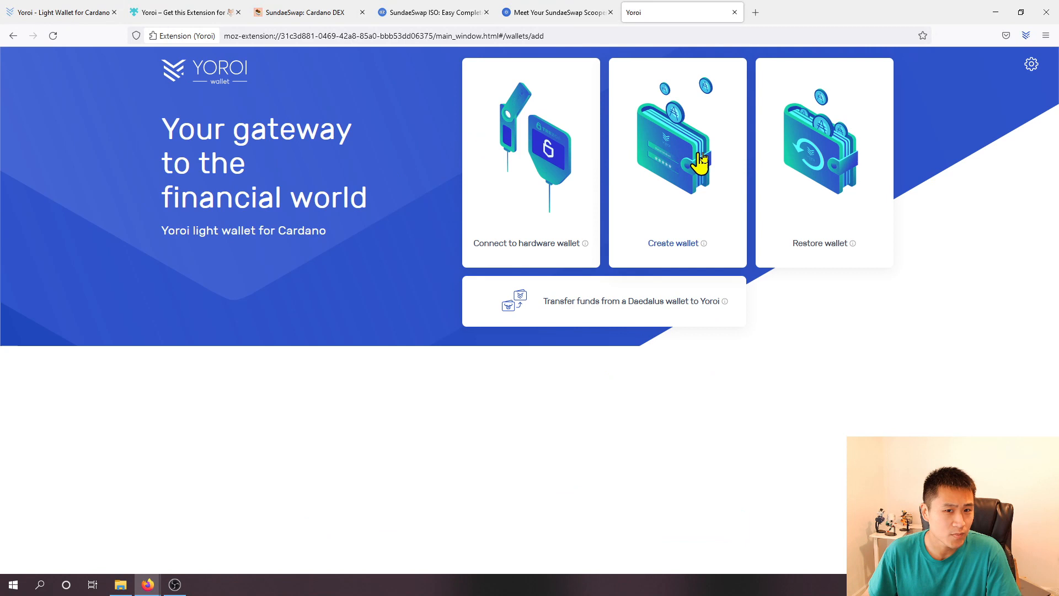
pyautogui.moveTo(675, 304)
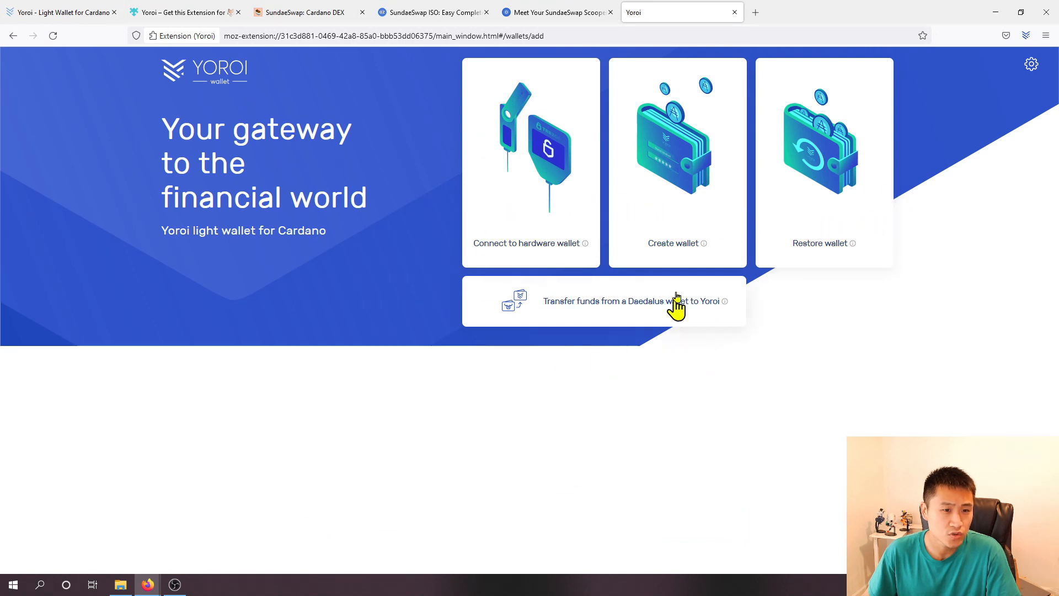
pyautogui.moveTo(514, 136)
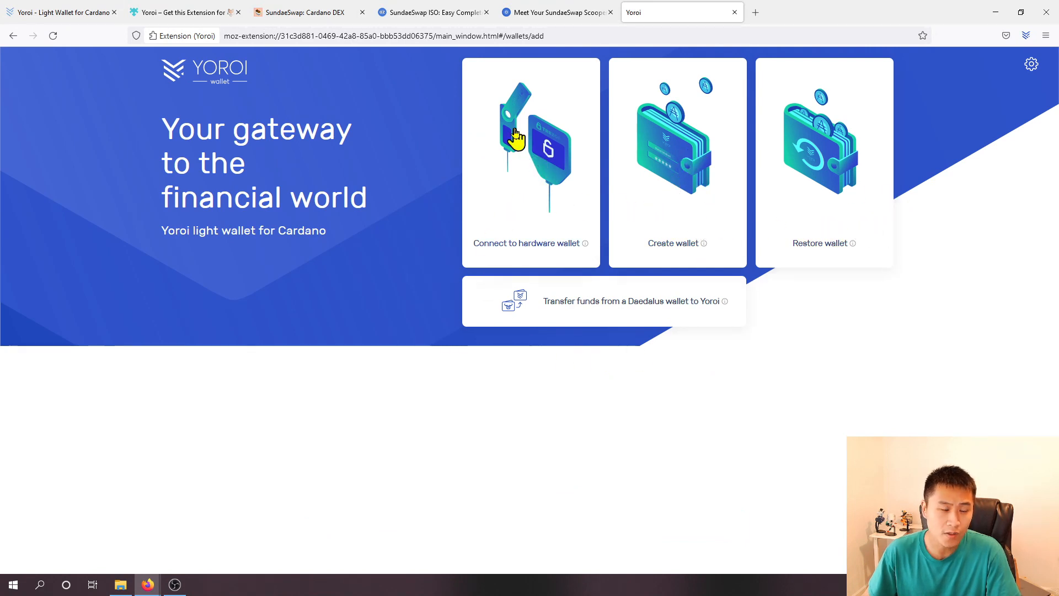
pyautogui.moveTo(539, 174)
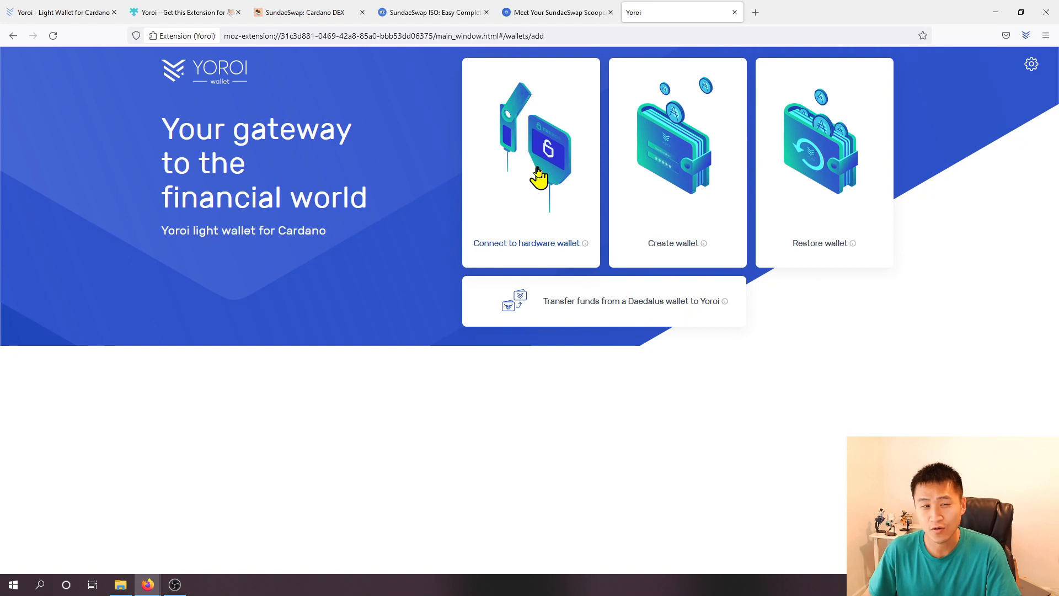
pyautogui.moveTo(596, 169)
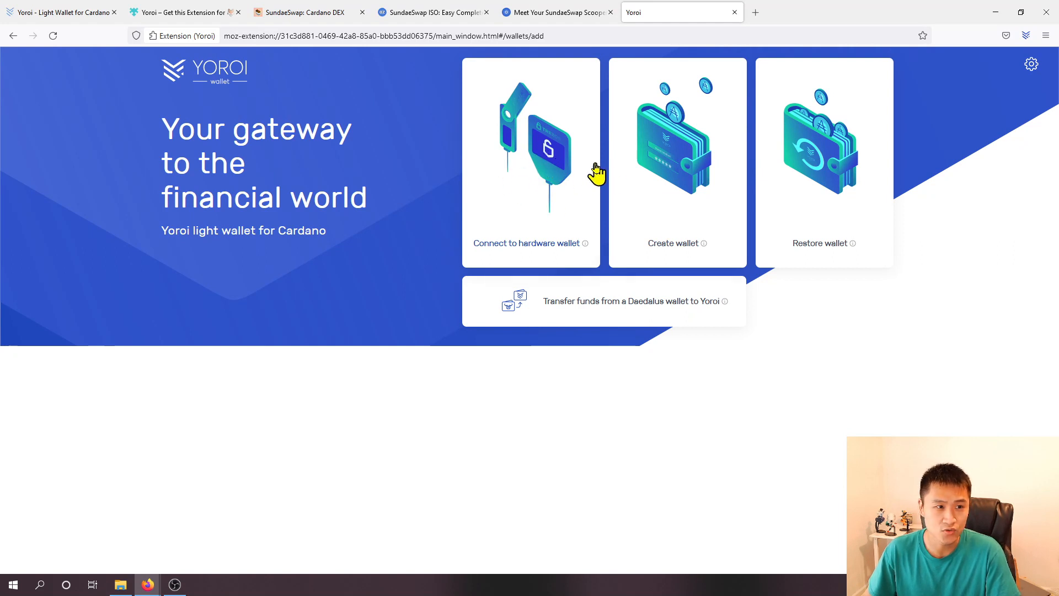
pyautogui.moveTo(669, 168)
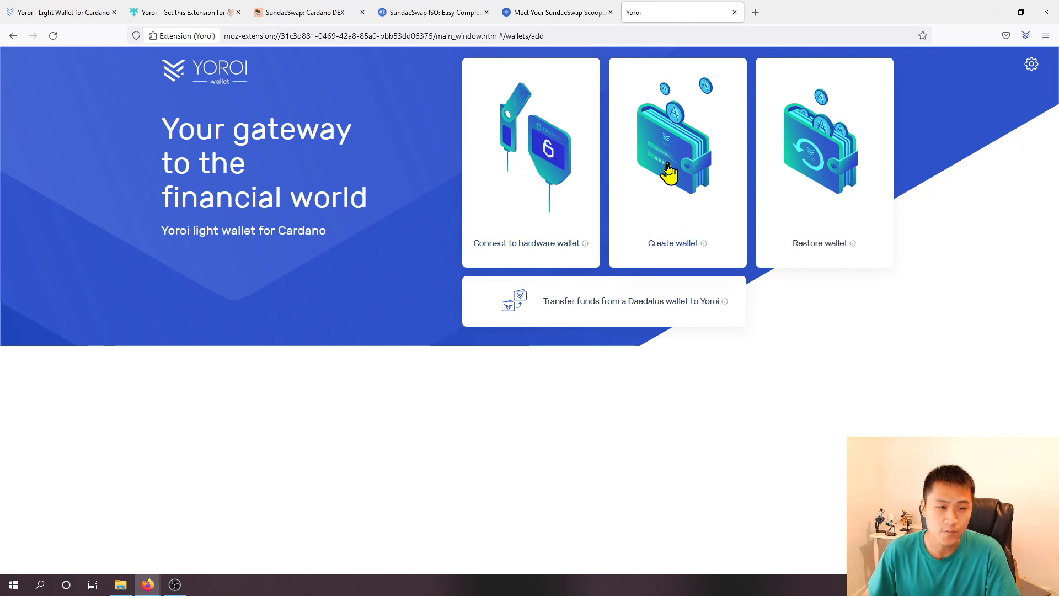
# Step: Start creating a regular Cardano wallet rather than a paper wallet
pyautogui.click(677, 162)
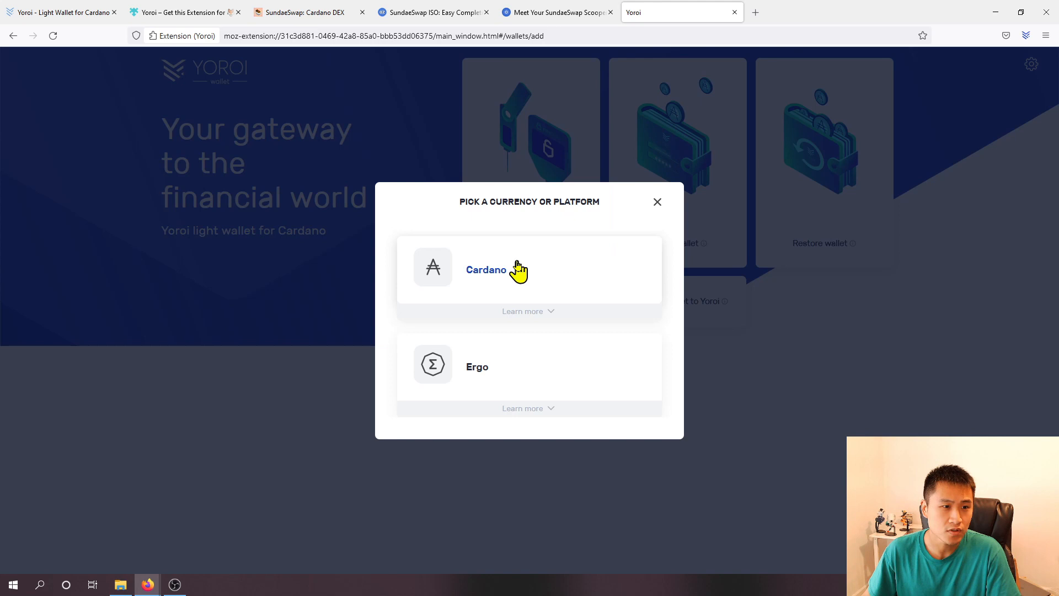
pyautogui.click(496, 268)
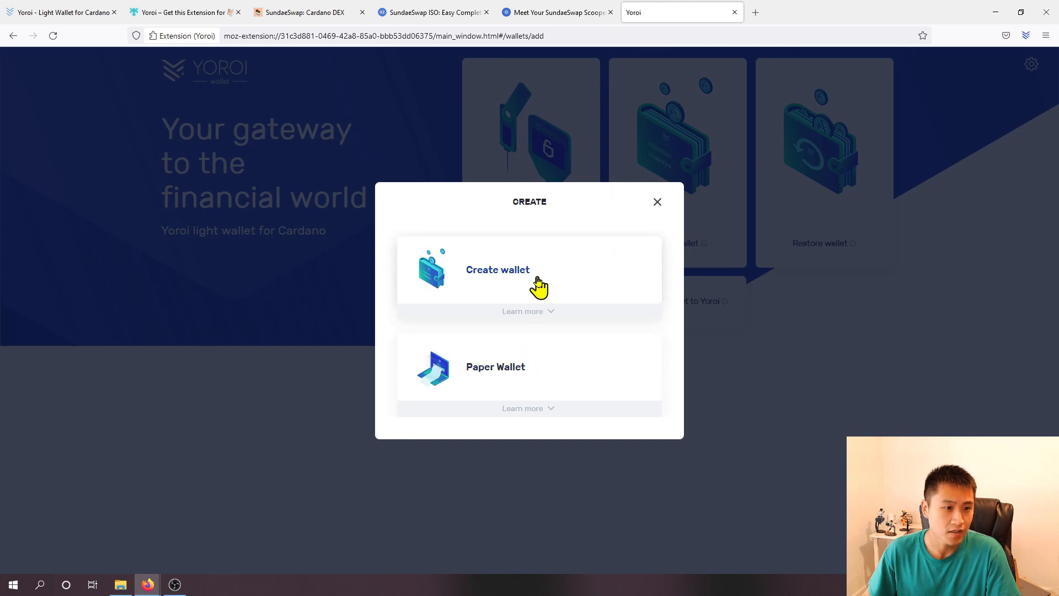
pyautogui.click(498, 270)
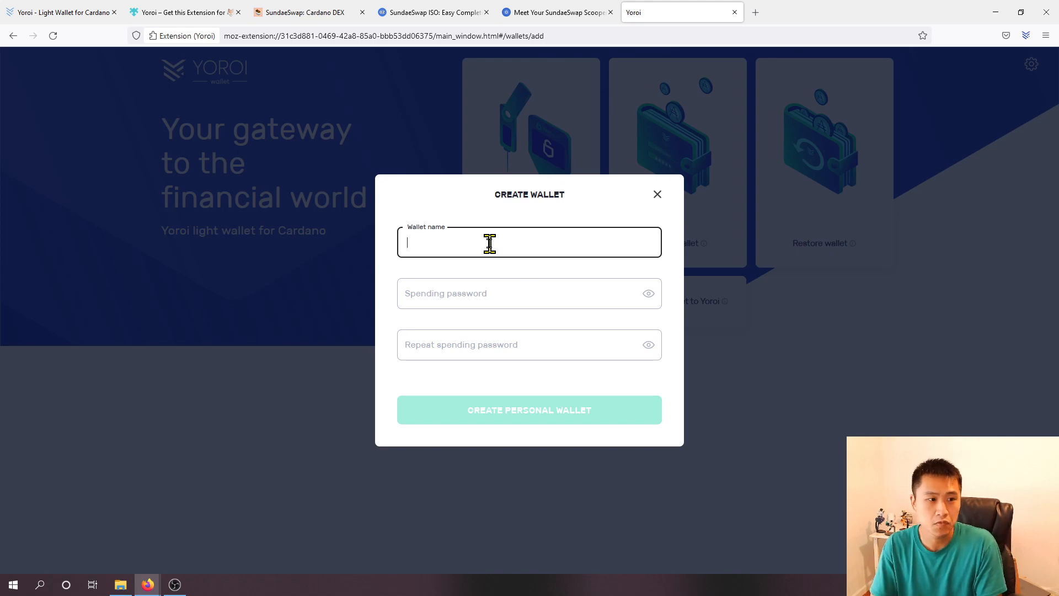
# Step: Name the wallet 'Cardno Staking Wallet', enter a matching spending password twice, and submit
pyautogui.write('Cardno Stak')
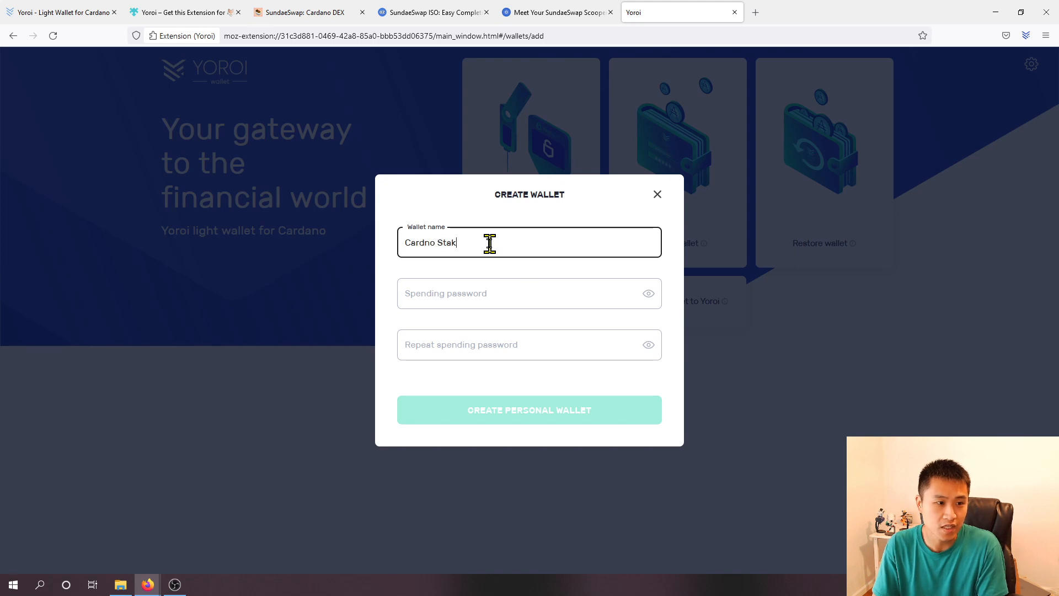
pyautogui.write('ing Wallet')
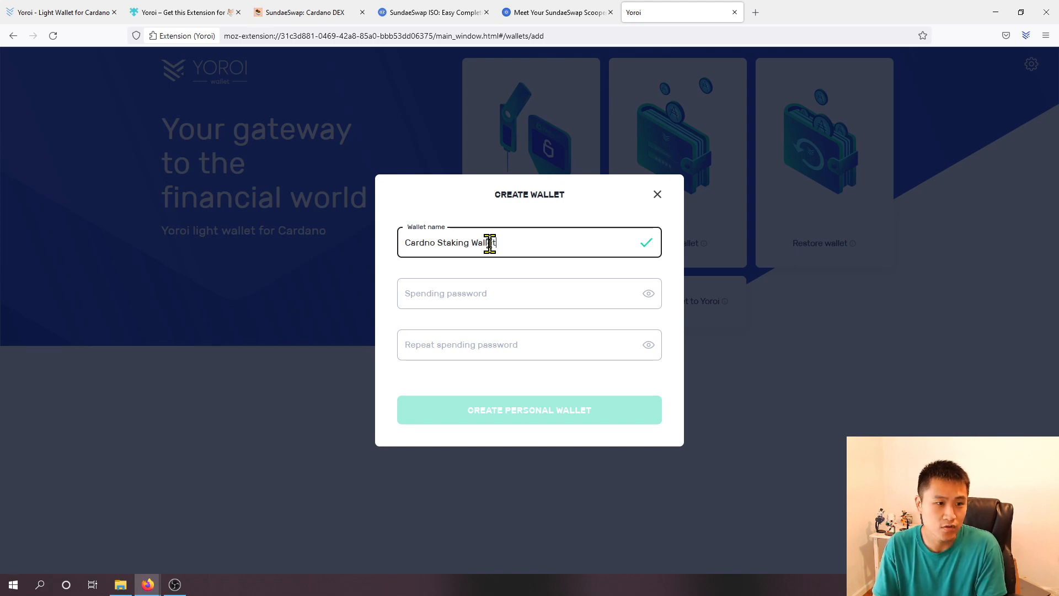
pyautogui.click(528, 292)
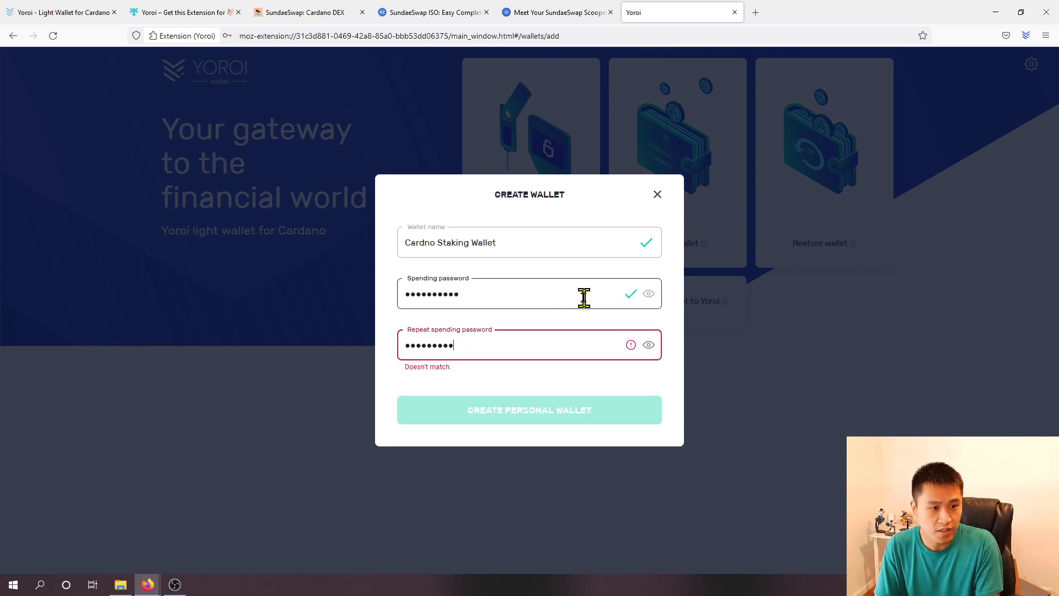
pyautogui.press('Backspace')
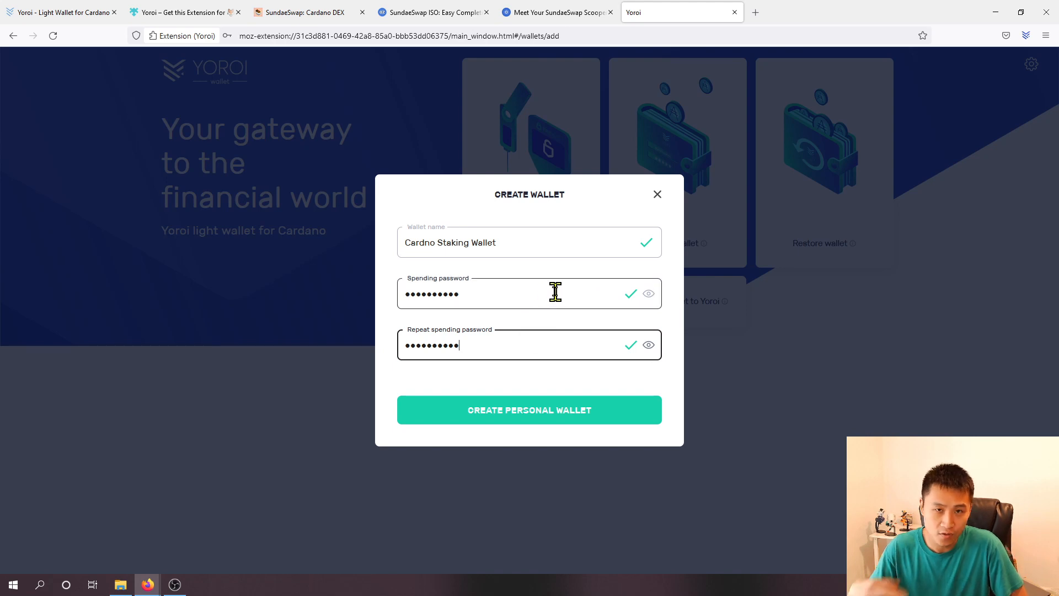
pyautogui.moveTo(487, 293)
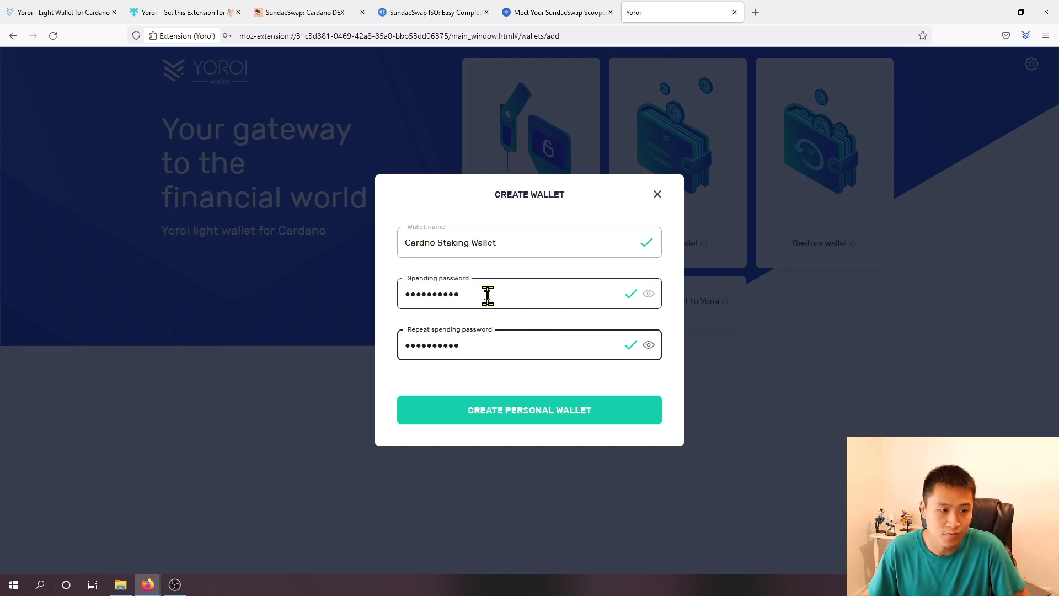
pyautogui.click(529, 409)
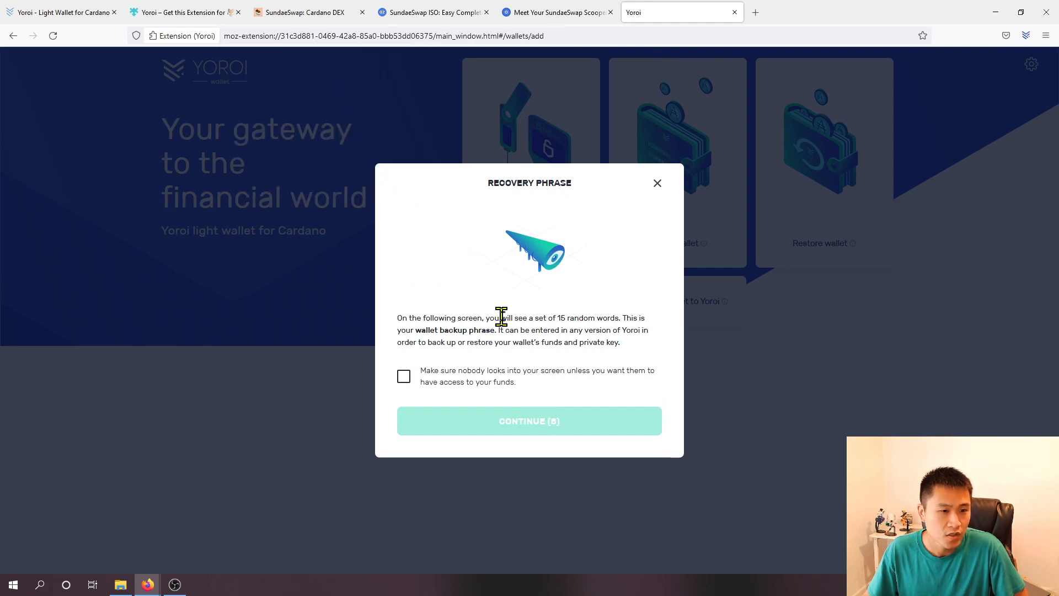
pyautogui.moveTo(508, 364)
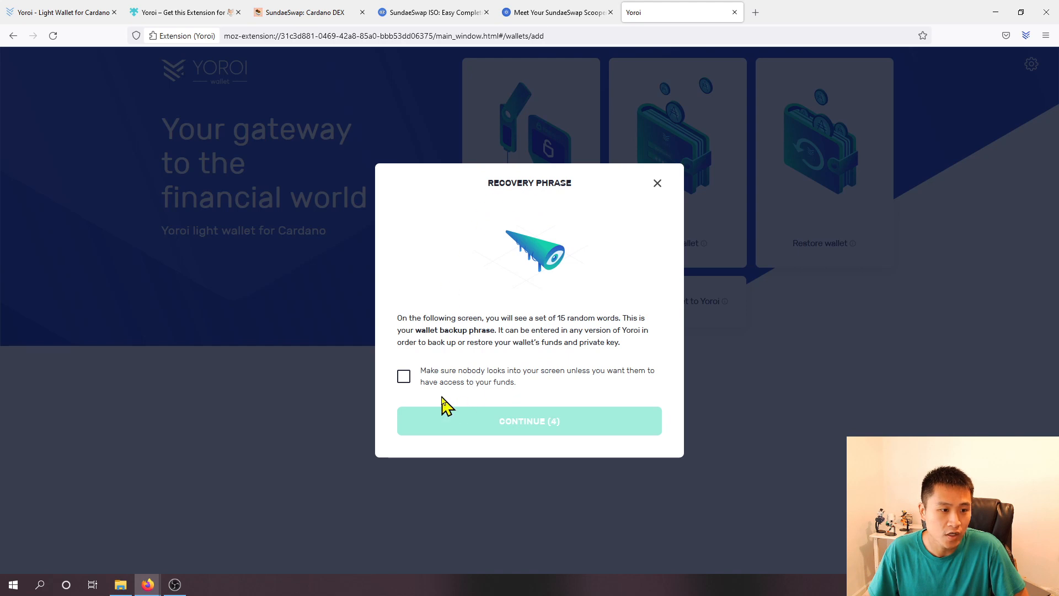
# Step: Reveal the 15-word recovery phrase and confirm it has been written down
pyautogui.click(529, 420)
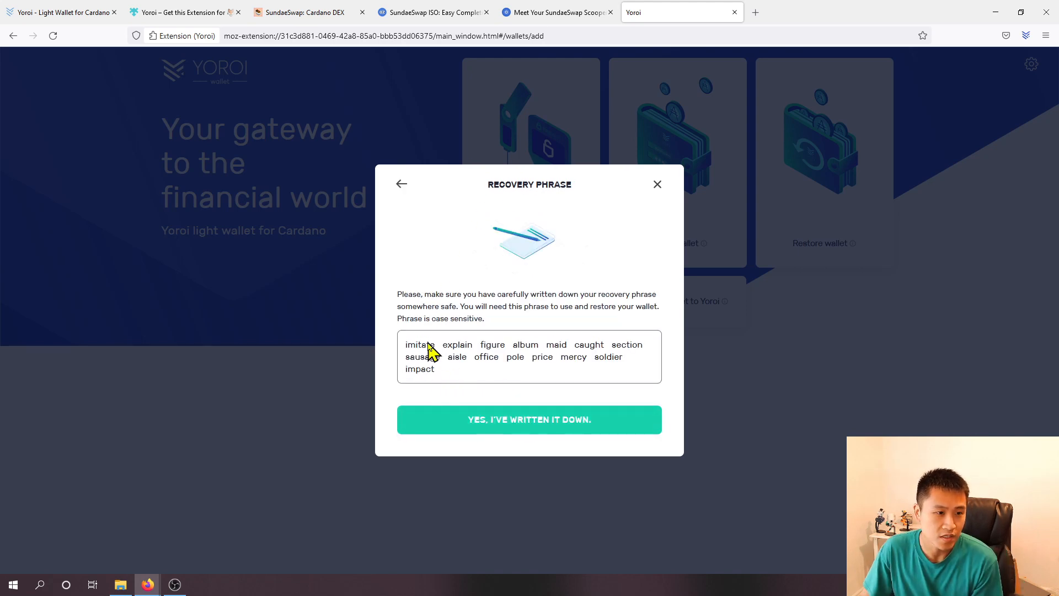
pyautogui.moveTo(568, 338)
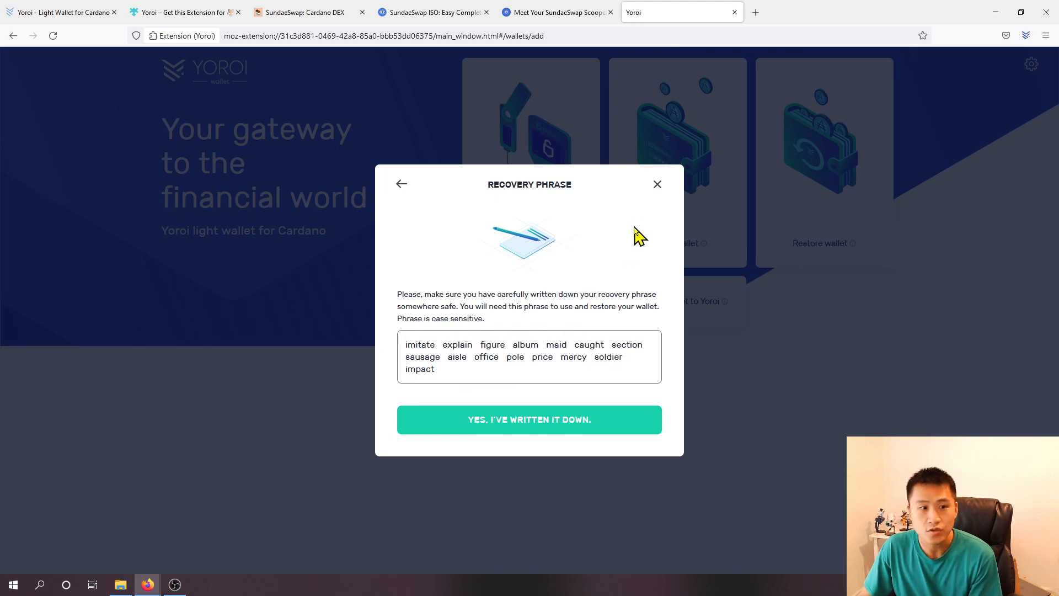
pyautogui.click(529, 419)
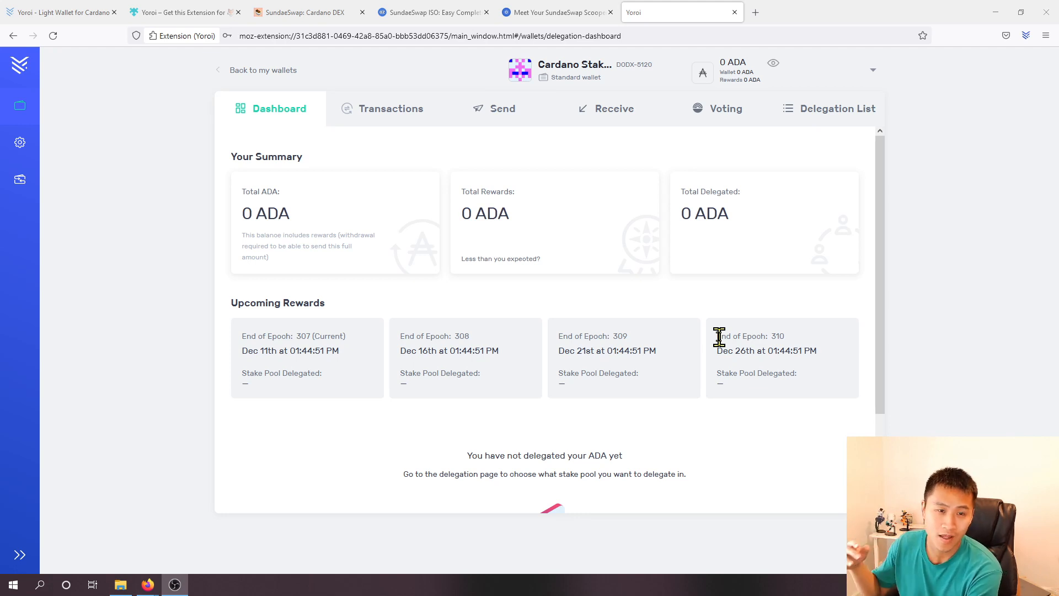
pyautogui.moveTo(724, 203)
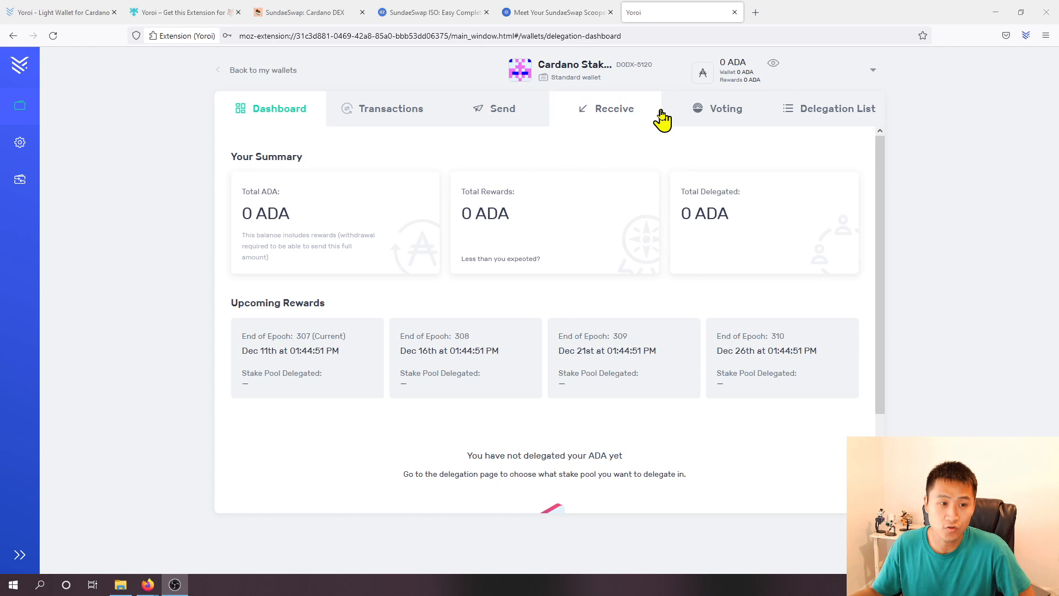
pyautogui.moveTo(418, 271)
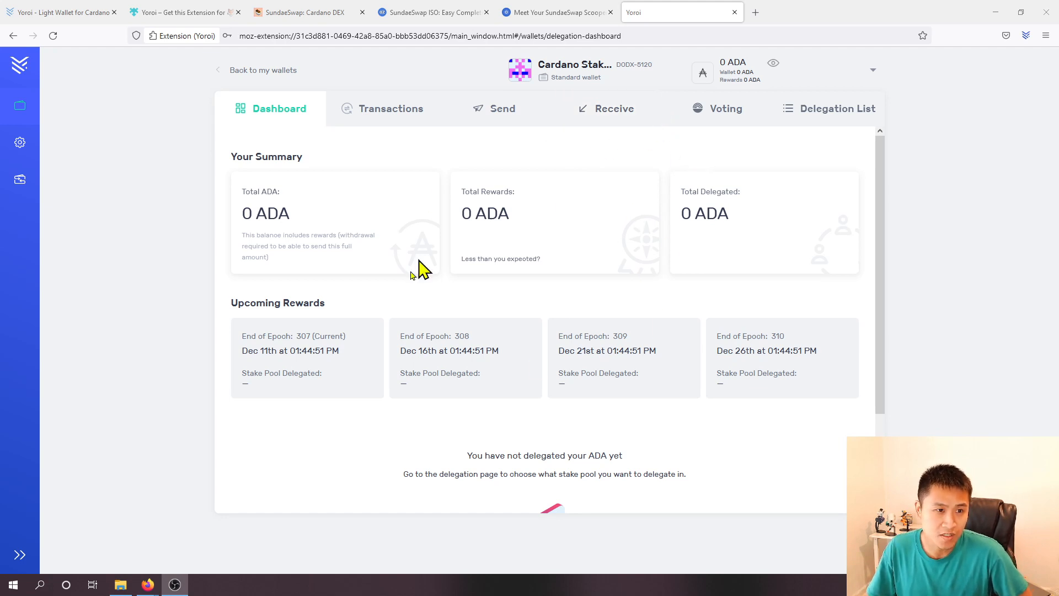
pyautogui.moveTo(726, 283)
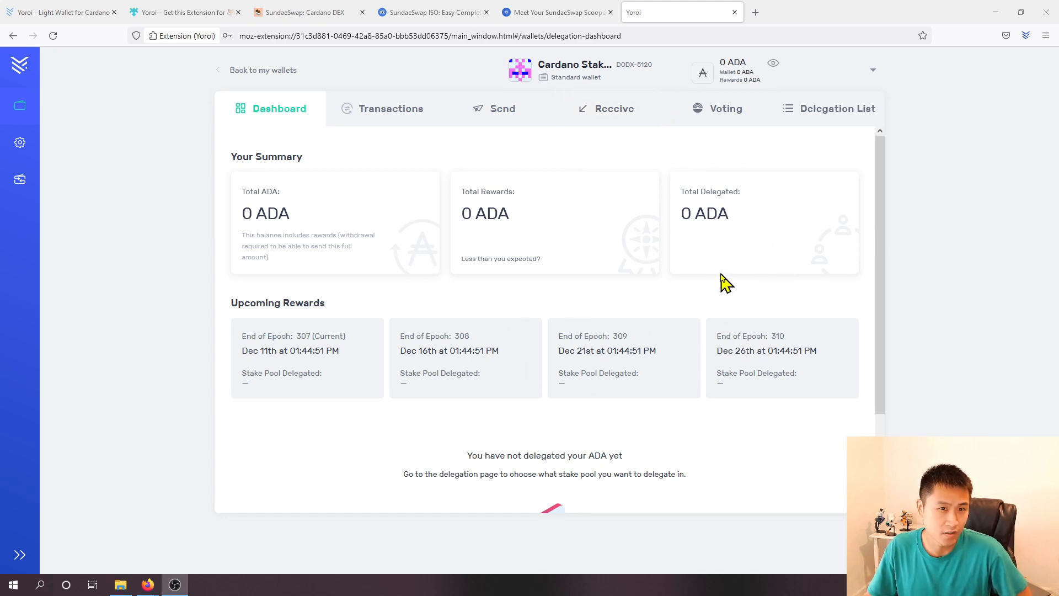
pyautogui.moveTo(634, 150)
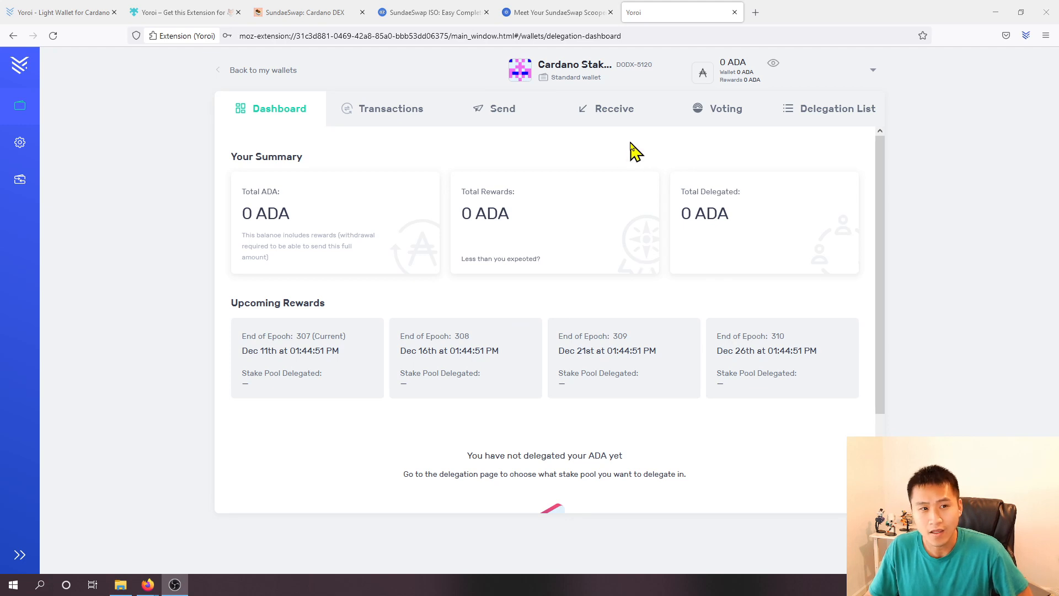
pyautogui.moveTo(627, 150)
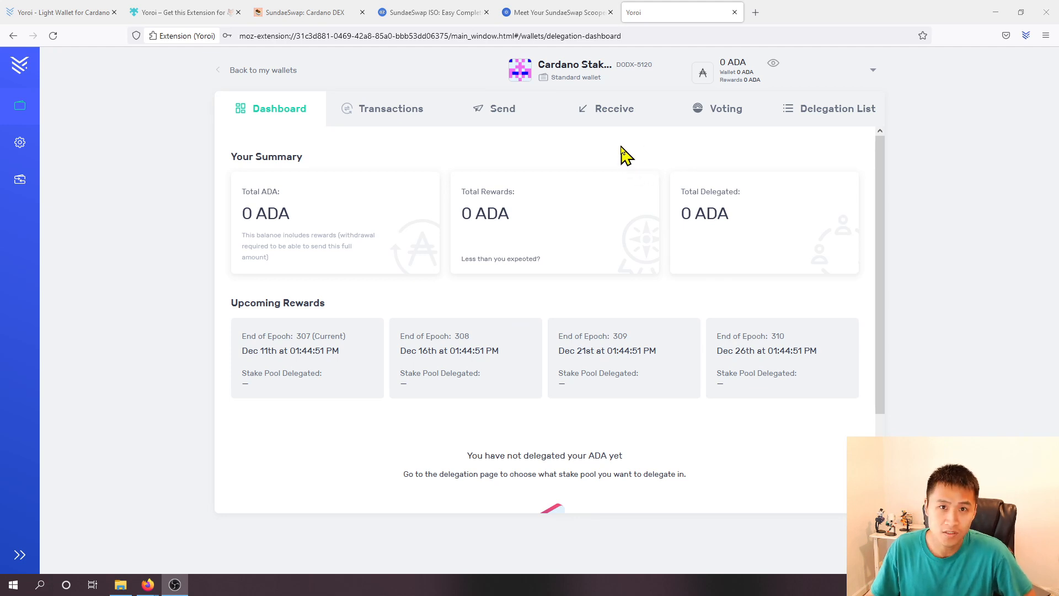
pyautogui.moveTo(605, 109)
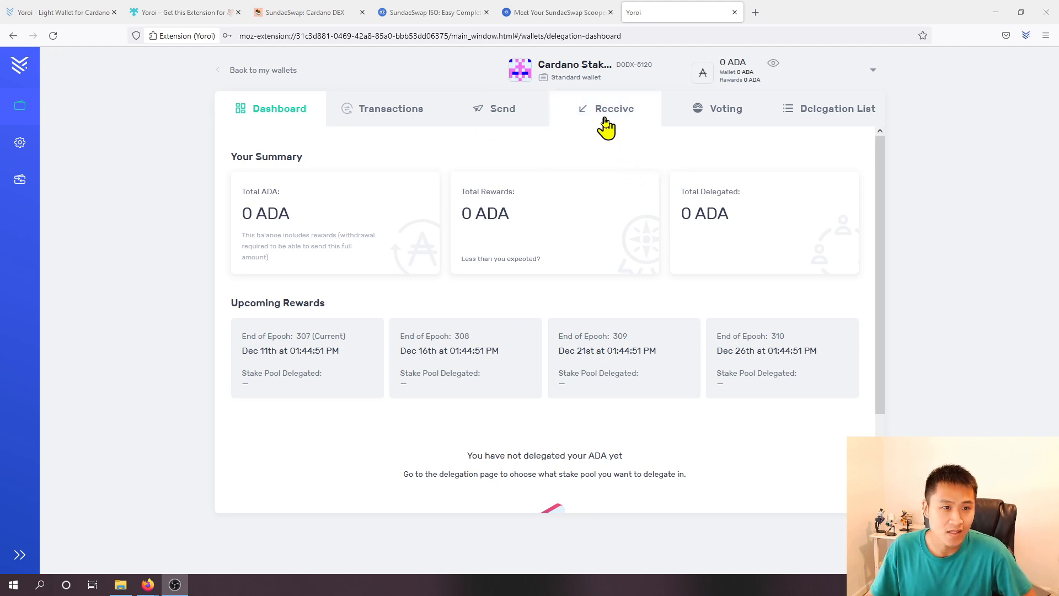
# Step: Open Receive, generate a new receiving address, and copy it to the clipboard
pyautogui.click(613, 108)
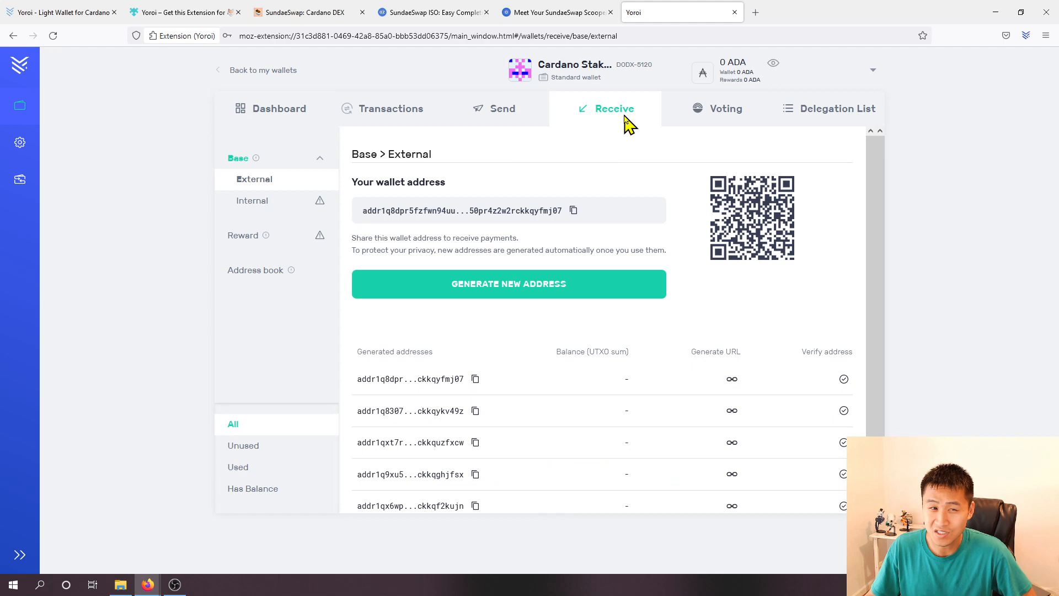
pyautogui.moveTo(503, 350)
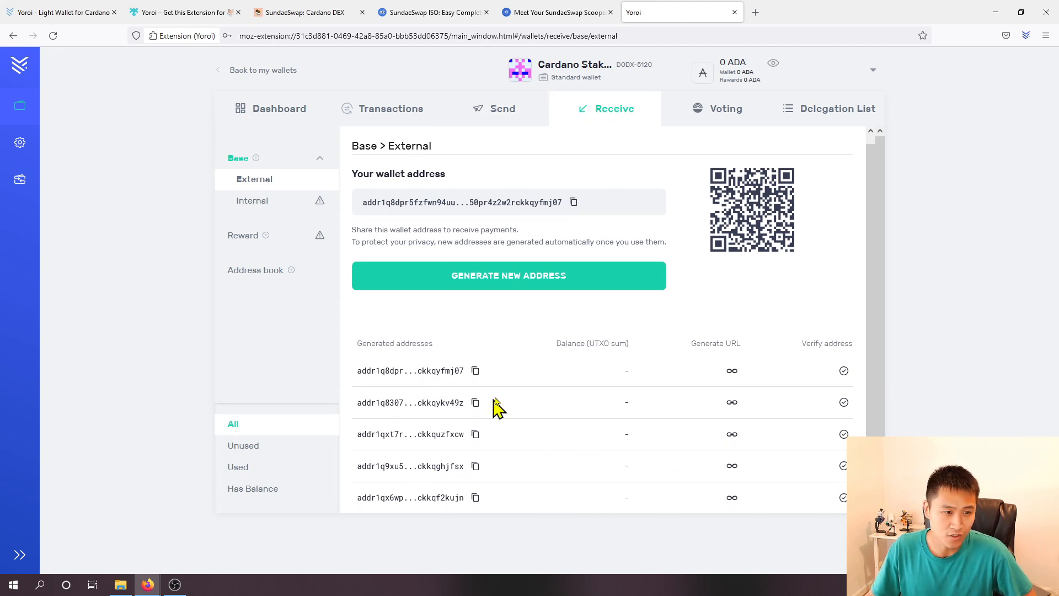
pyautogui.moveTo(502, 284)
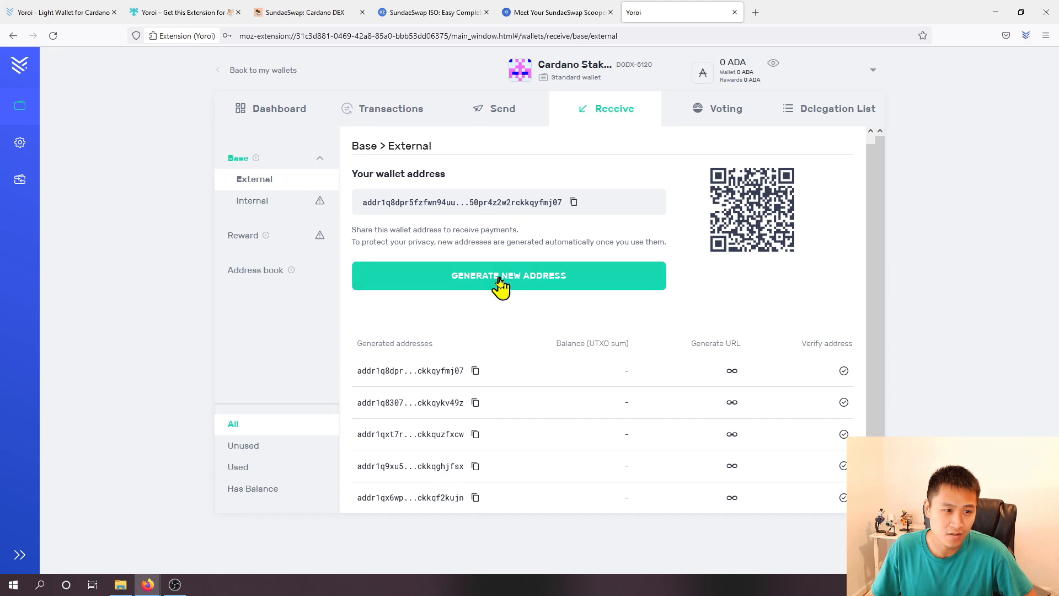
pyautogui.click(509, 275)
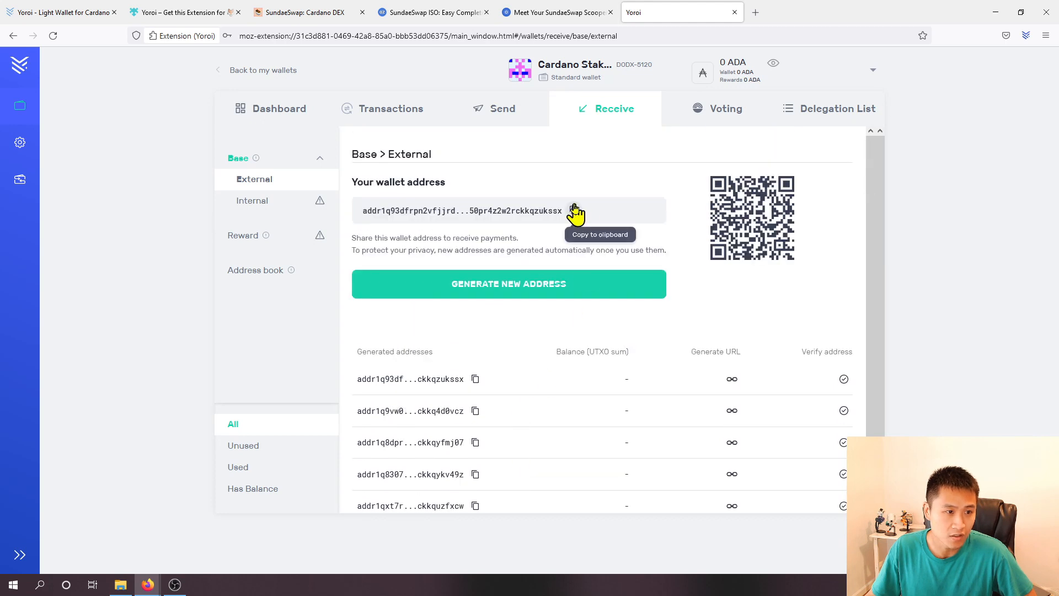
pyautogui.click(572, 210)
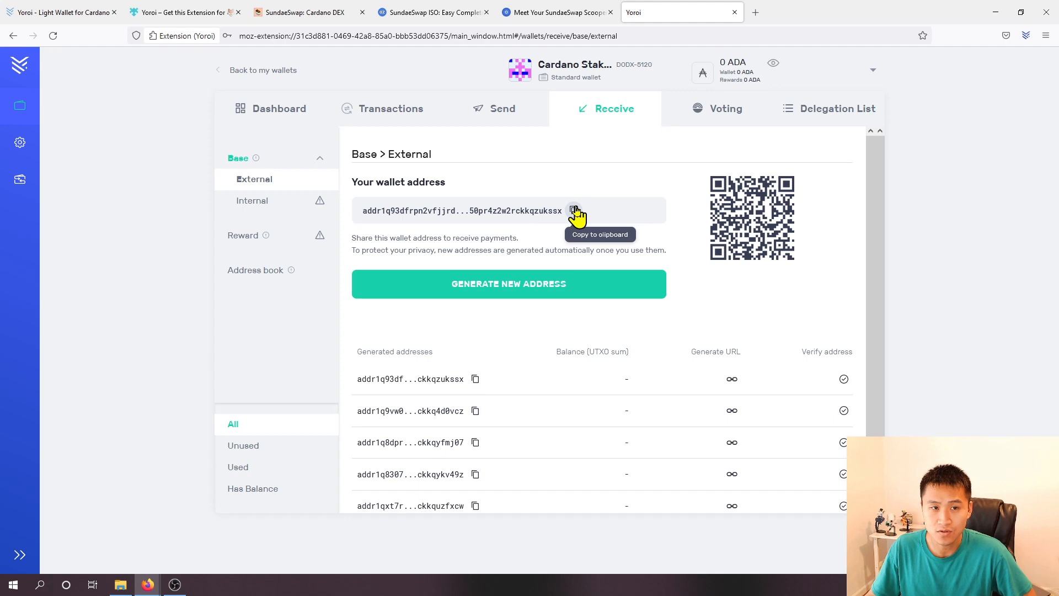
pyautogui.moveTo(640, 167)
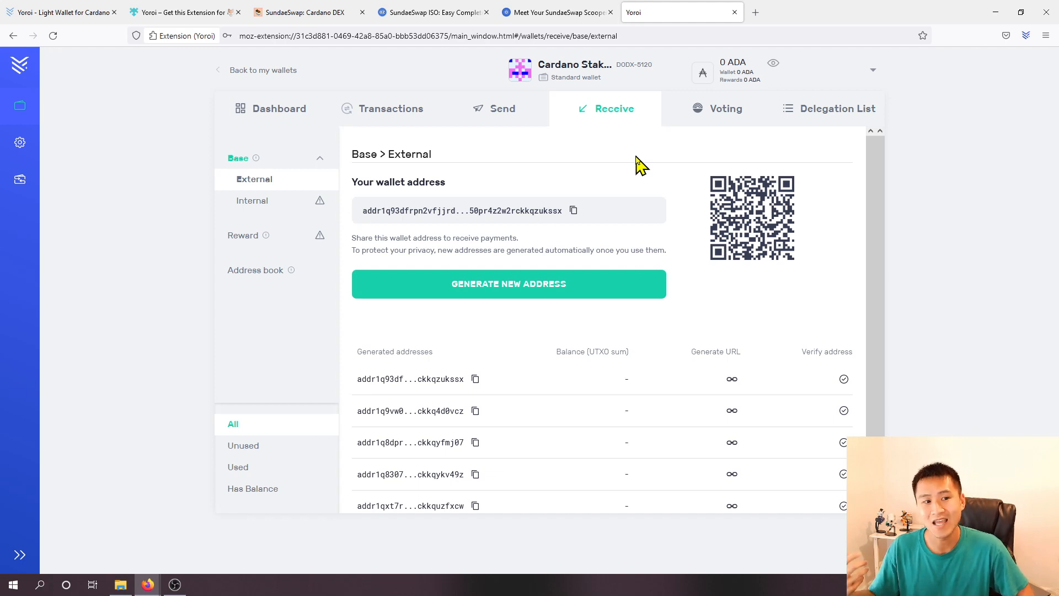
pyautogui.moveTo(716, 84)
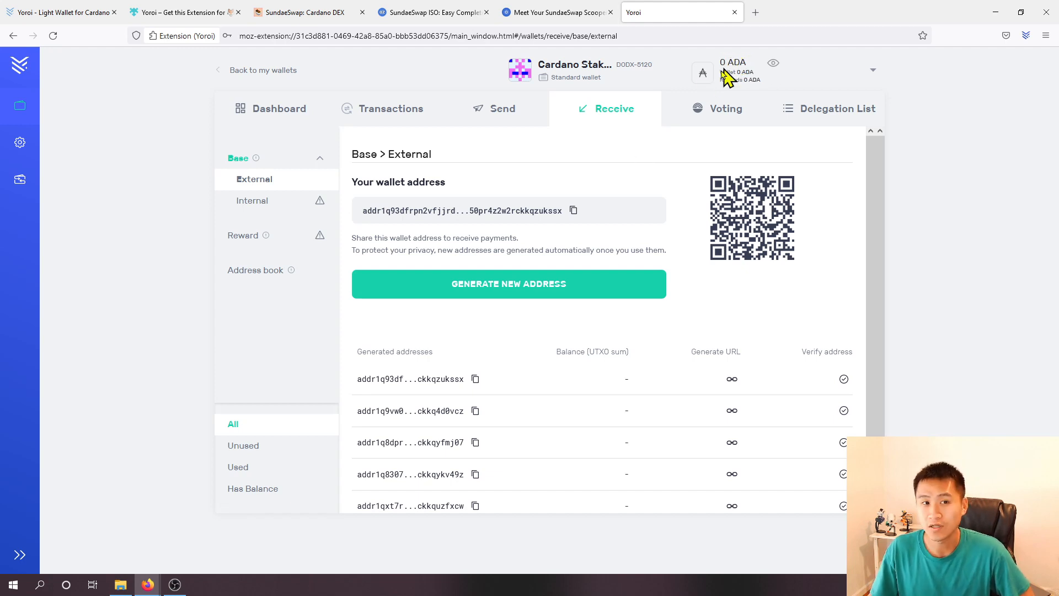
pyautogui.moveTo(638, 162)
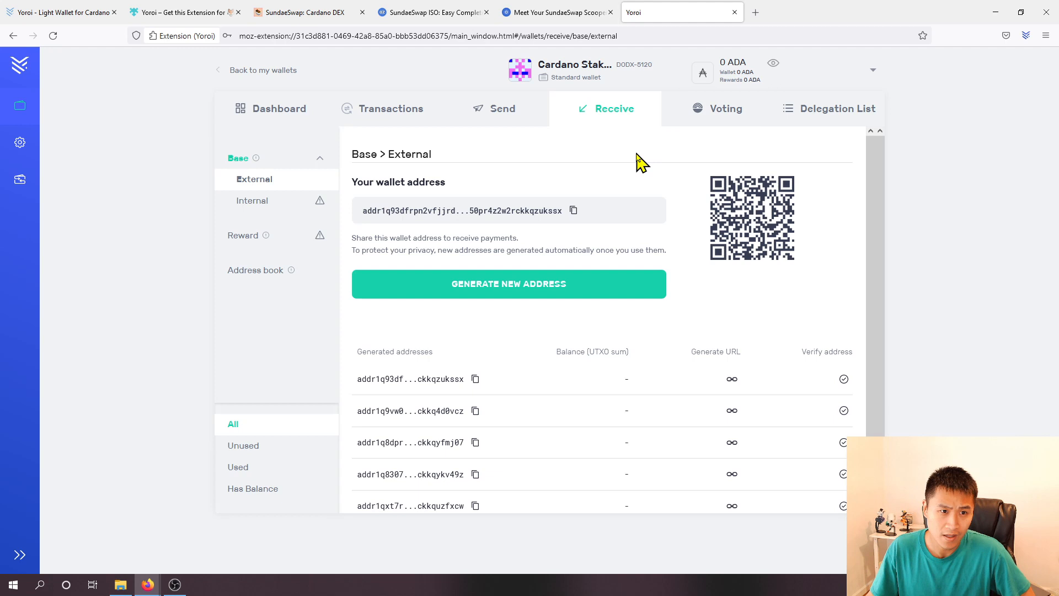
pyautogui.moveTo(638, 165)
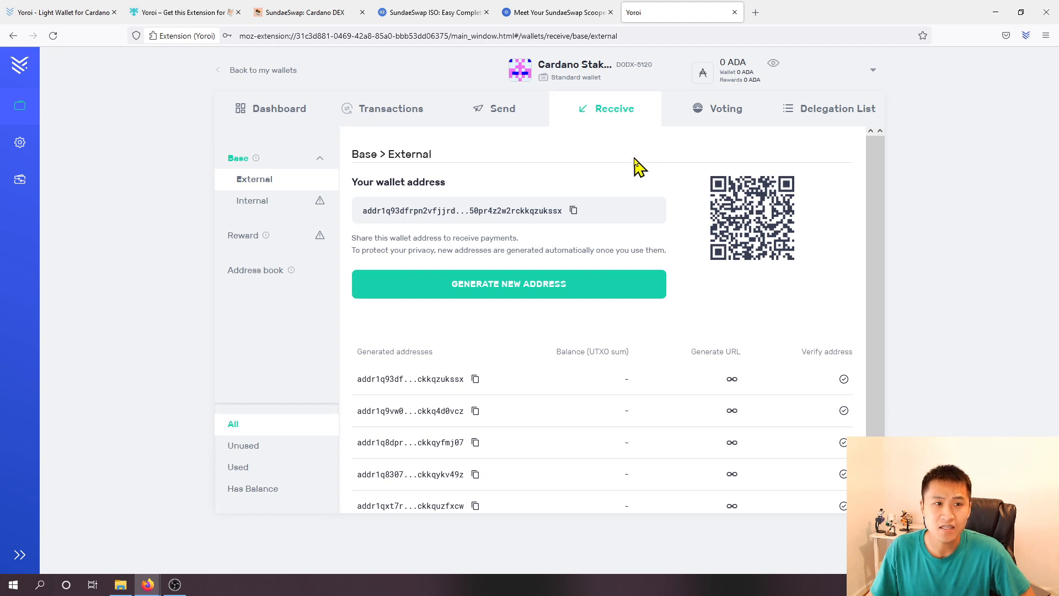
pyautogui.moveTo(759, 166)
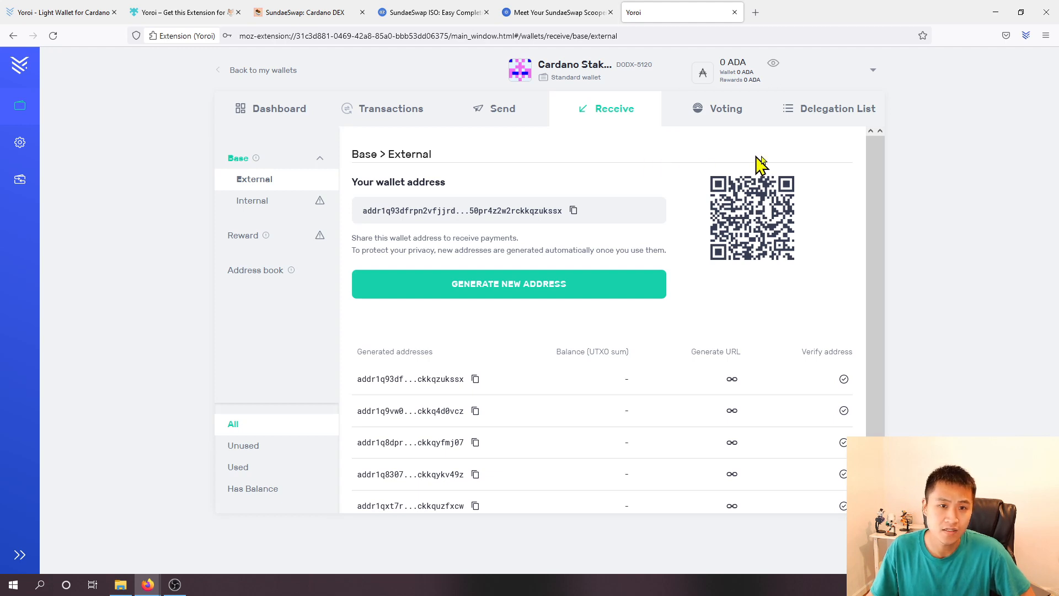
pyautogui.moveTo(837, 148)
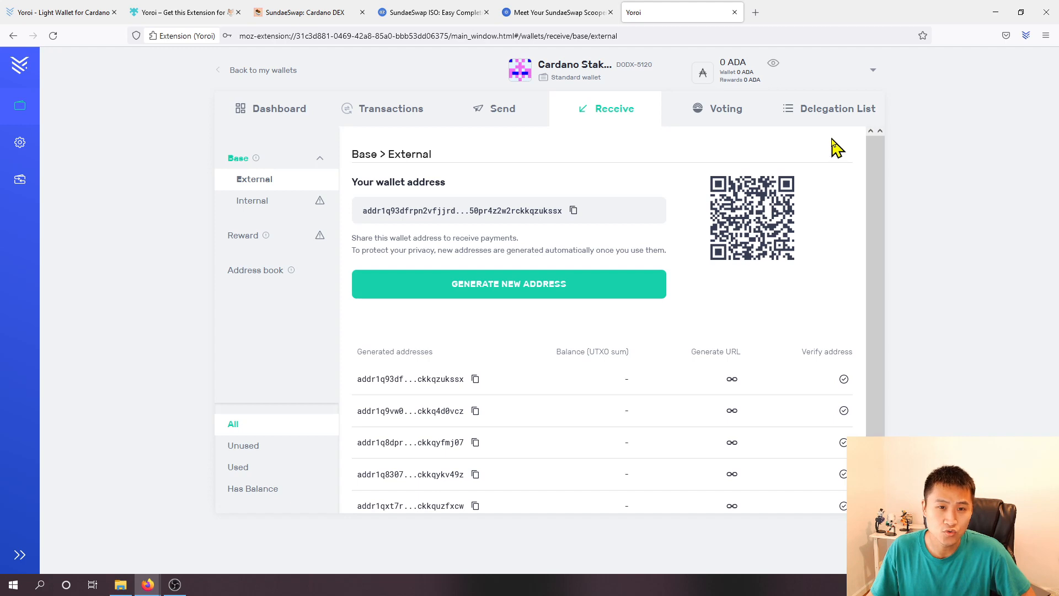
# Step: Open the Delegation List and browse pools' ROA, size, costs, pledge and blocks
pyautogui.click(837, 108)
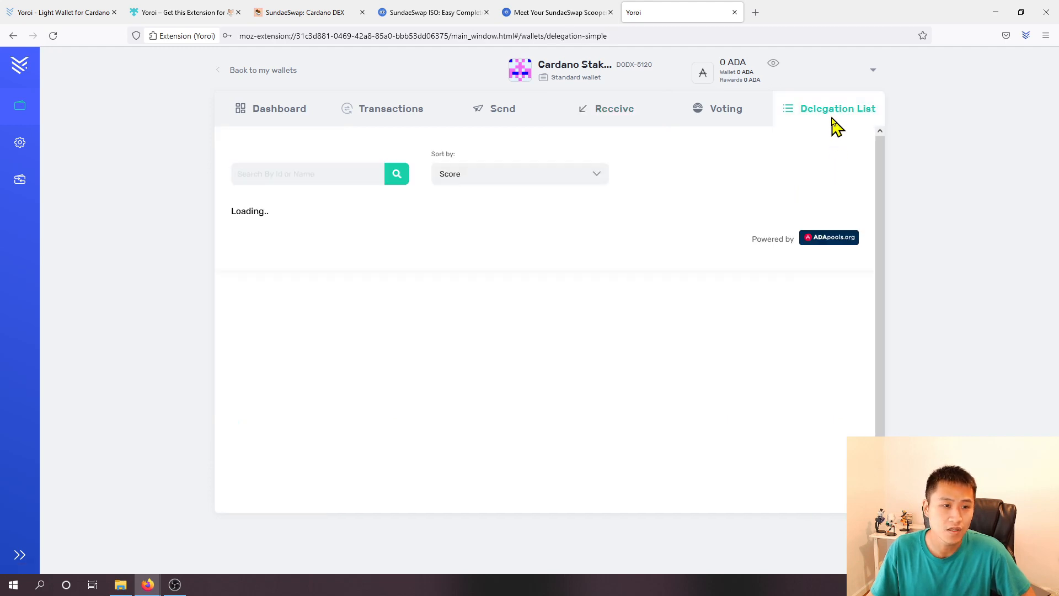
pyautogui.moveTo(671, 178)
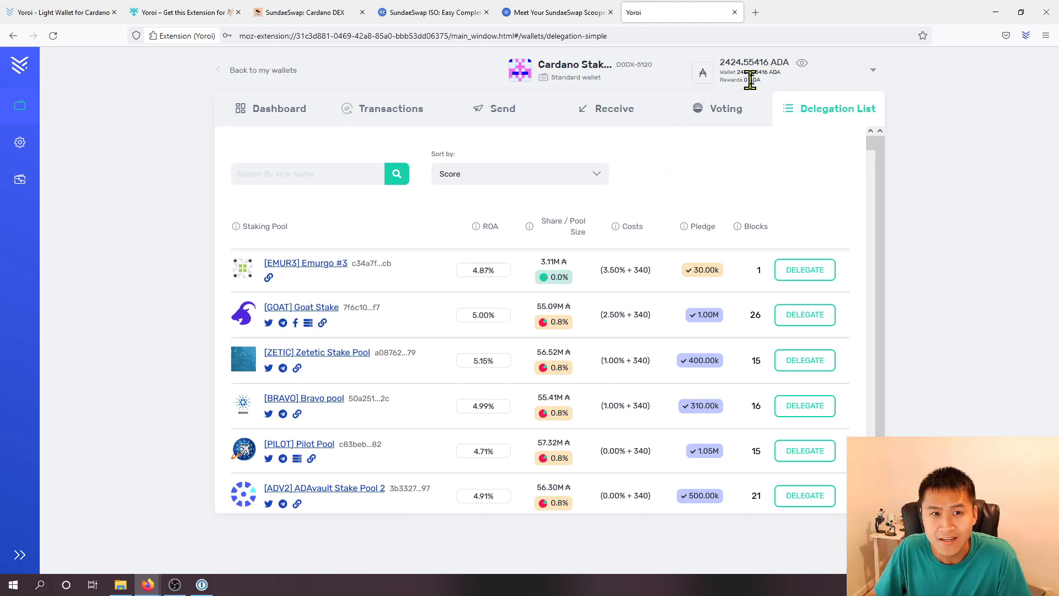
pyautogui.moveTo(846, 125)
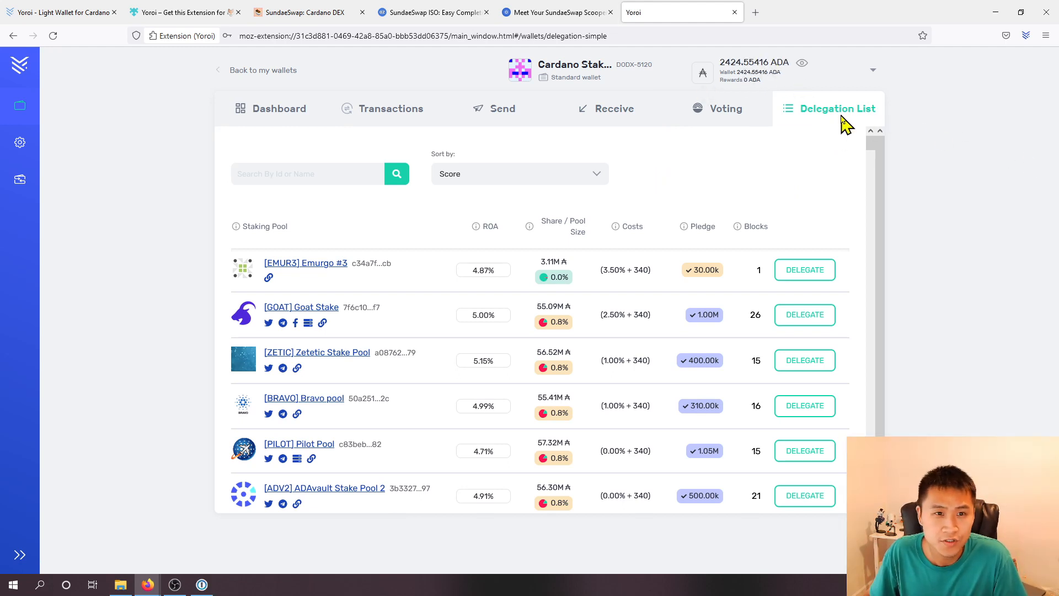
pyautogui.moveTo(804, 270)
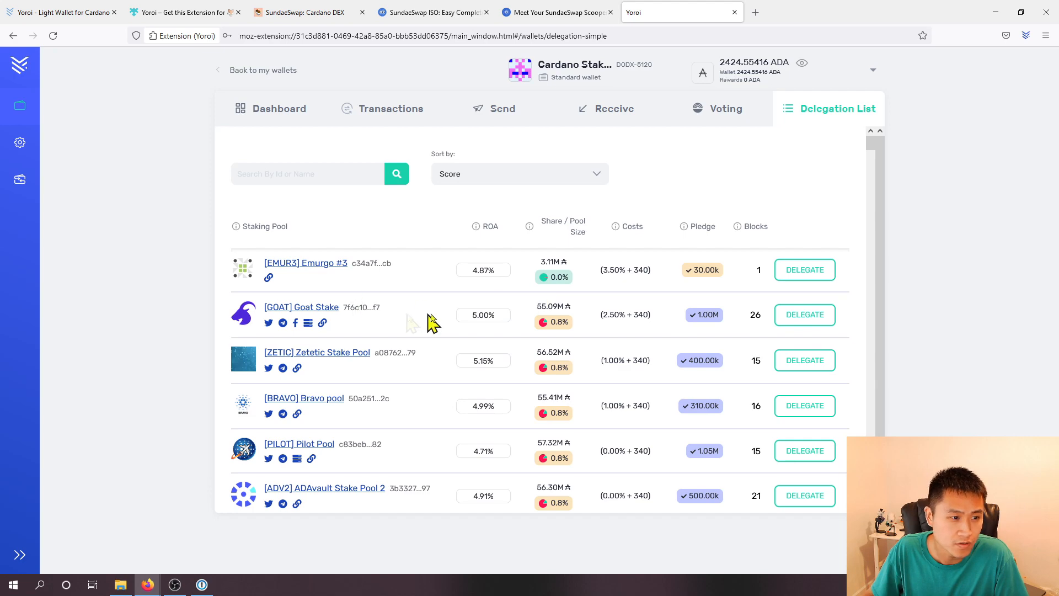
pyautogui.moveTo(570, 323)
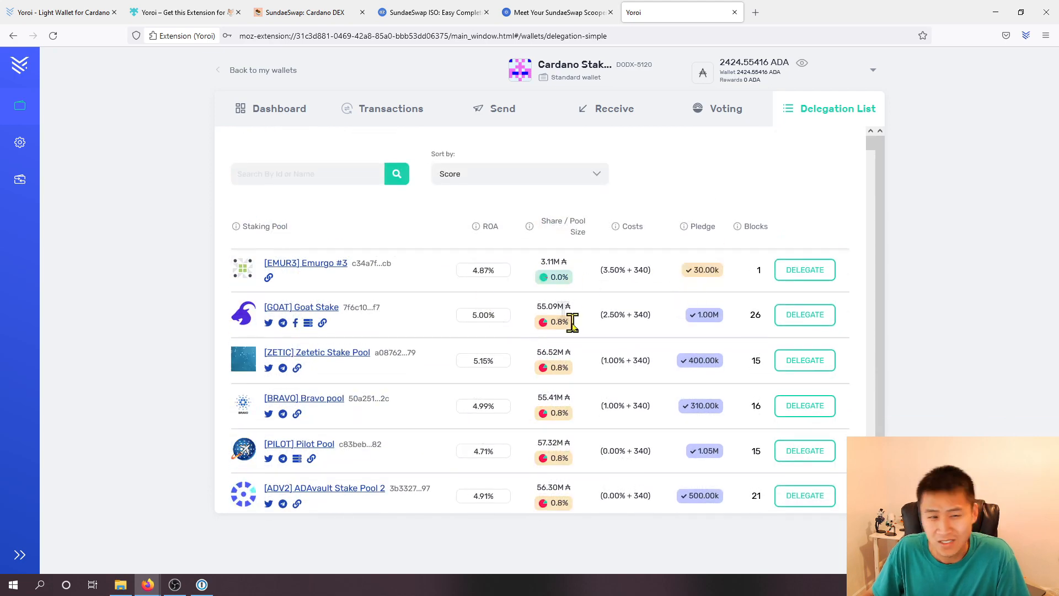
pyautogui.moveTo(530, 226)
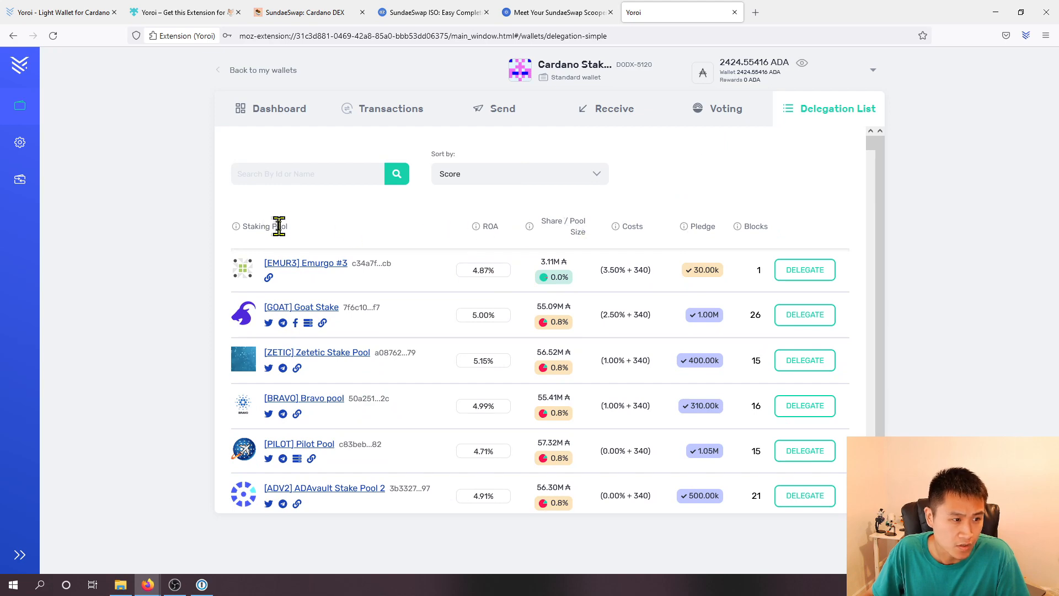
pyautogui.scroll(-3)
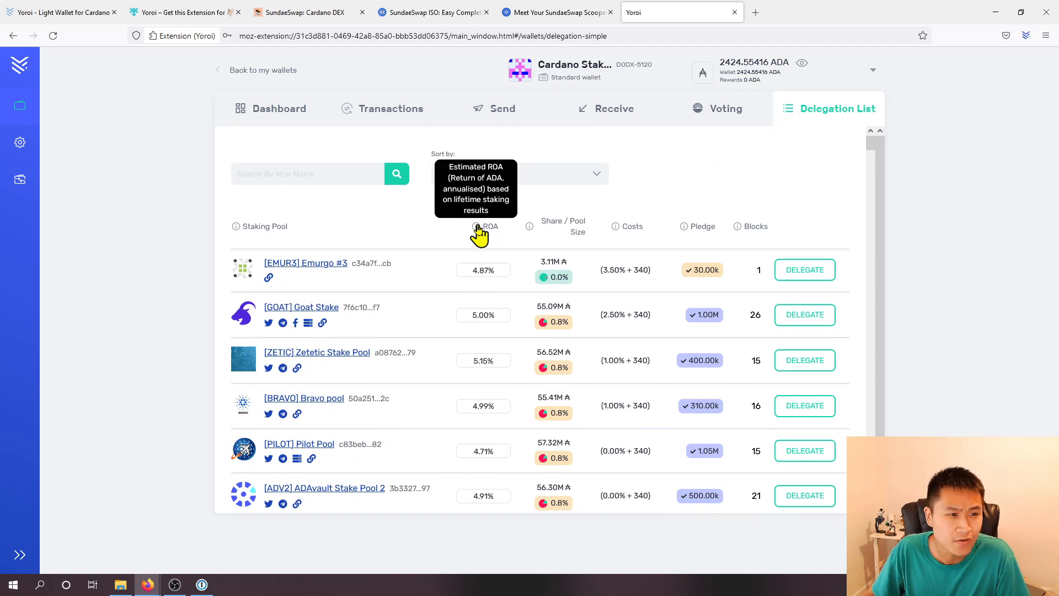
pyautogui.scroll(-3)
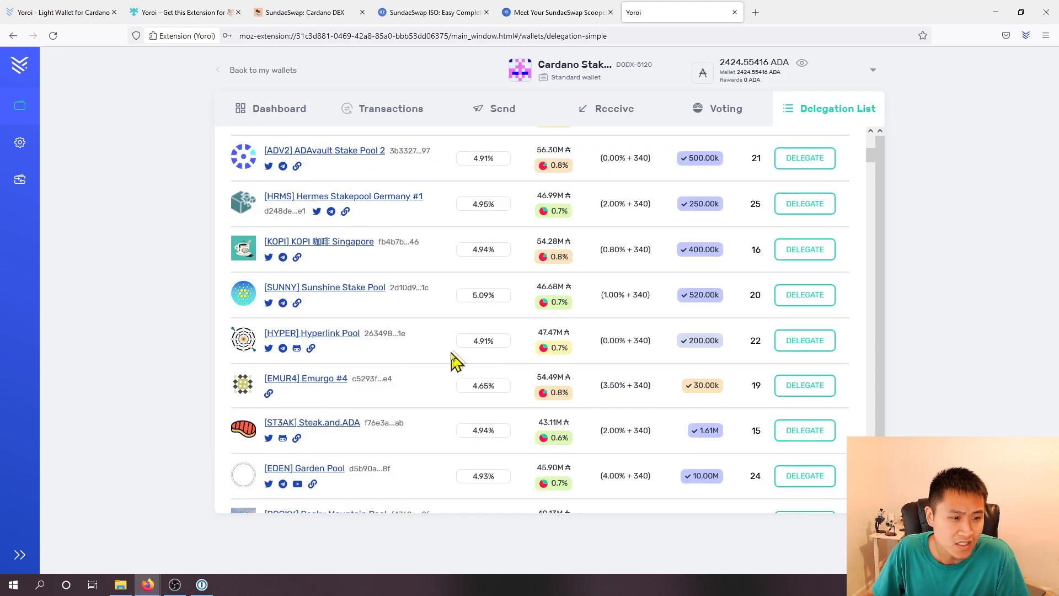
pyautogui.scroll(3)
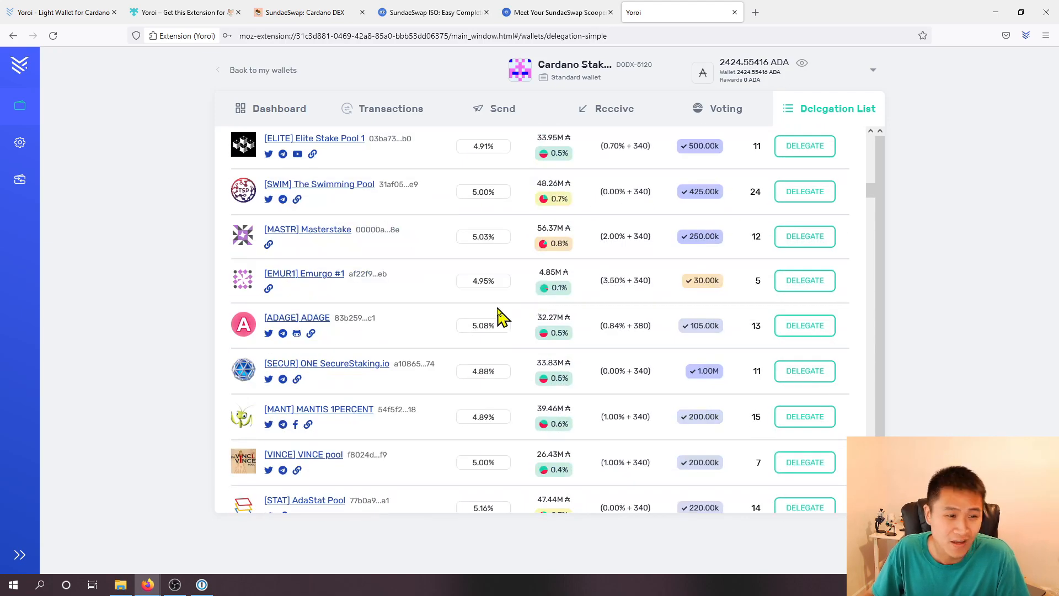
pyautogui.scroll(-3)
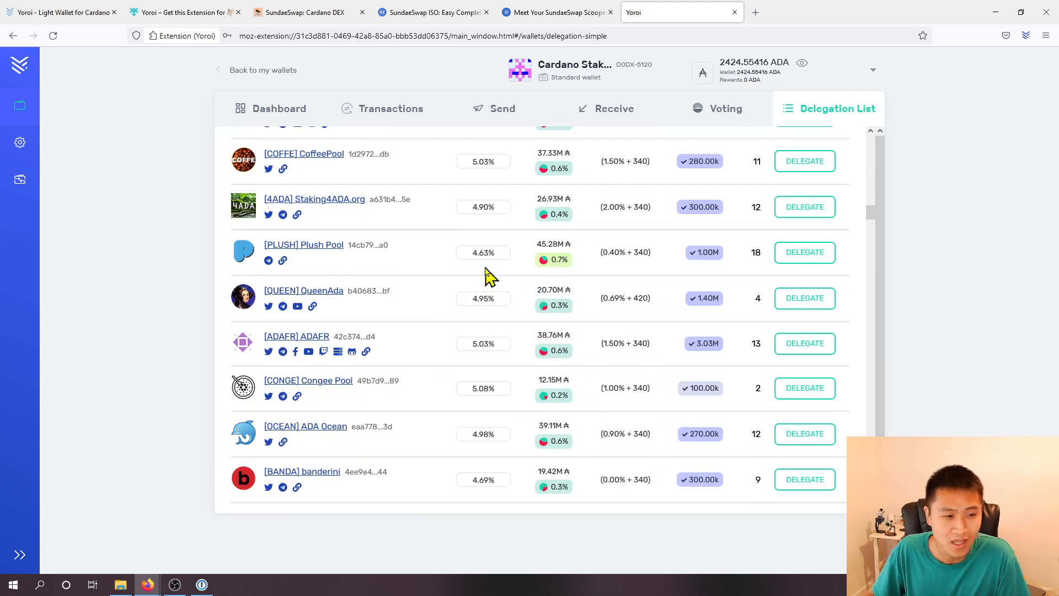
pyautogui.scroll(3)
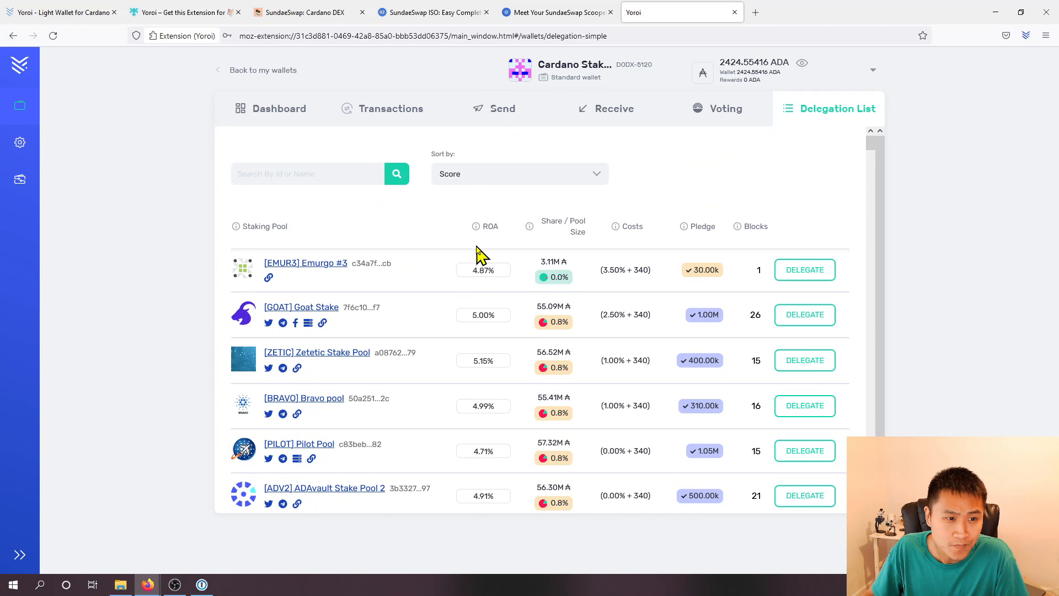
pyautogui.moveTo(530, 226)
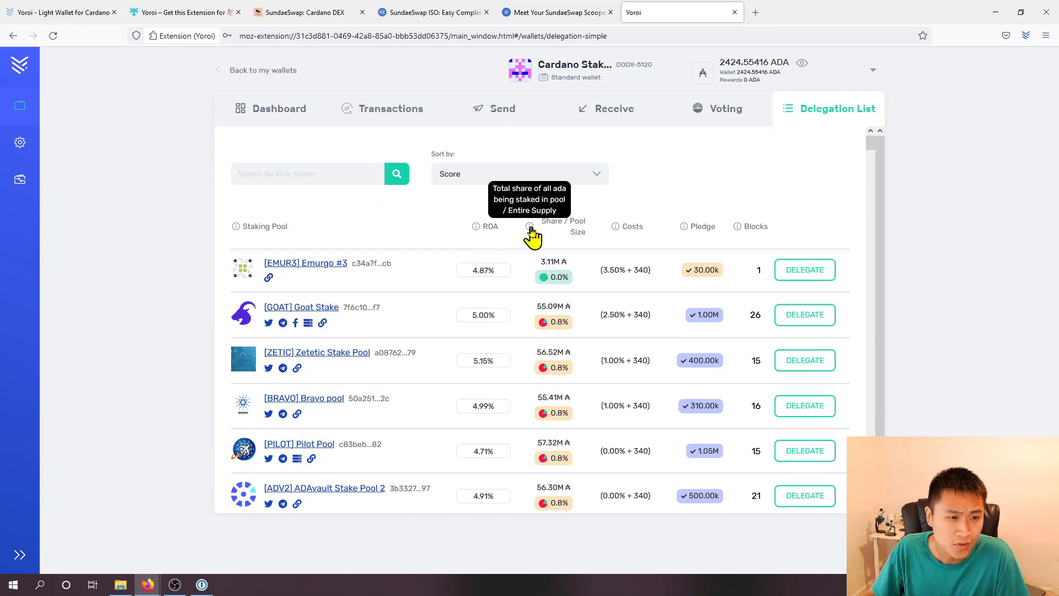
pyautogui.moveTo(534, 279)
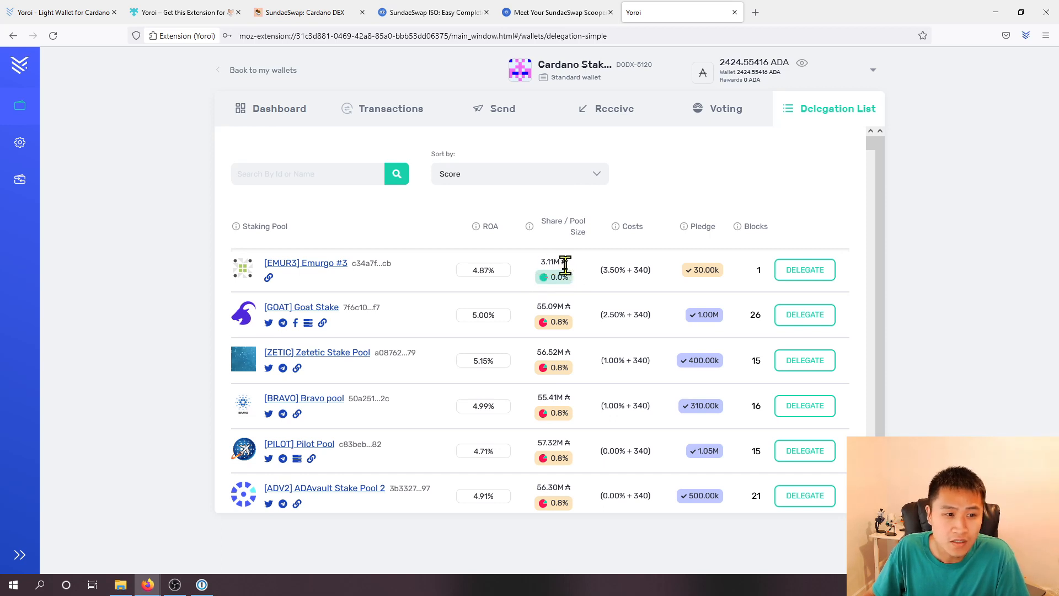
pyautogui.moveTo(558, 309)
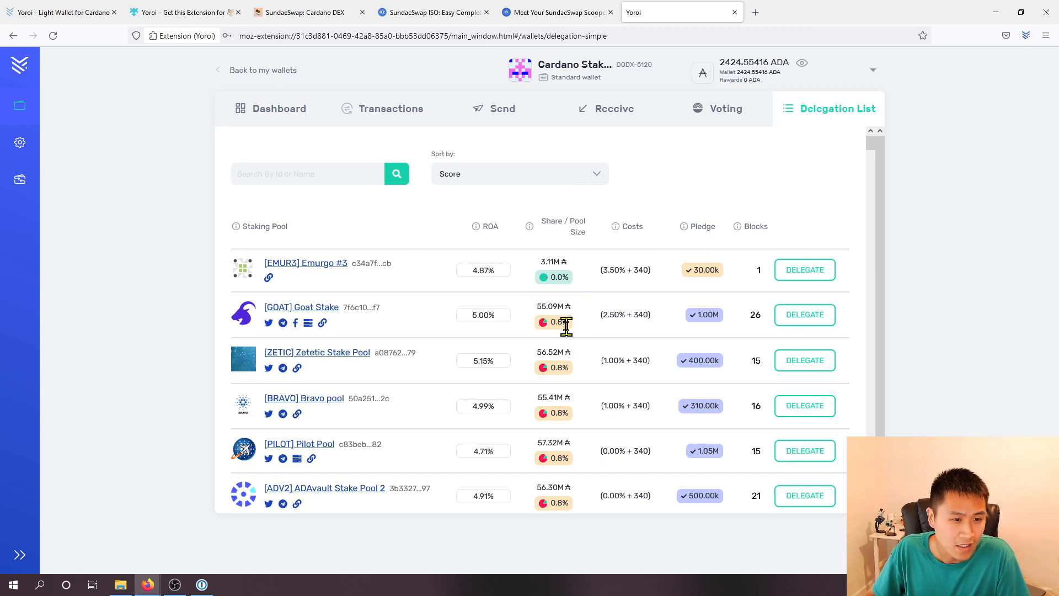
pyautogui.moveTo(563, 304)
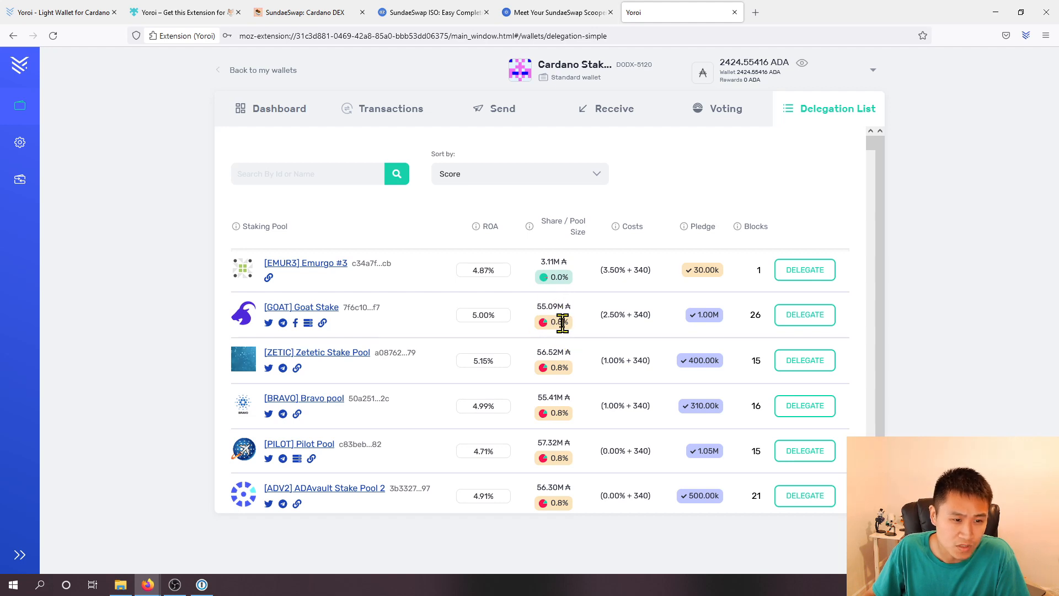
pyautogui.moveTo(560, 277)
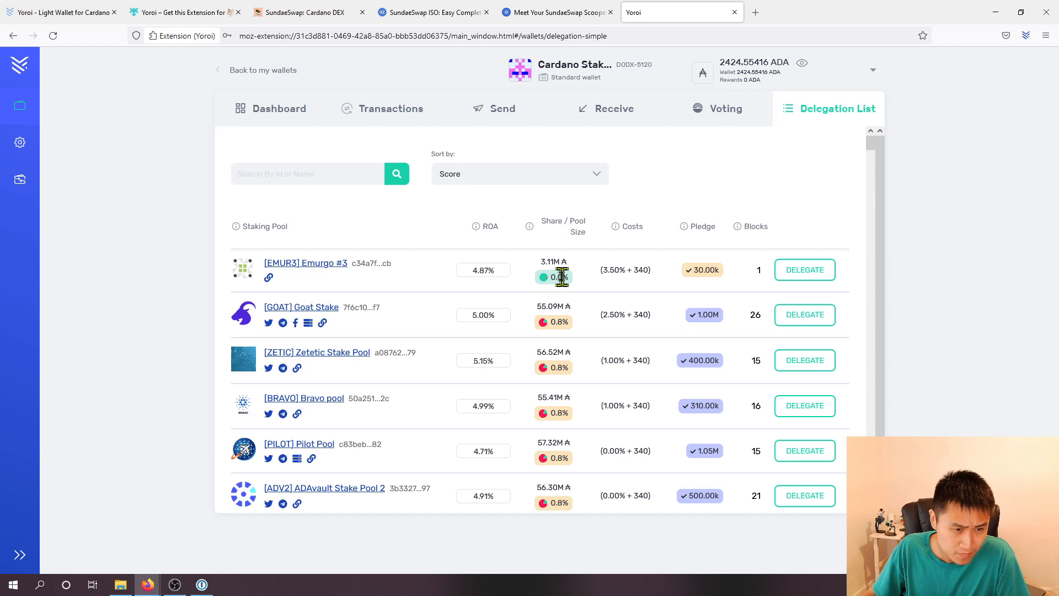
pyautogui.moveTo(553, 283)
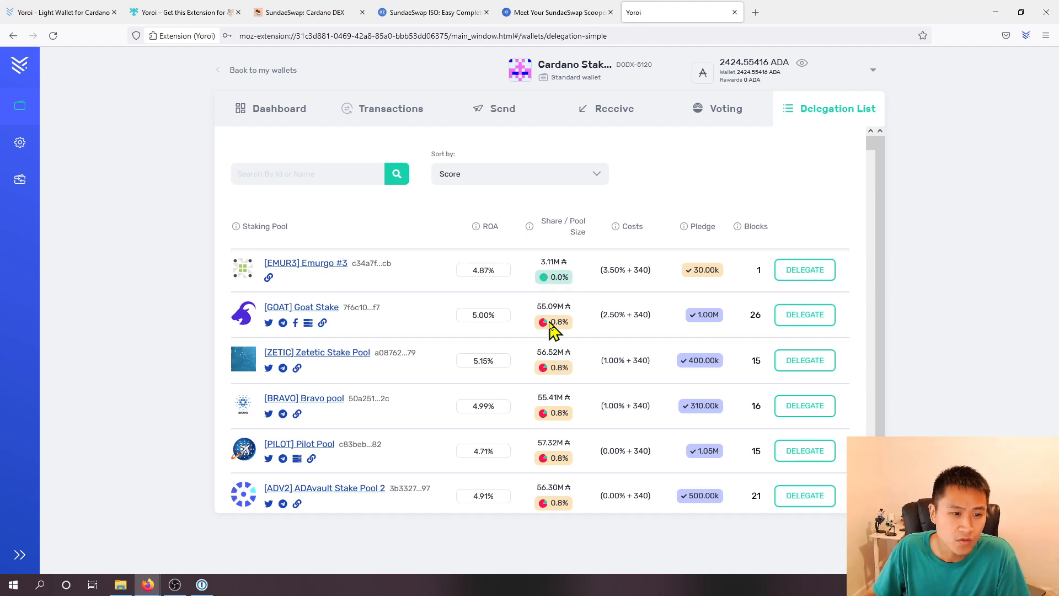
pyautogui.moveTo(557, 326)
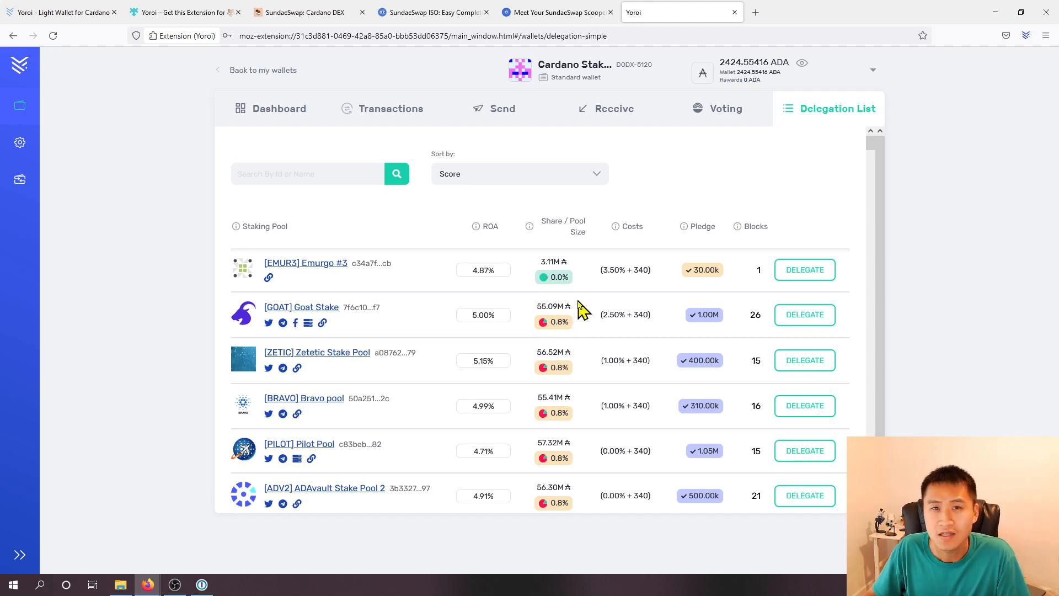
pyautogui.moveTo(564, 328)
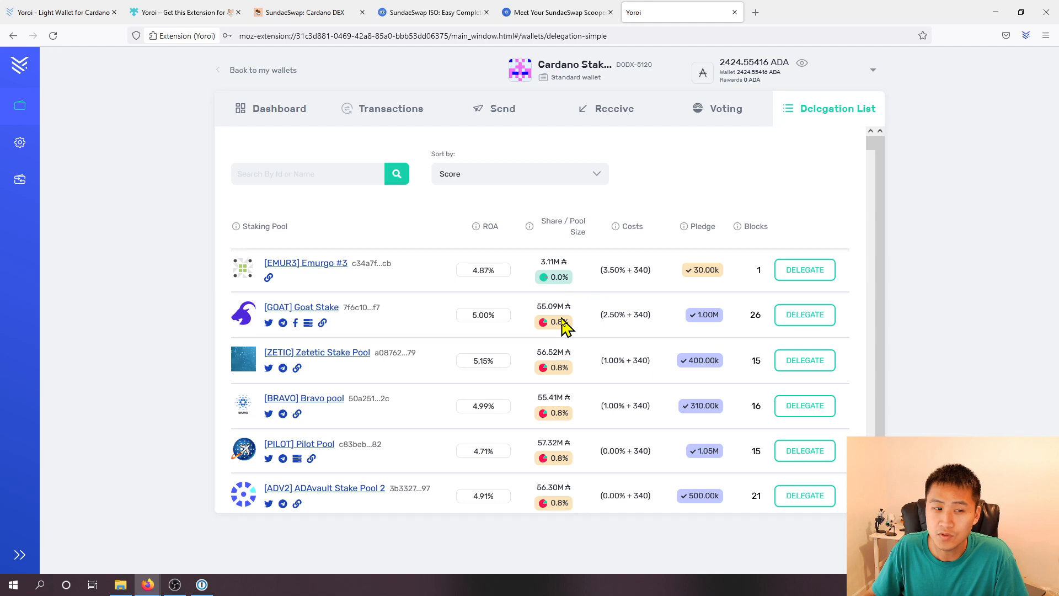
pyautogui.moveTo(565, 310)
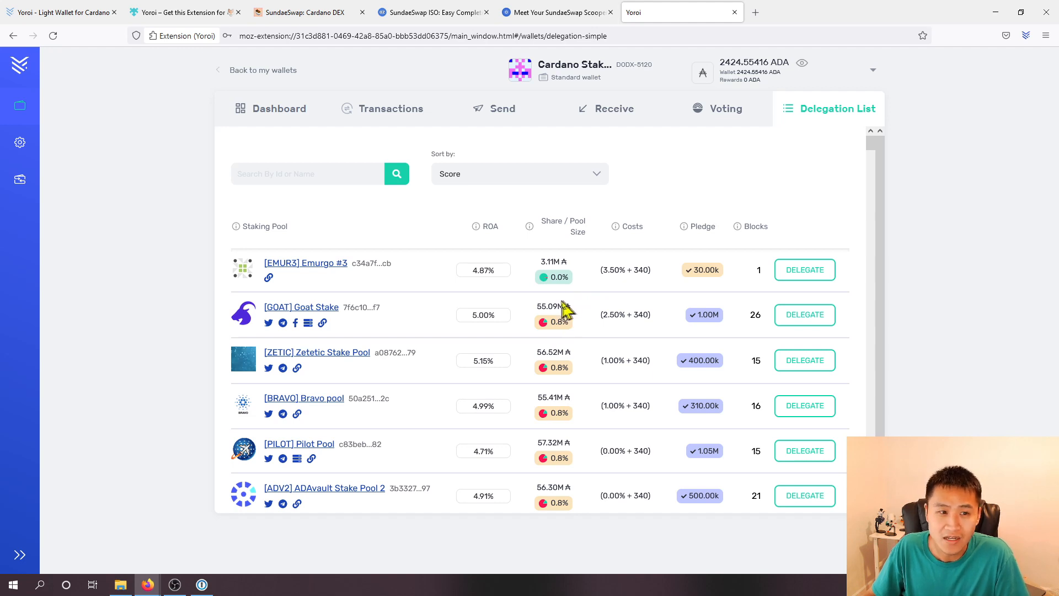
pyautogui.moveTo(585, 326)
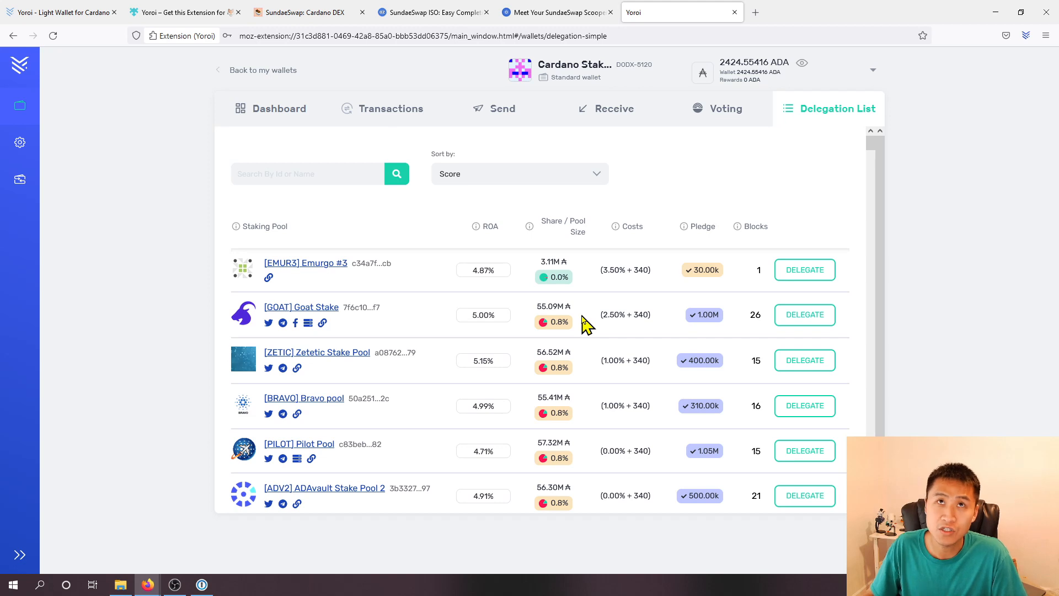
pyautogui.moveTo(563, 328)
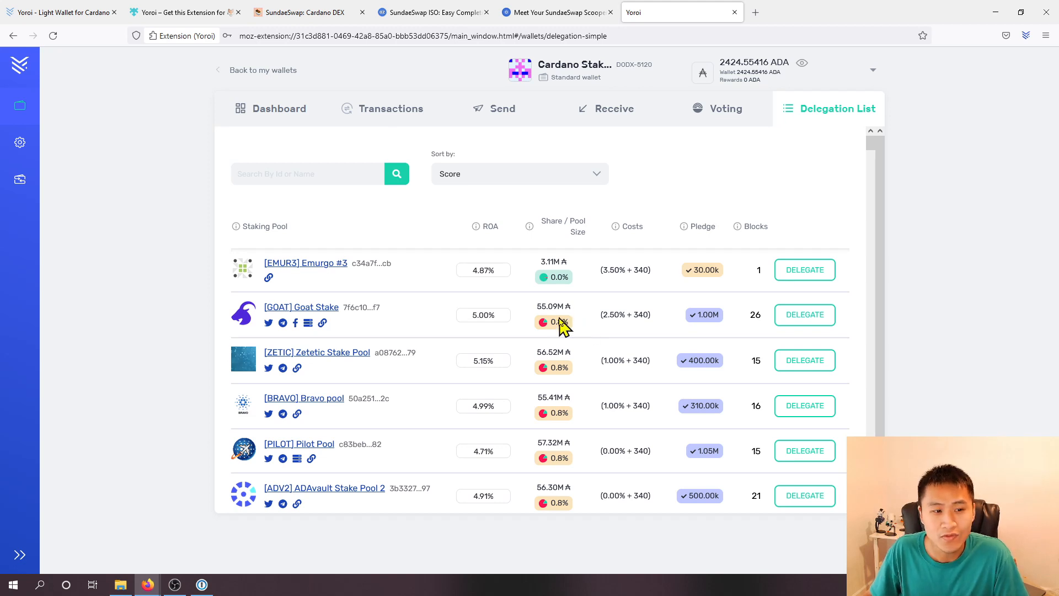
pyautogui.moveTo(580, 336)
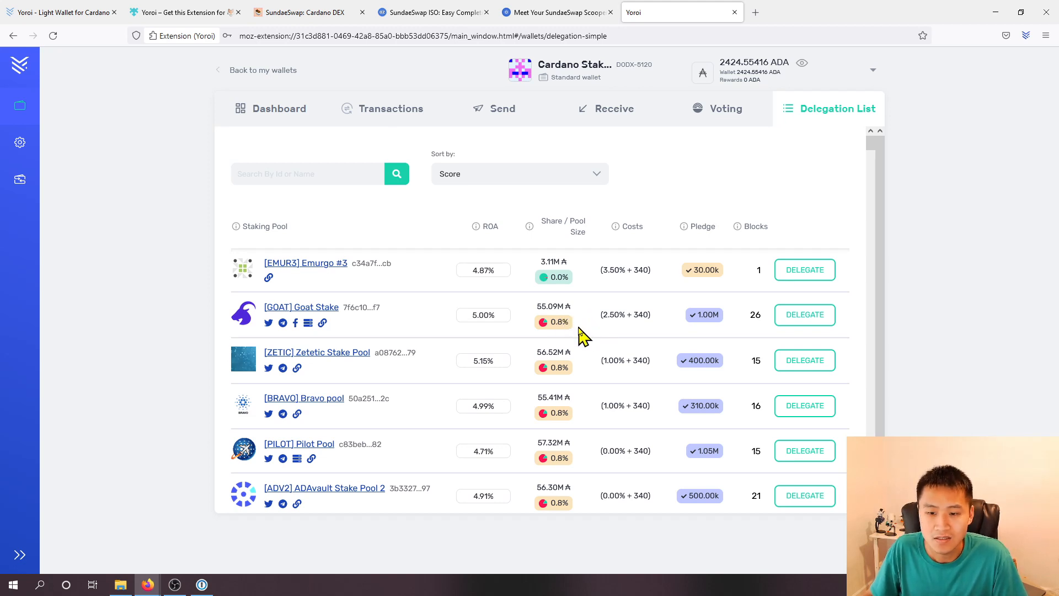
pyautogui.moveTo(578, 342)
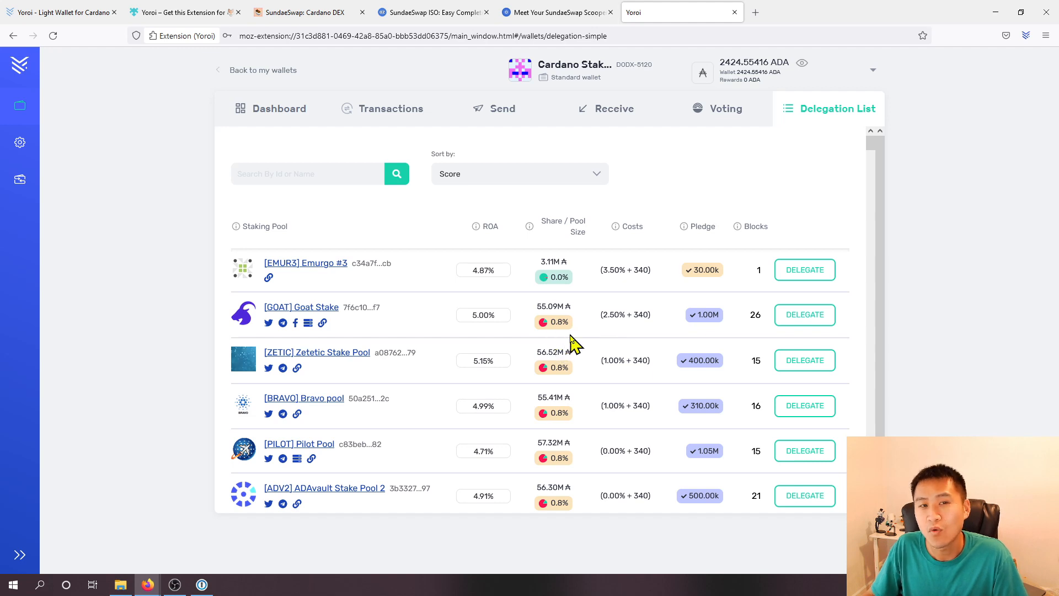
pyautogui.moveTo(565, 349)
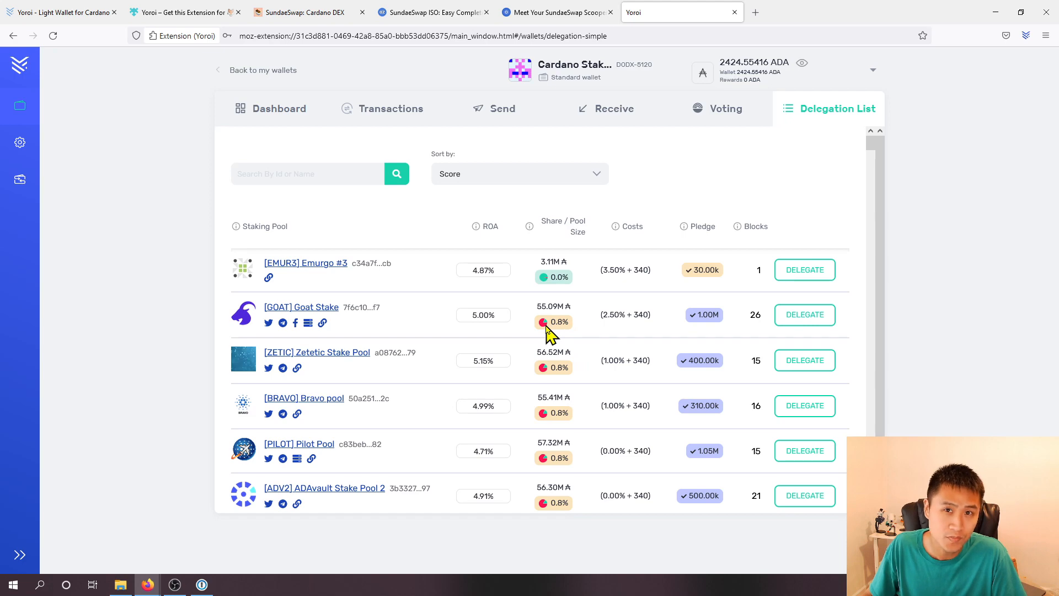
pyautogui.moveTo(552, 333)
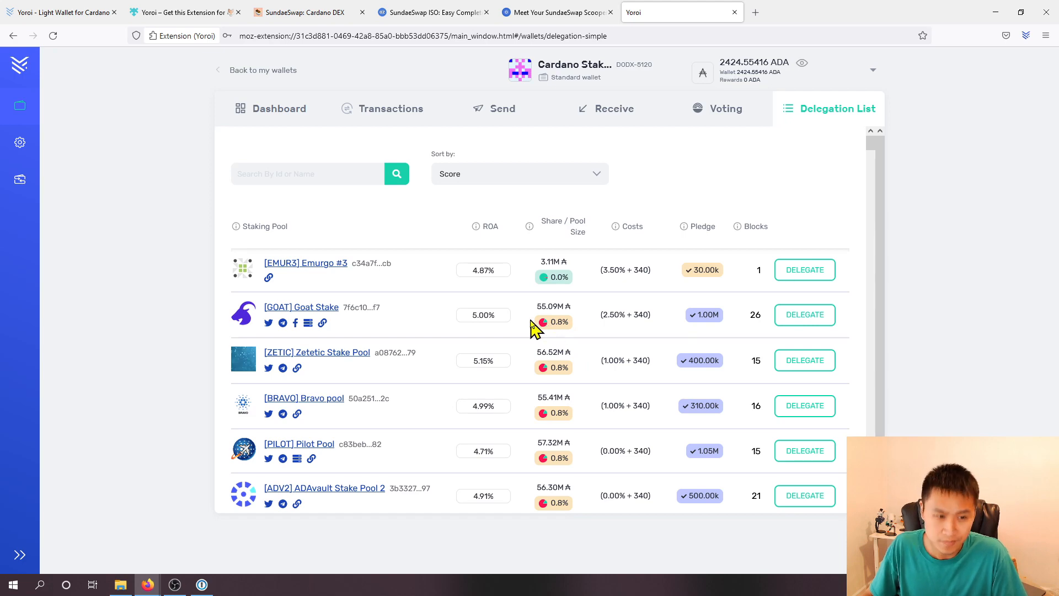
pyautogui.moveTo(553, 341)
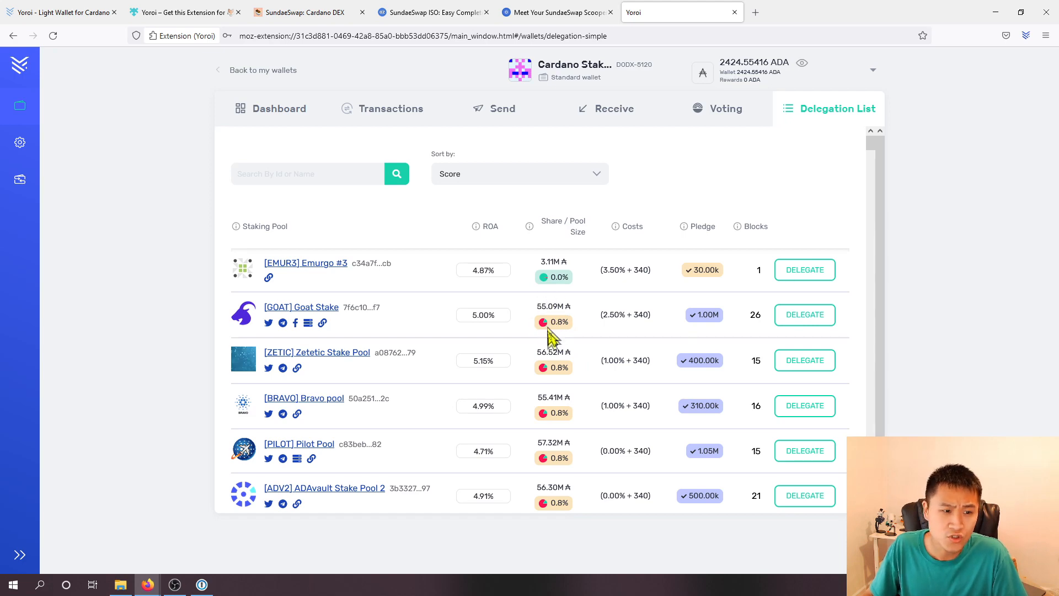
pyautogui.scroll(-3)
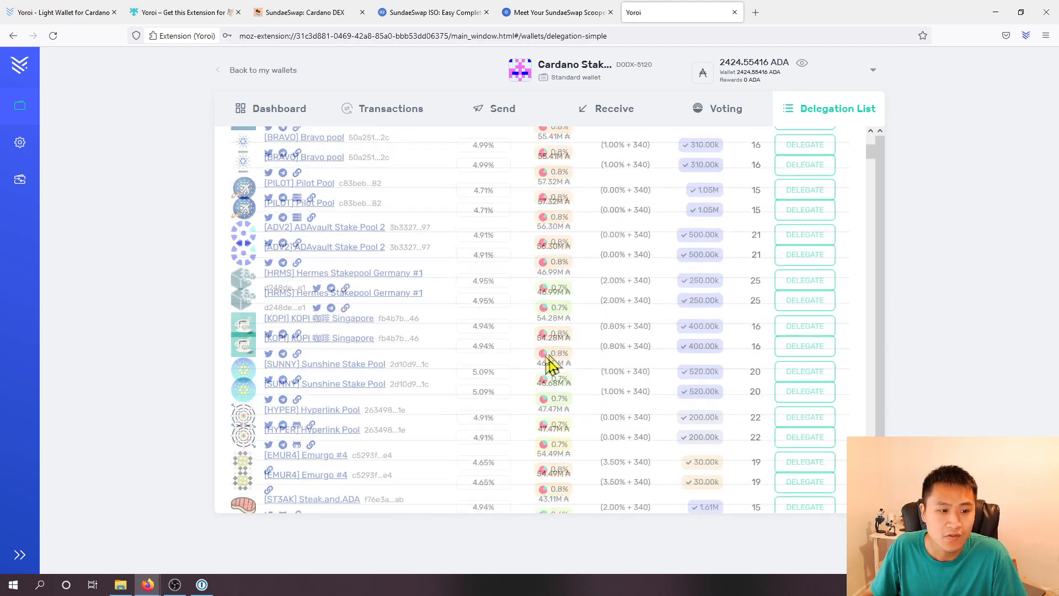
pyautogui.scroll(3)
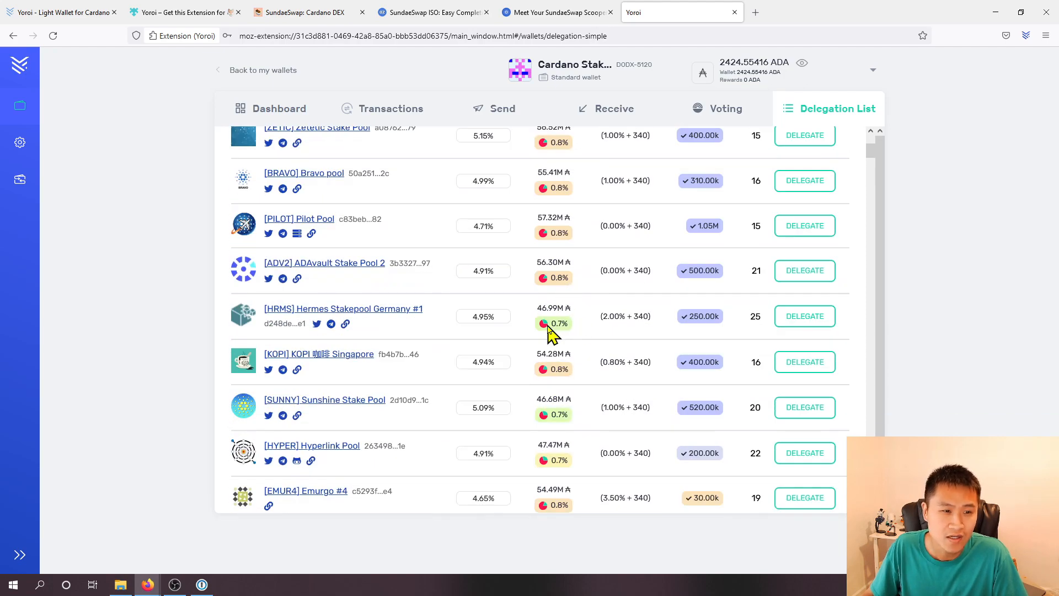
pyautogui.scroll(-3)
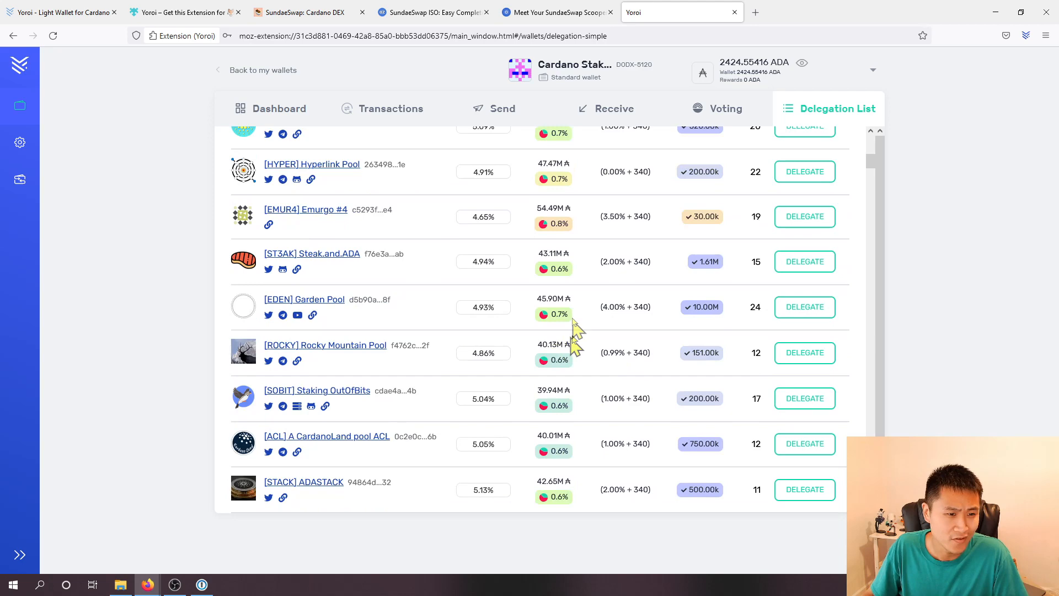
pyautogui.scroll(-3)
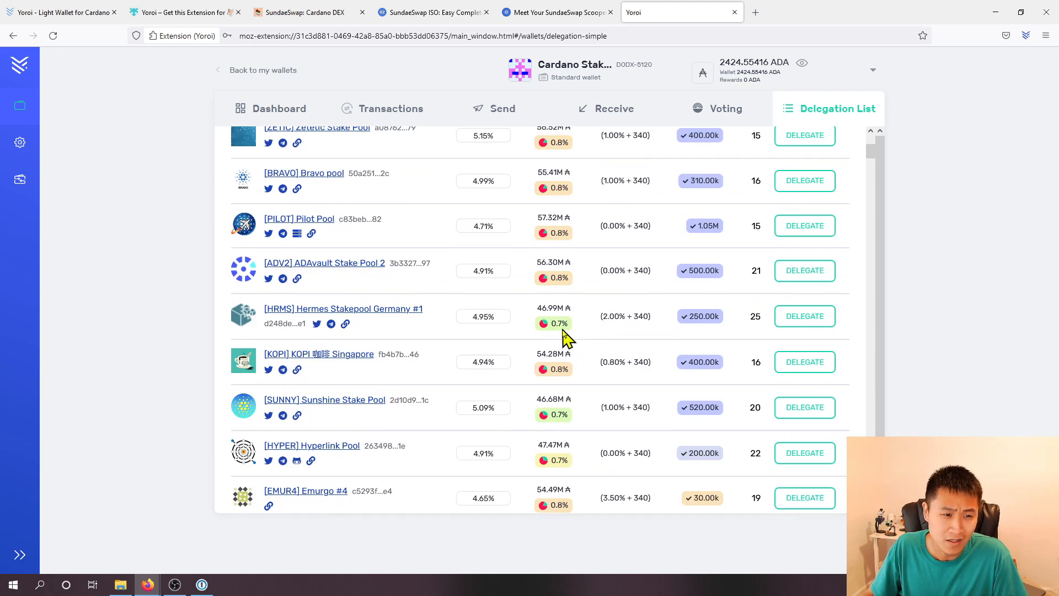
pyautogui.moveTo(566, 395)
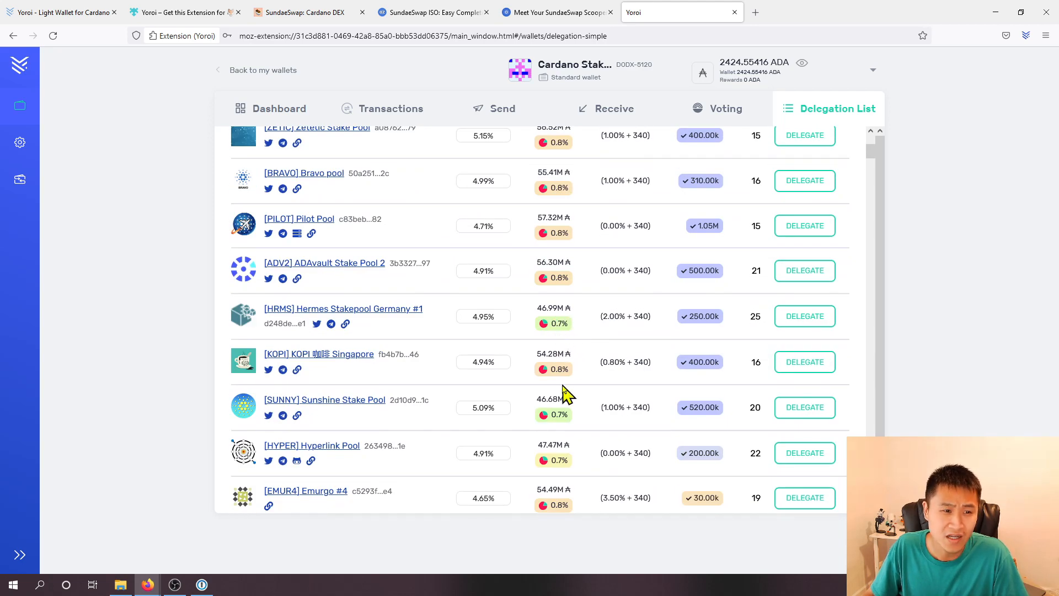
pyautogui.scroll(-3)
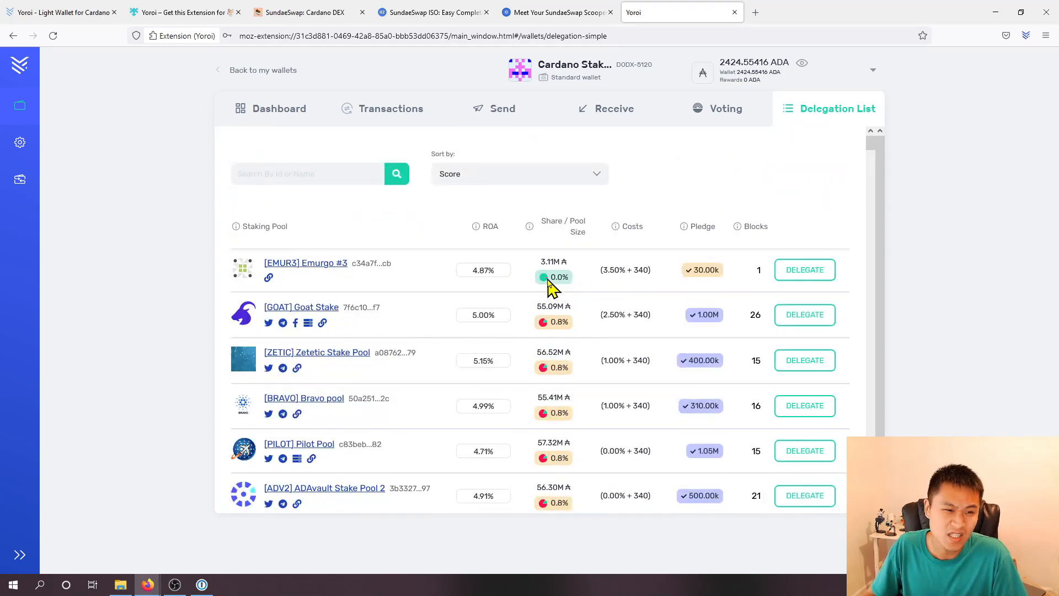
pyautogui.moveTo(552, 278)
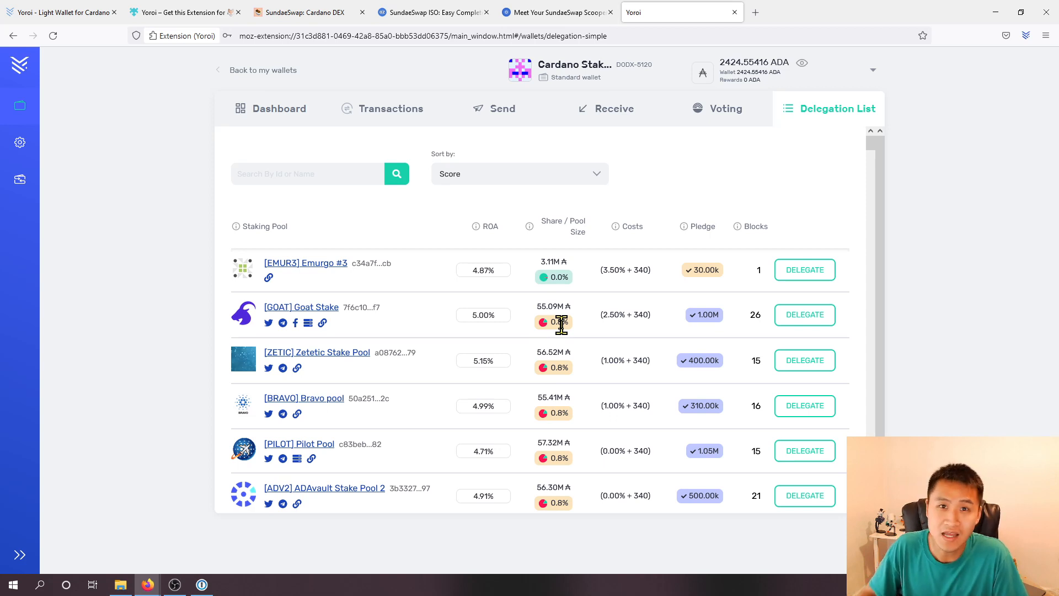
pyautogui.moveTo(574, 295)
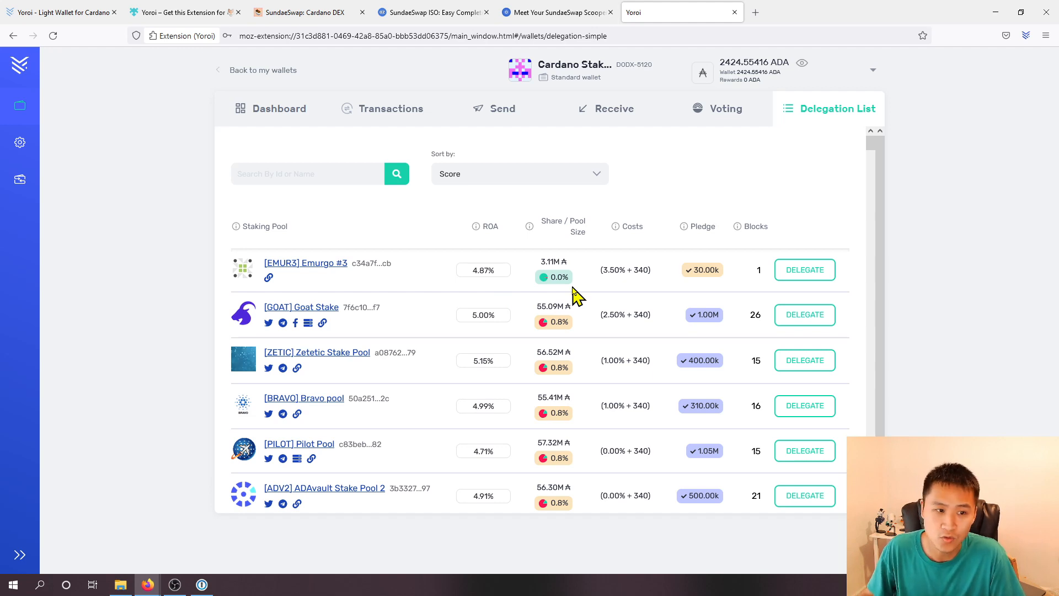
pyautogui.moveTo(640, 223)
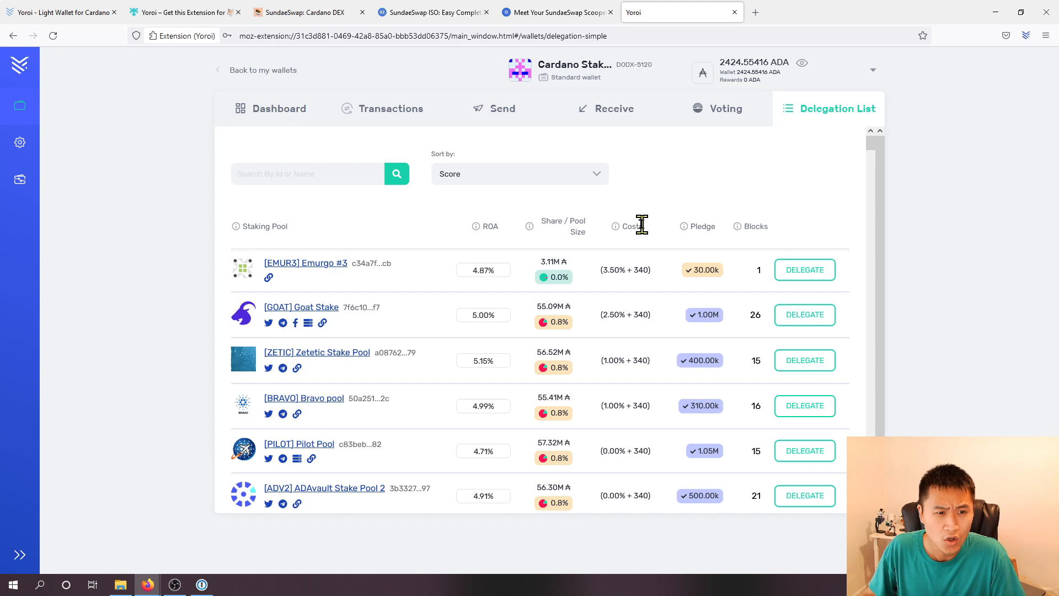
pyautogui.moveTo(614, 226)
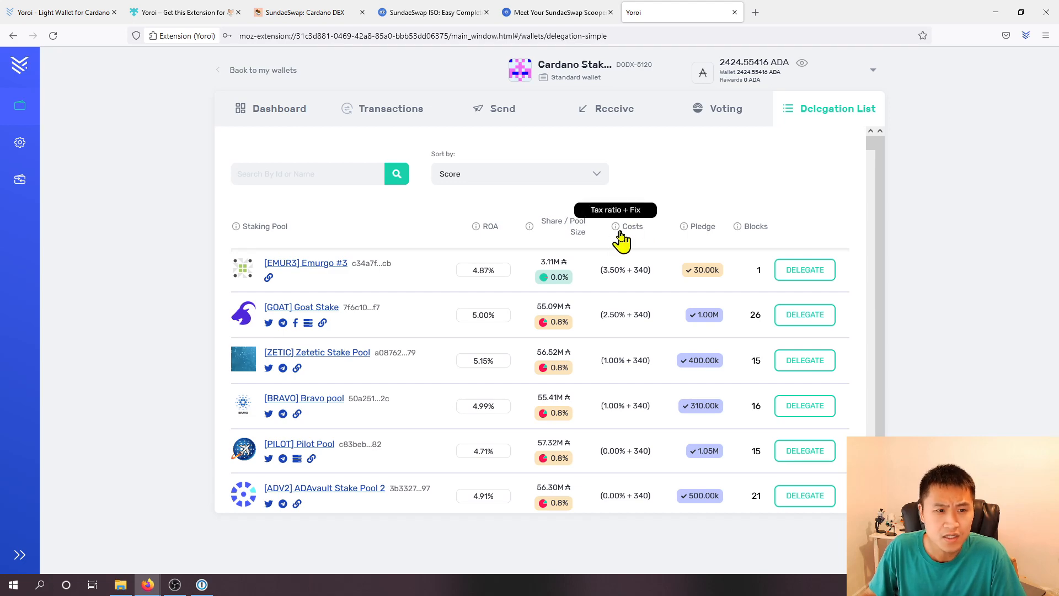
pyautogui.scroll(-3)
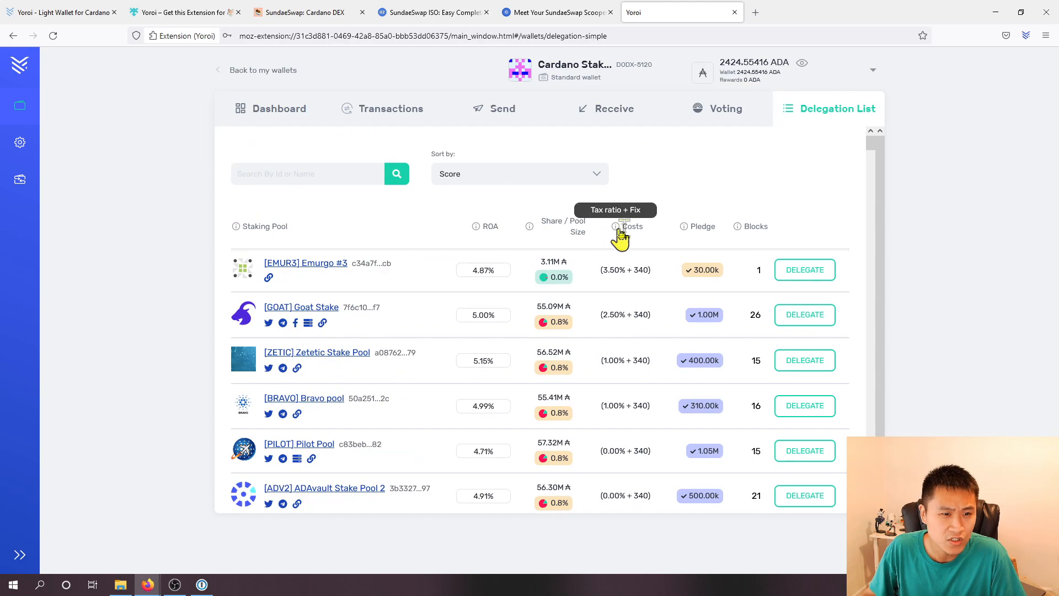
pyautogui.scroll(-3)
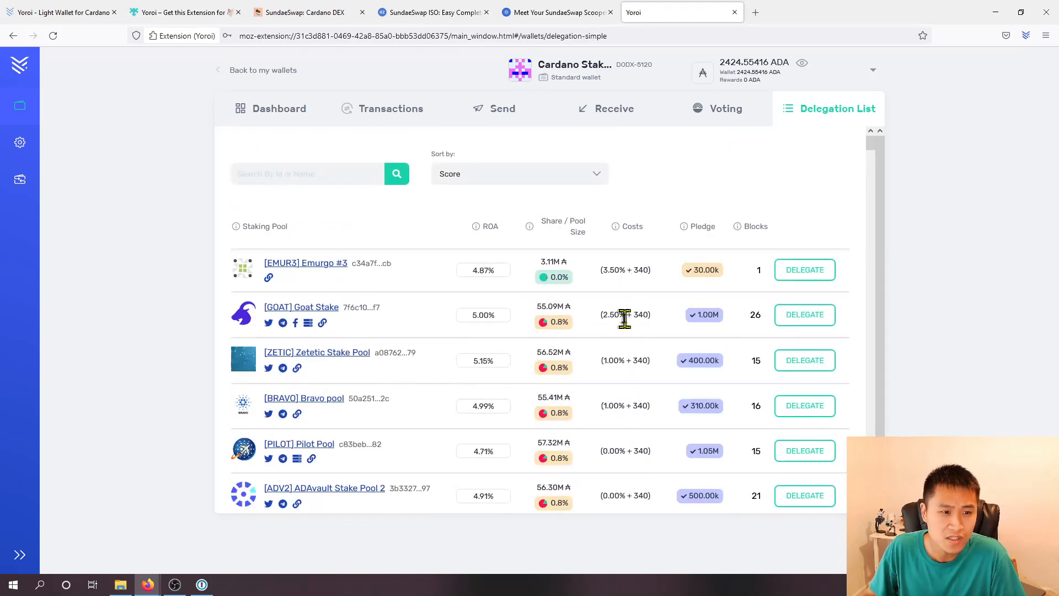
pyautogui.moveTo(621, 286)
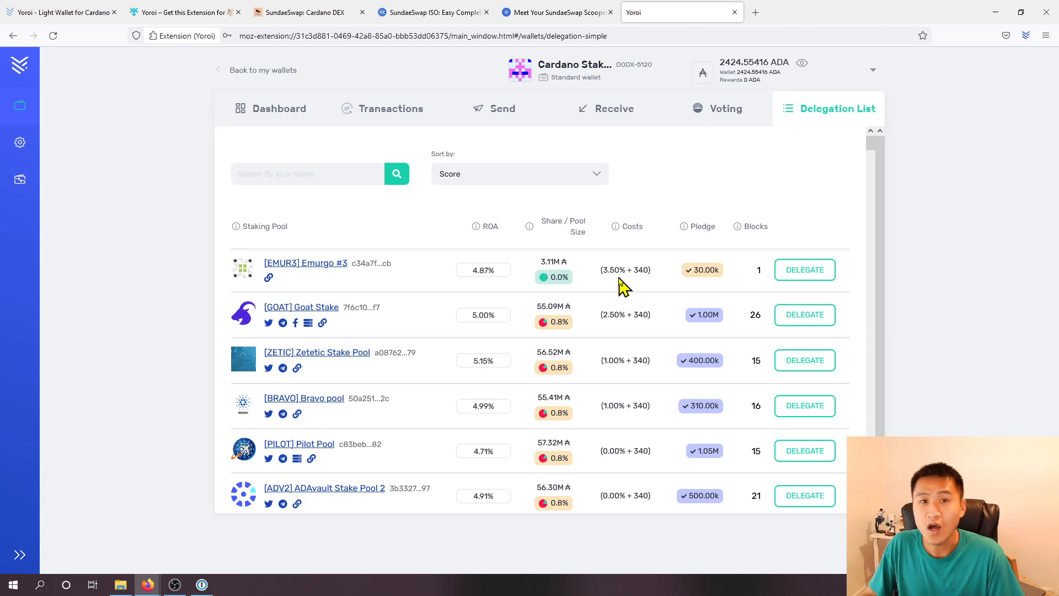
pyautogui.moveTo(638, 275)
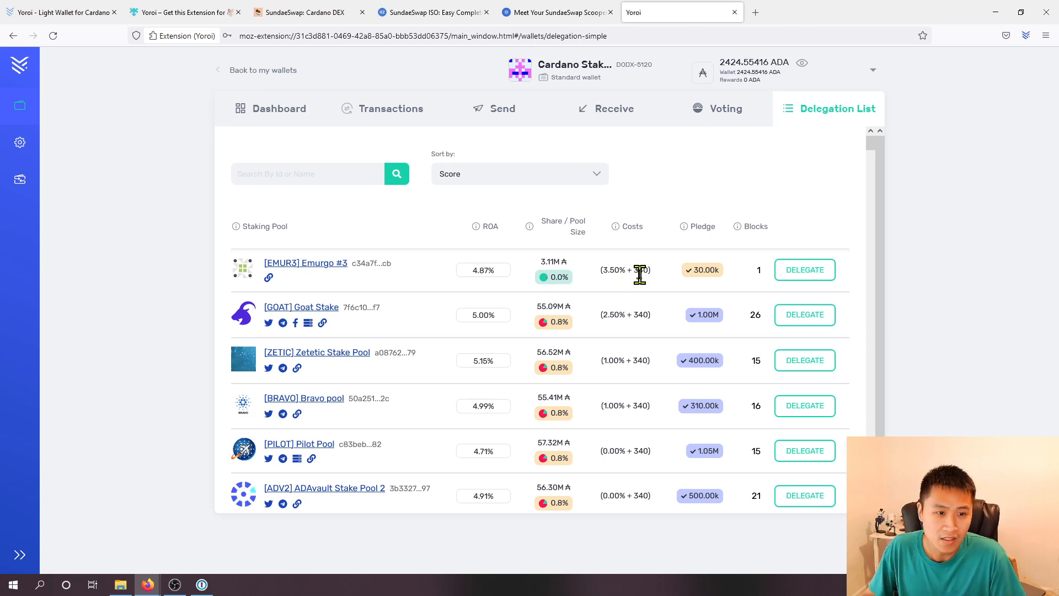
pyautogui.moveTo(649, 283)
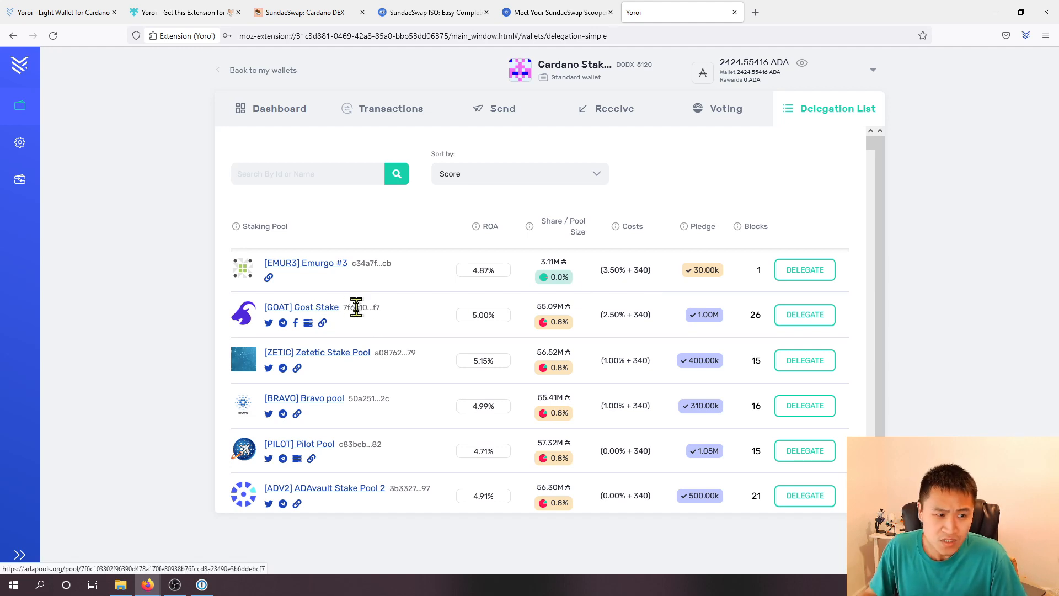
pyautogui.moveTo(595, 312)
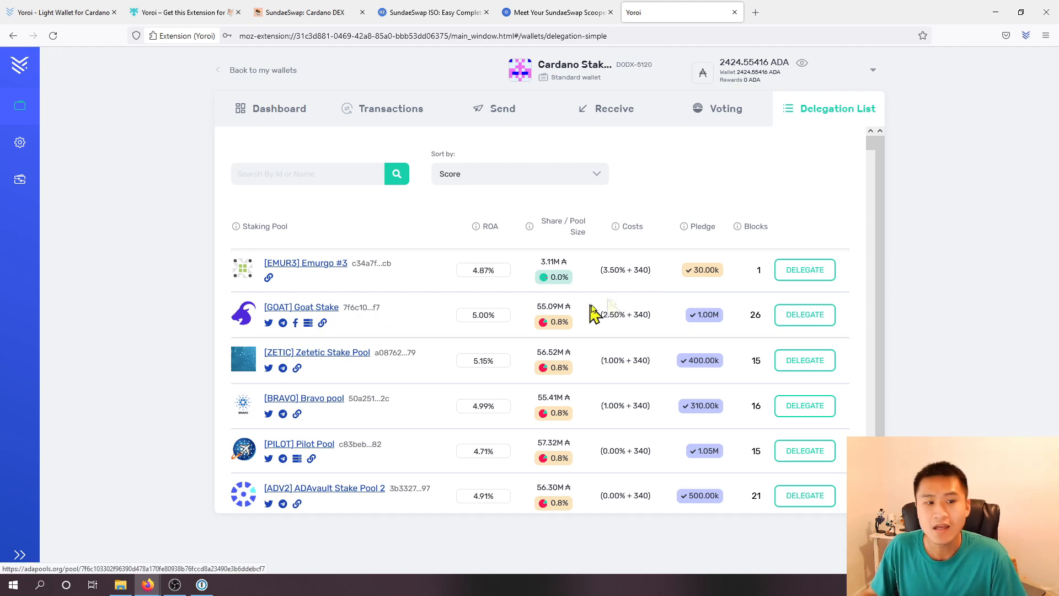
pyautogui.moveTo(628, 317)
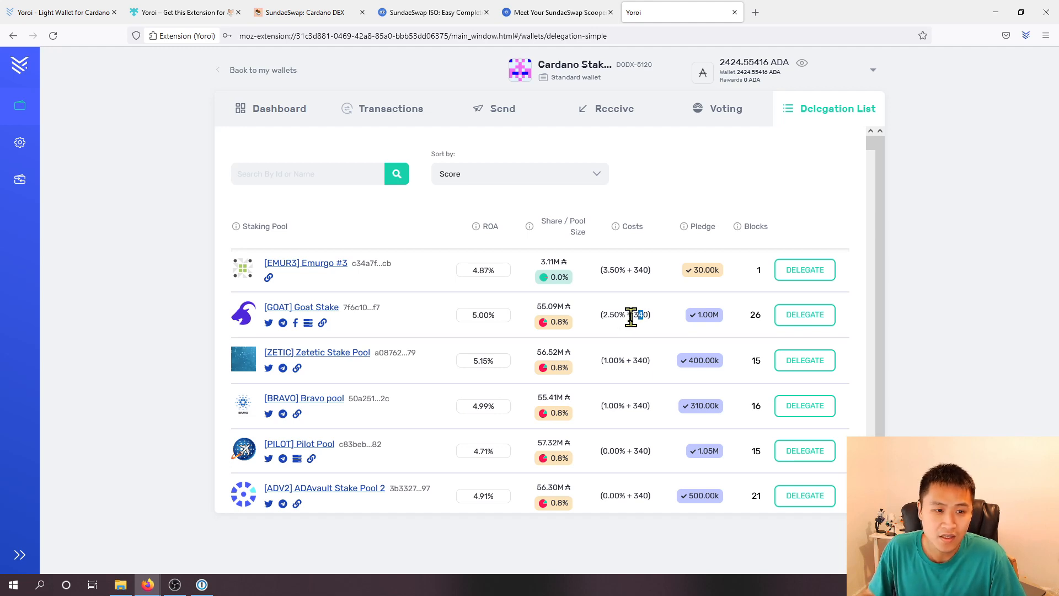
pyautogui.doubleClick(638, 314)
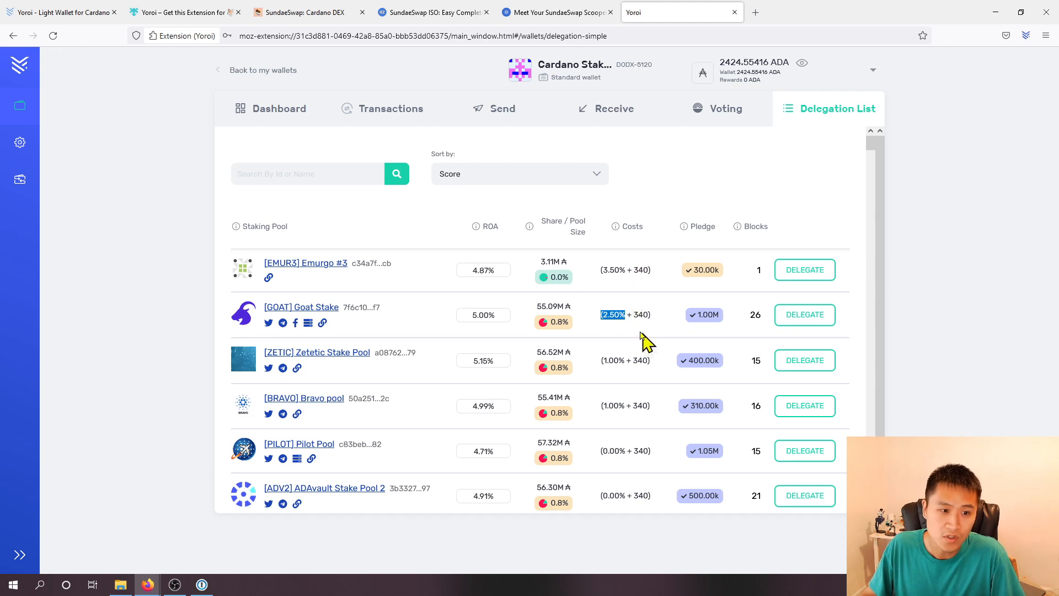
pyautogui.scroll(-3)
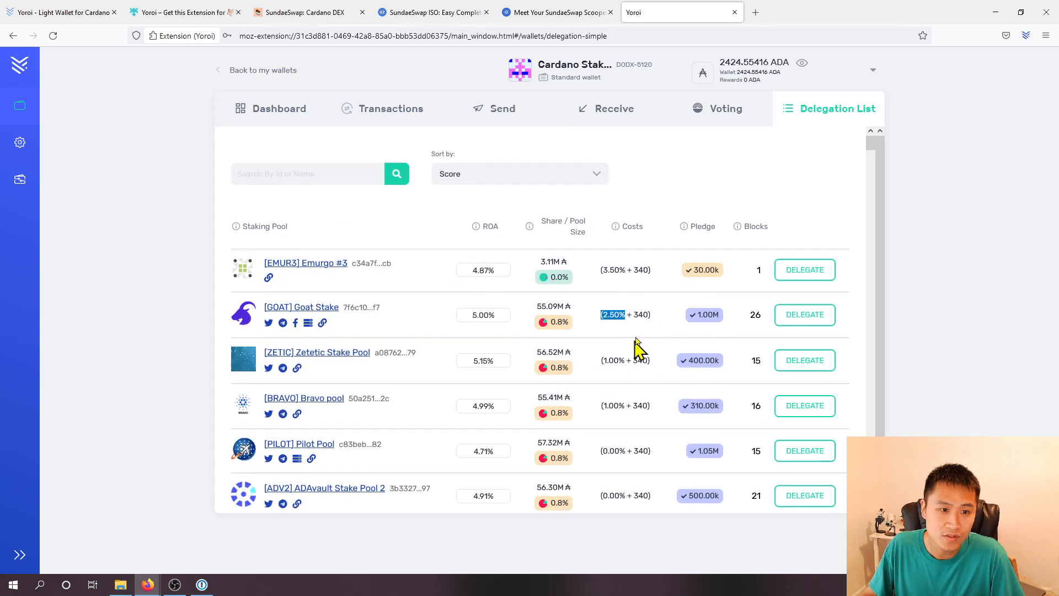
pyautogui.moveTo(687, 226)
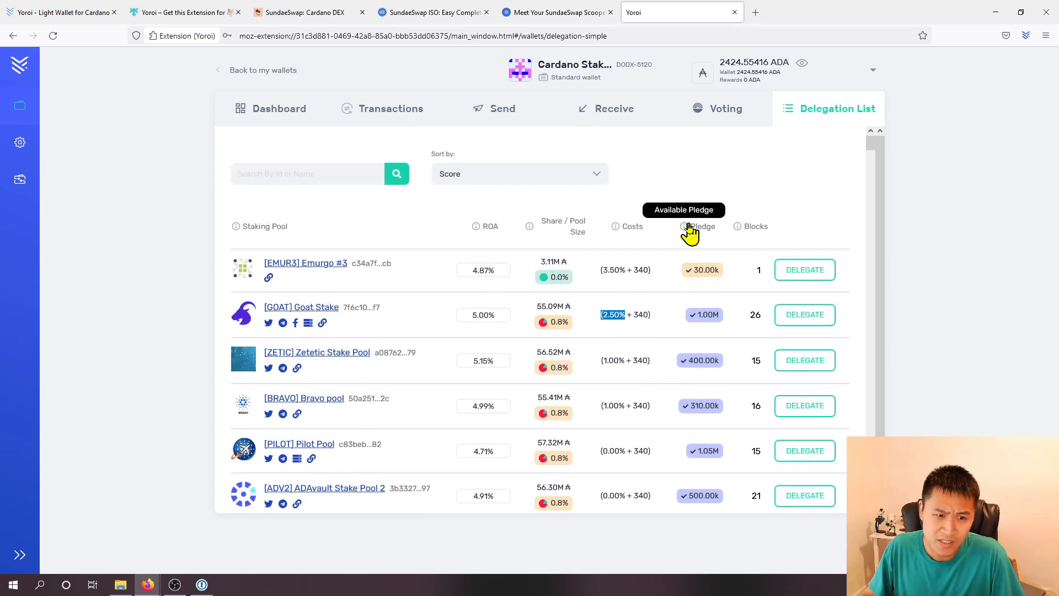
pyautogui.moveTo(698, 314)
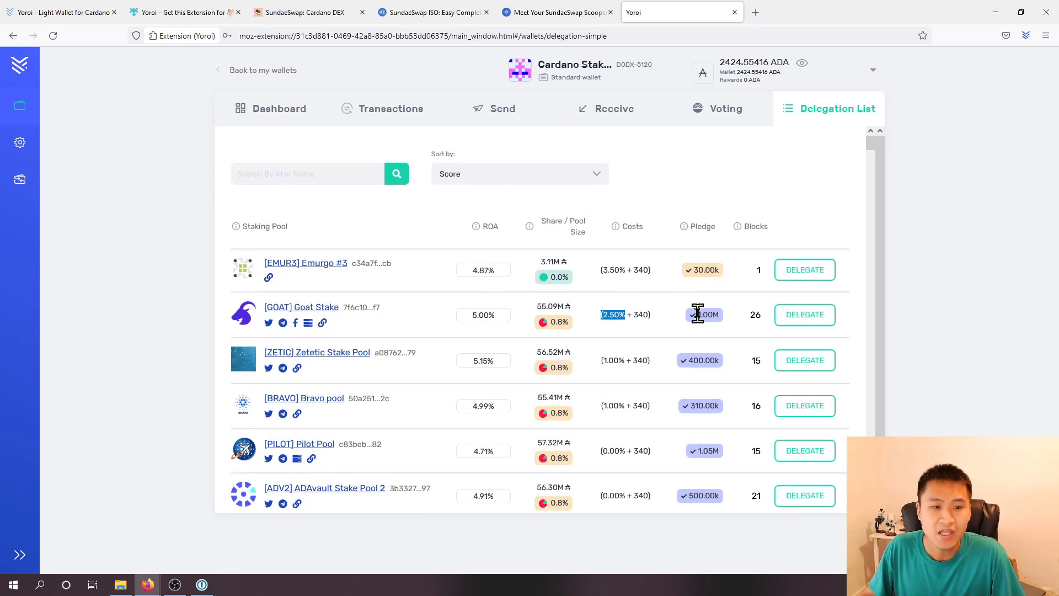
pyautogui.scroll(-3)
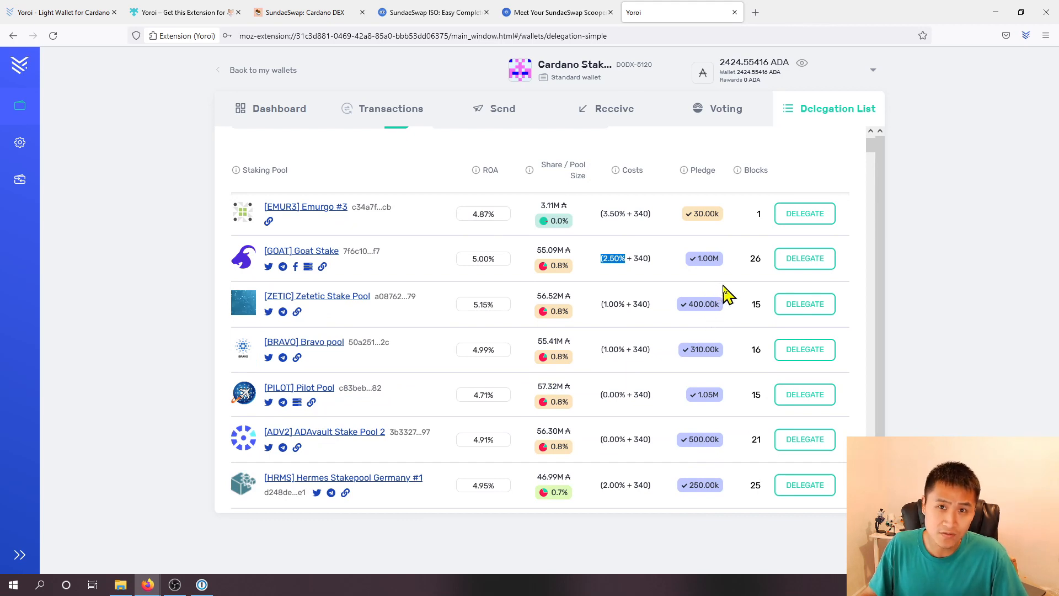
pyautogui.moveTo(702, 299)
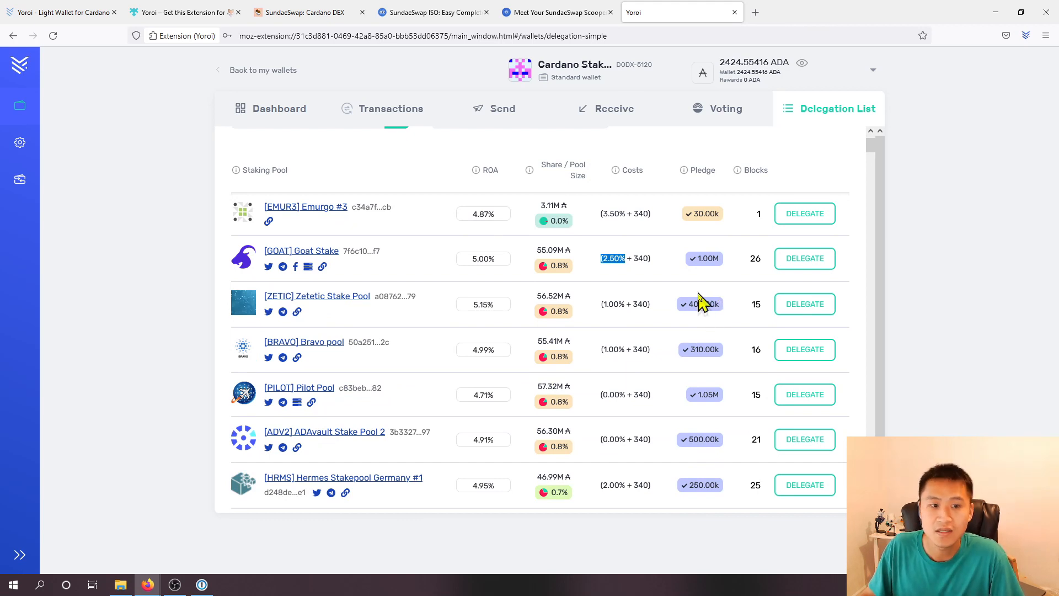
pyautogui.moveTo(716, 279)
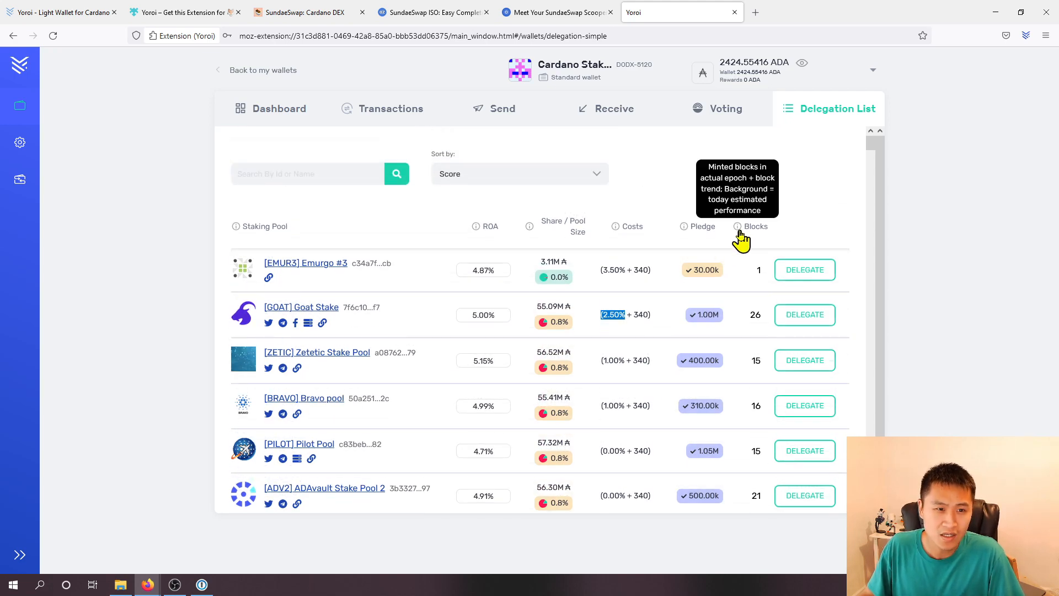
pyautogui.scroll(-3)
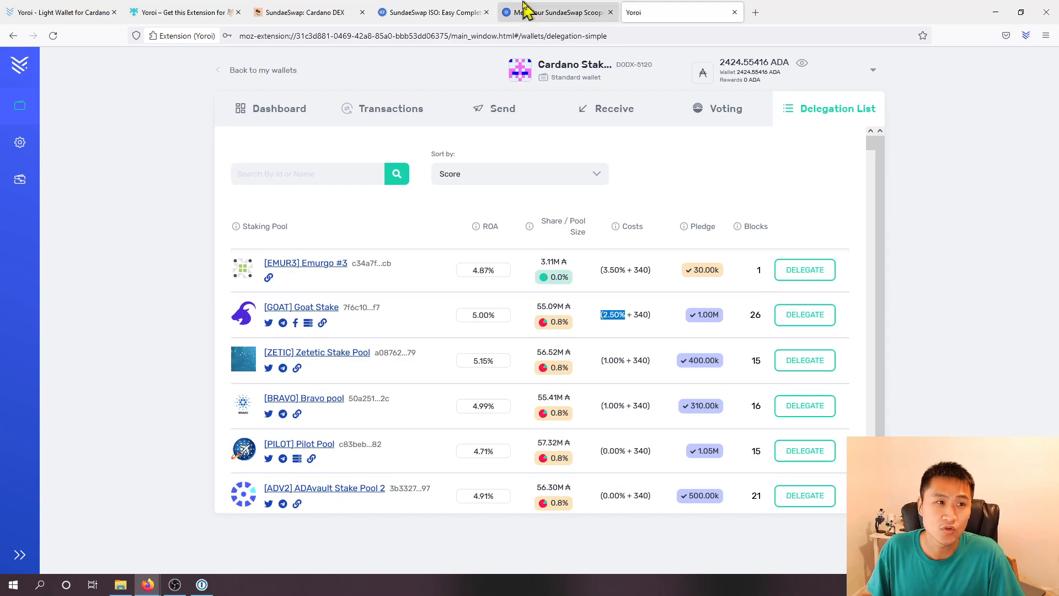
# Step: Return to the Scoopers article and scroll to the numbered list ending with BCSH at 30
pyautogui.click(556, 12)
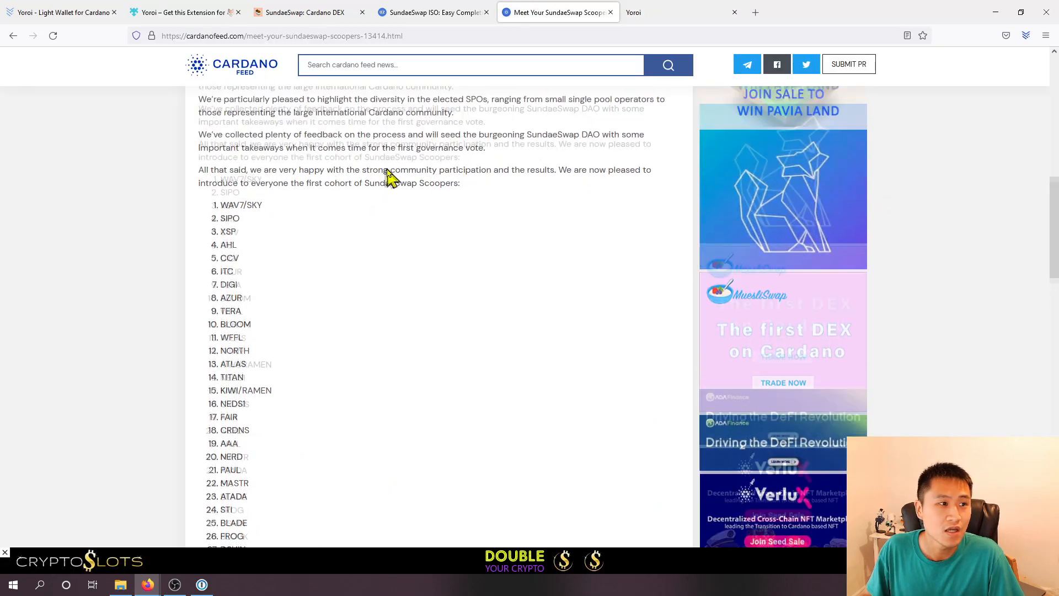
pyautogui.scroll(-3)
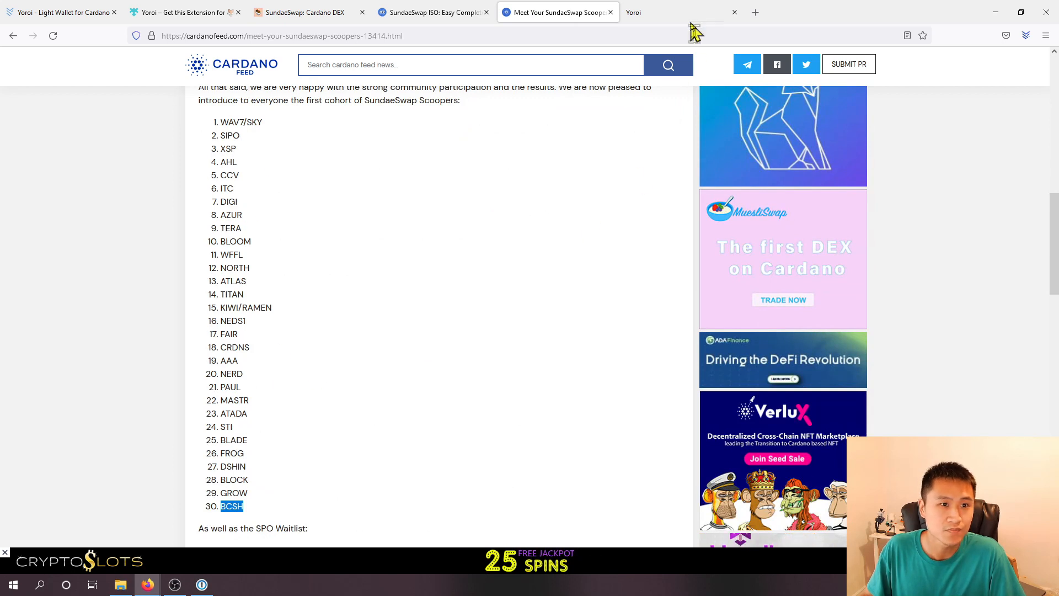
pyautogui.moveTo(251, 390)
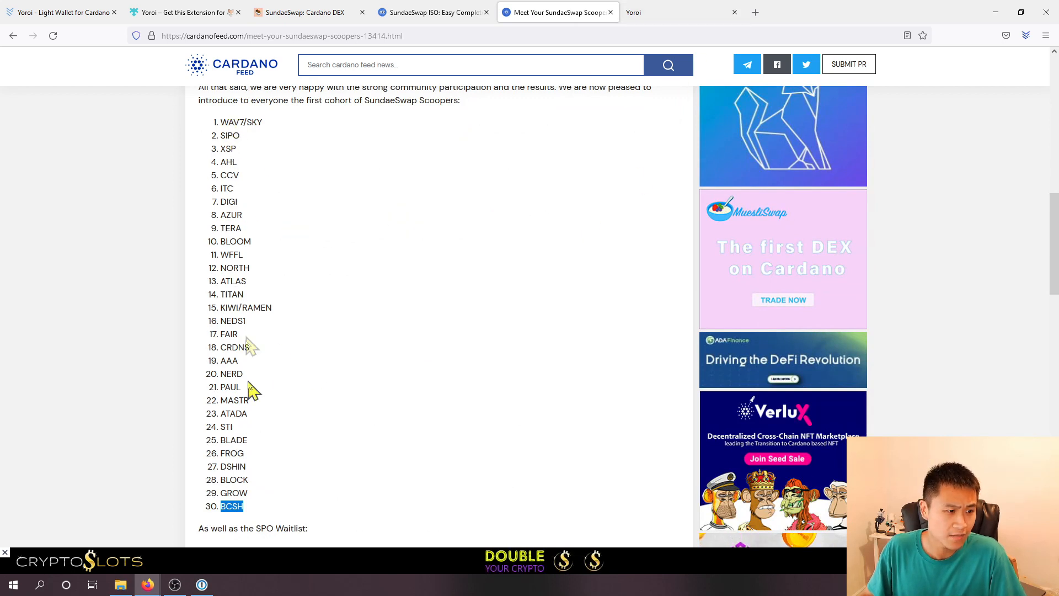
pyautogui.moveTo(559, 228)
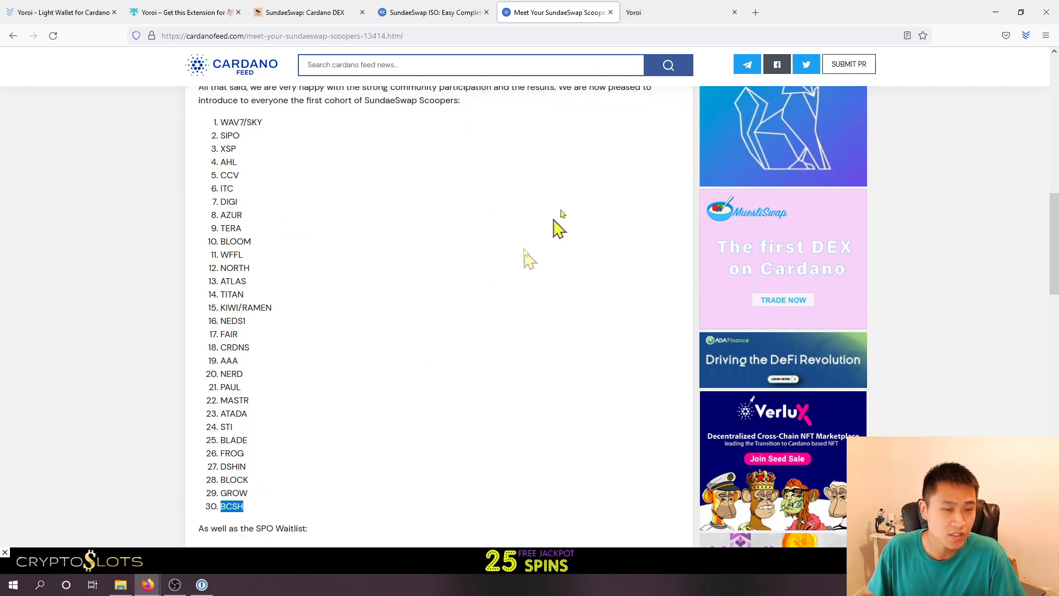
# Step: Search the stake pool list for 'bcsh' and scroll through the Blue Cheese Stakehouse pools
pyautogui.click(679, 12)
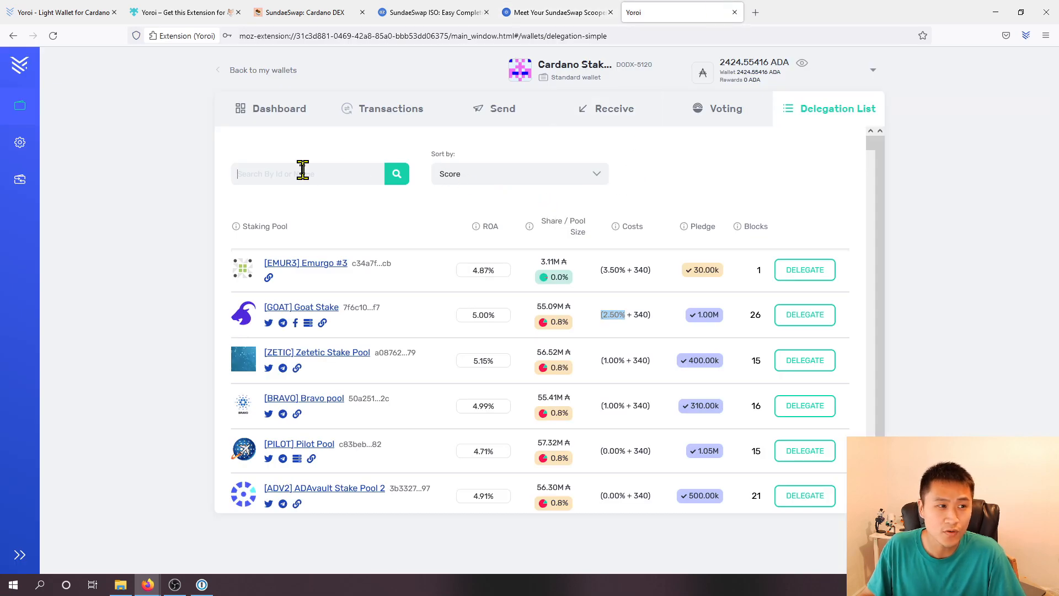
pyautogui.write('bcsh')
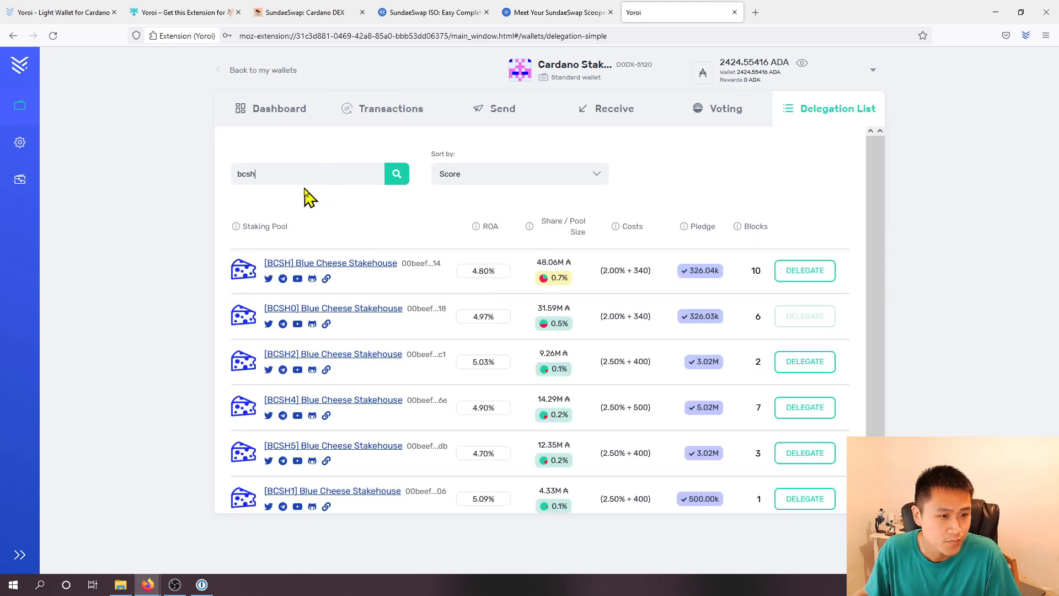
pyautogui.scroll(-3)
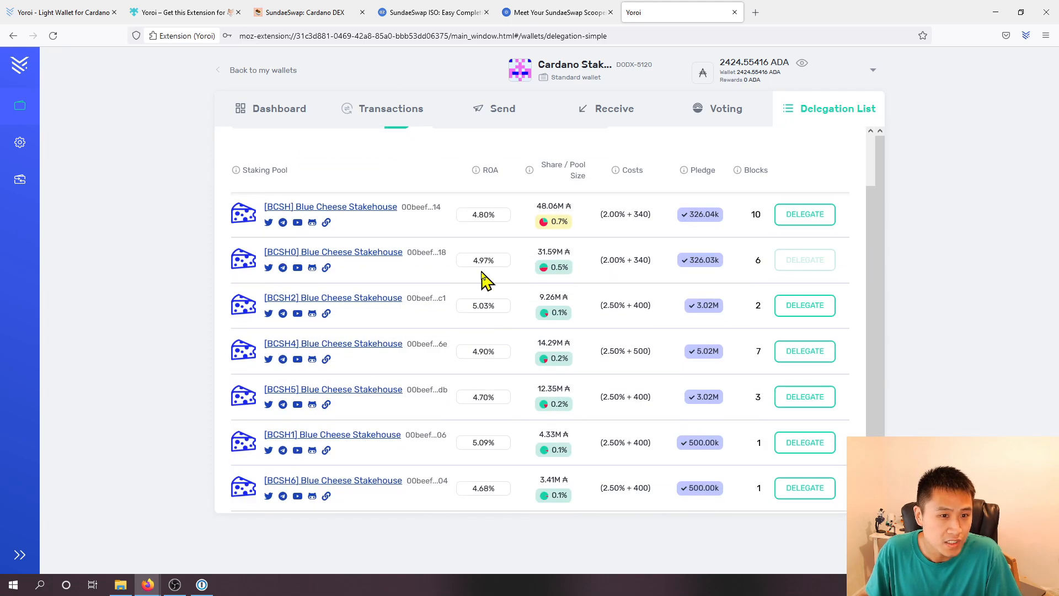
pyautogui.moveTo(326, 165)
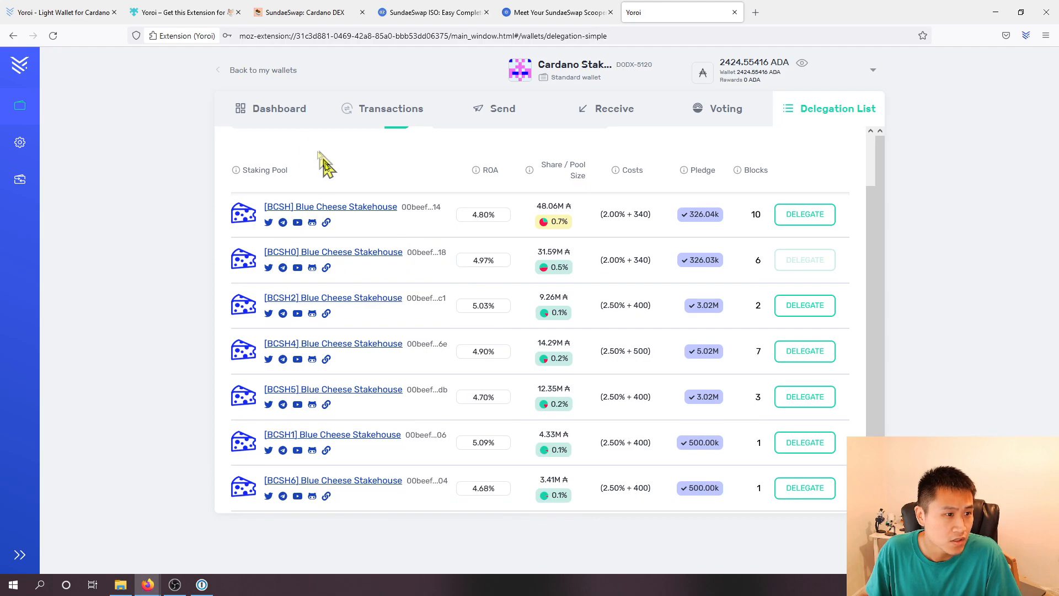
pyautogui.moveTo(377, 246)
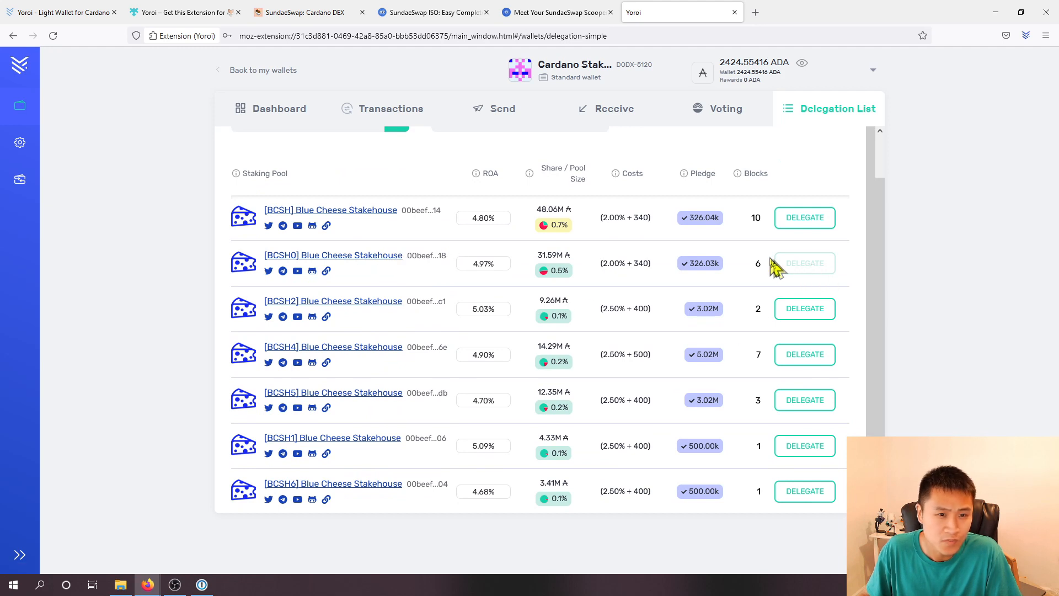
pyautogui.moveTo(447, 297)
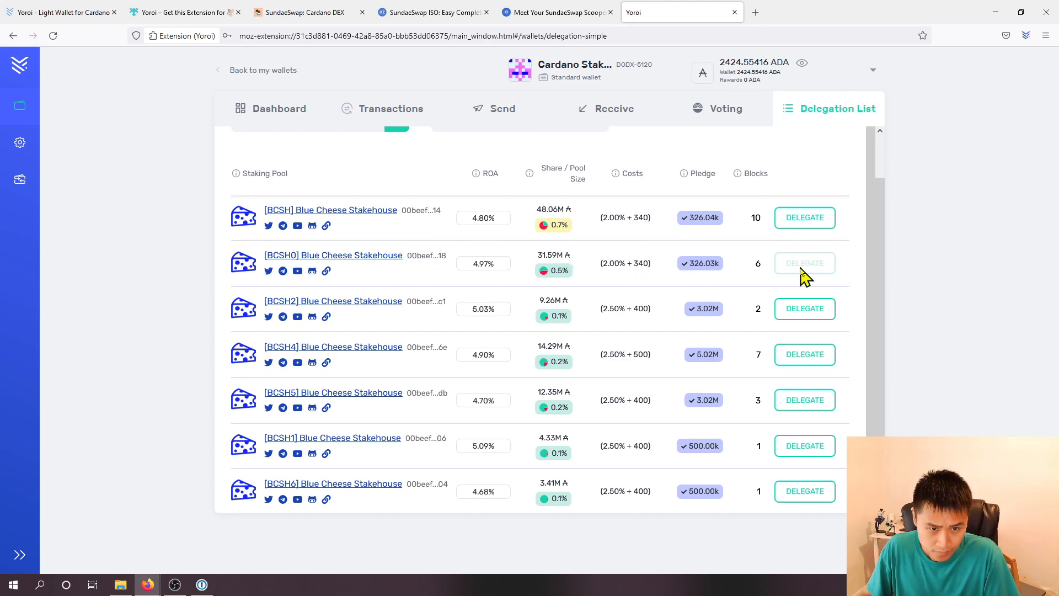
# Step: Delegate to the BCSH0 pool, confirm the transaction, and find 'Stake delegated' in Transactions
pyautogui.click(804, 263)
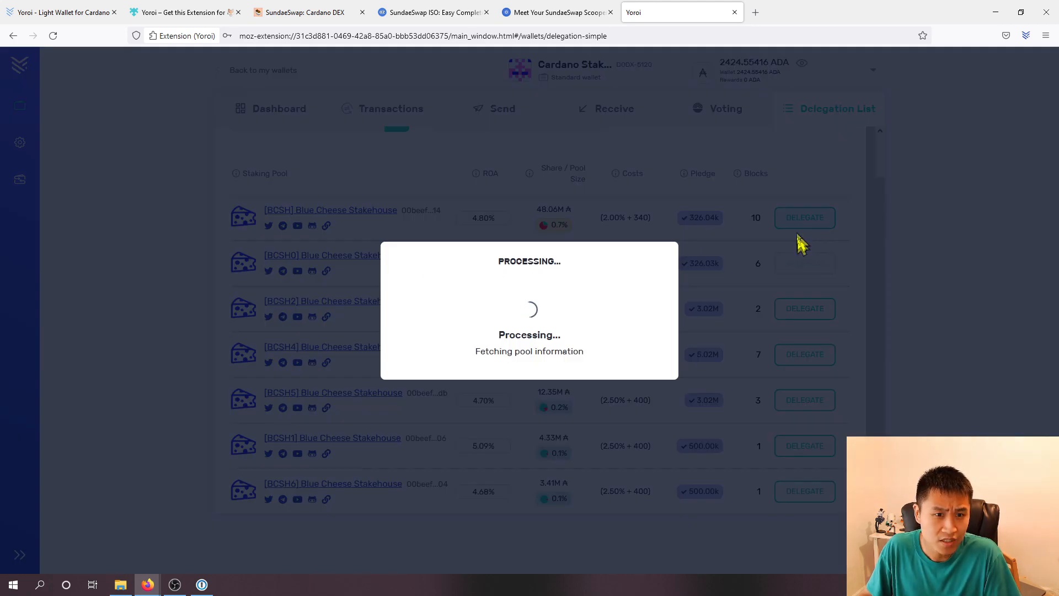
pyautogui.click(803, 216)
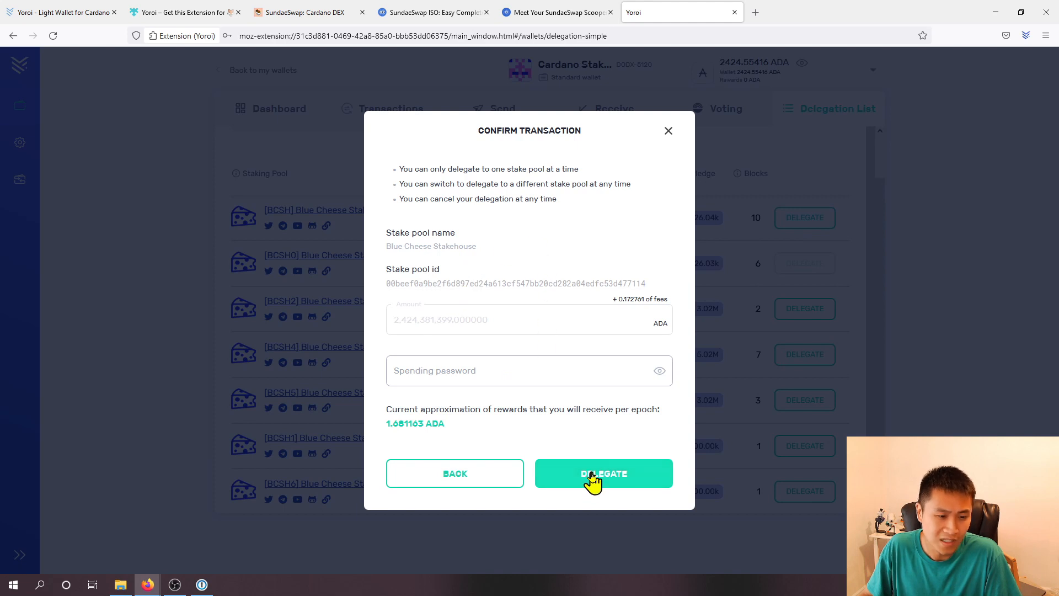
pyautogui.moveTo(596, 445)
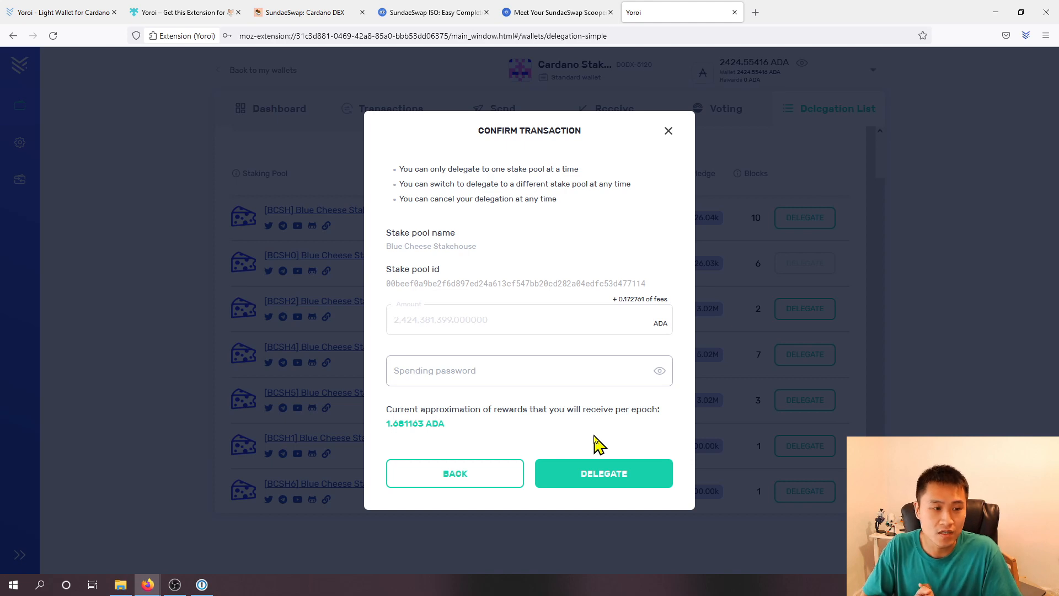
pyautogui.moveTo(523, 410)
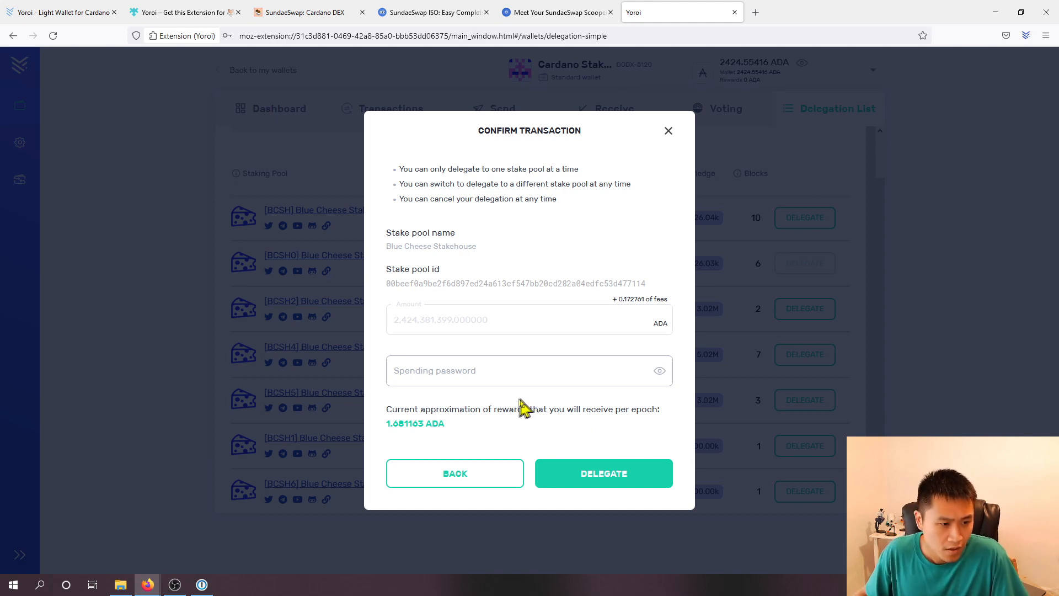
pyautogui.moveTo(457, 437)
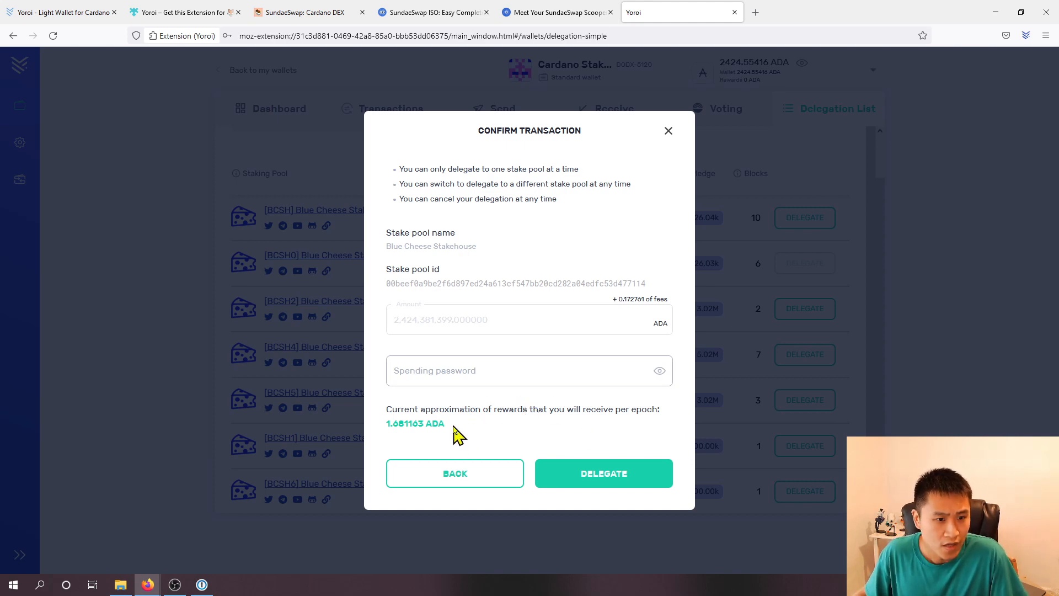
pyautogui.moveTo(602, 312)
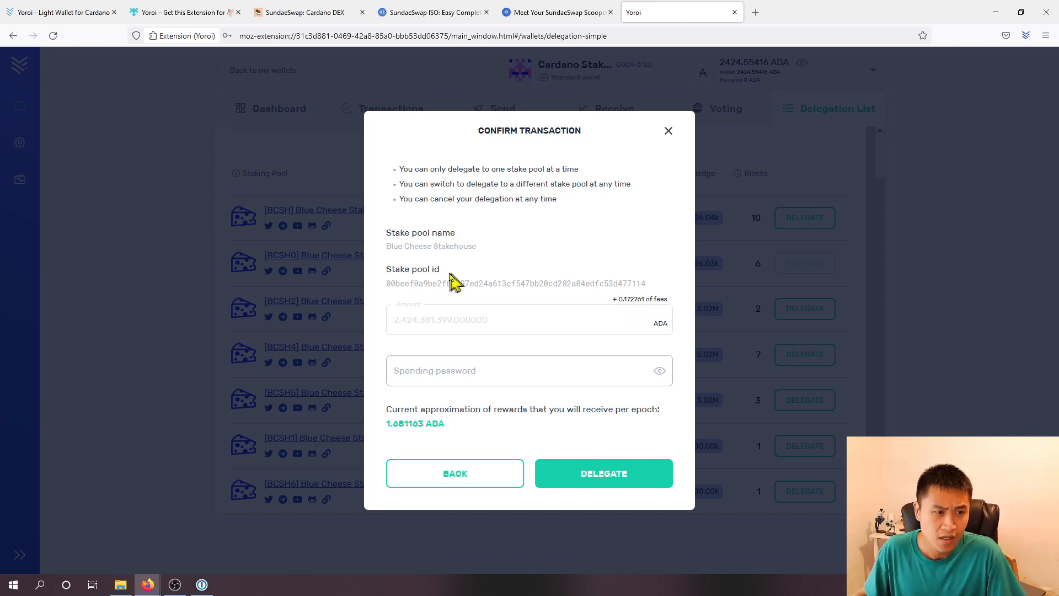
pyautogui.moveTo(651, 129)
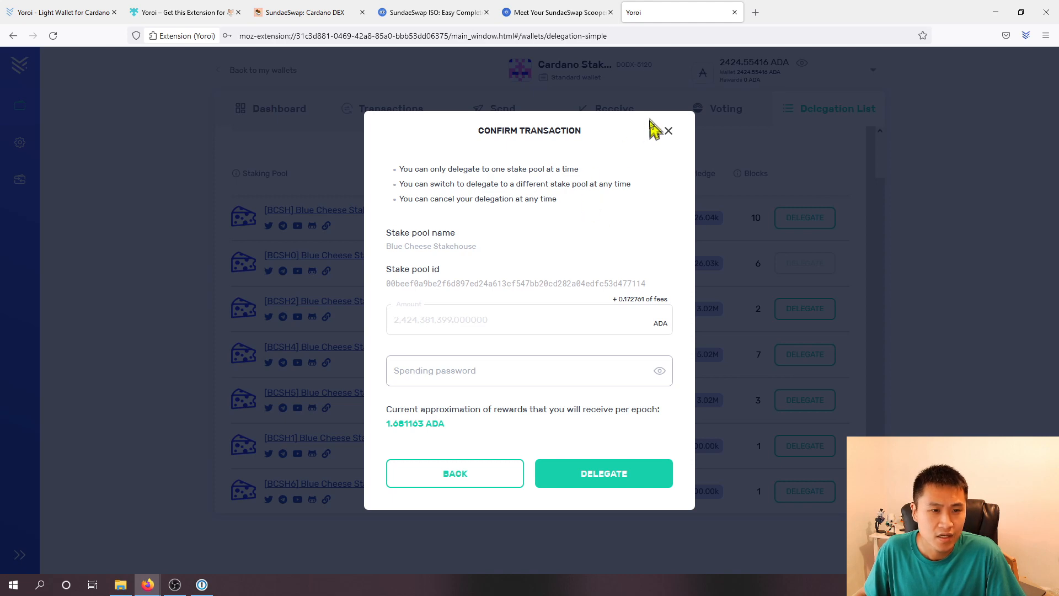
pyautogui.moveTo(634, 190)
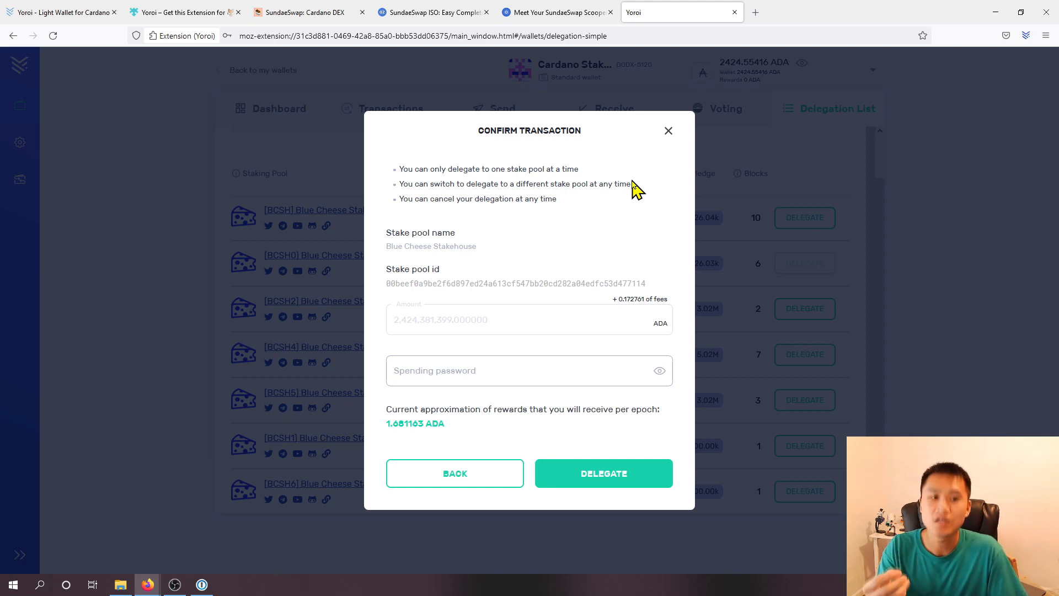
pyautogui.moveTo(600, 175)
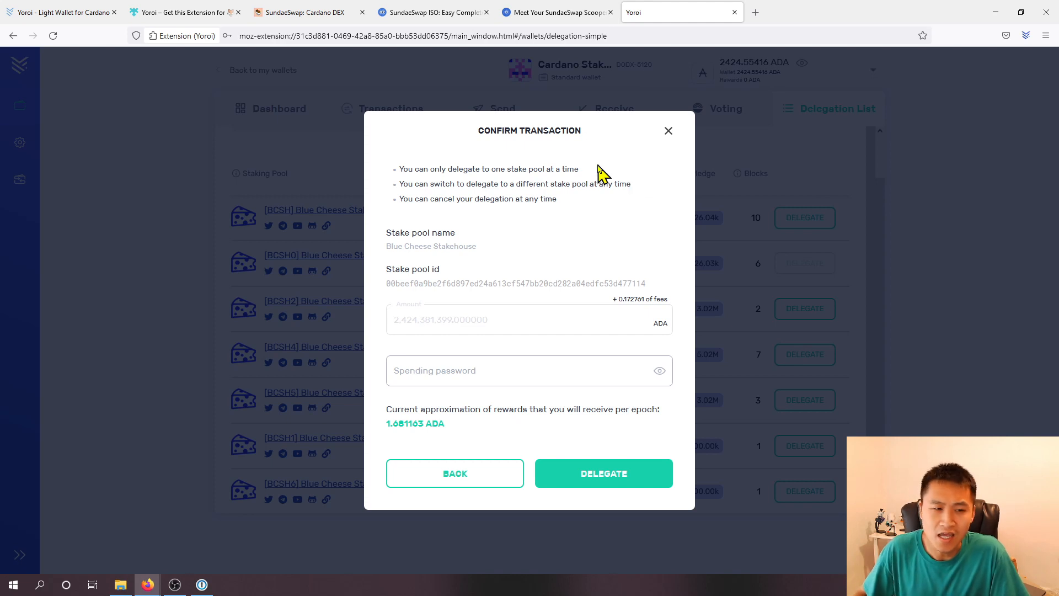
pyautogui.moveTo(443, 419)
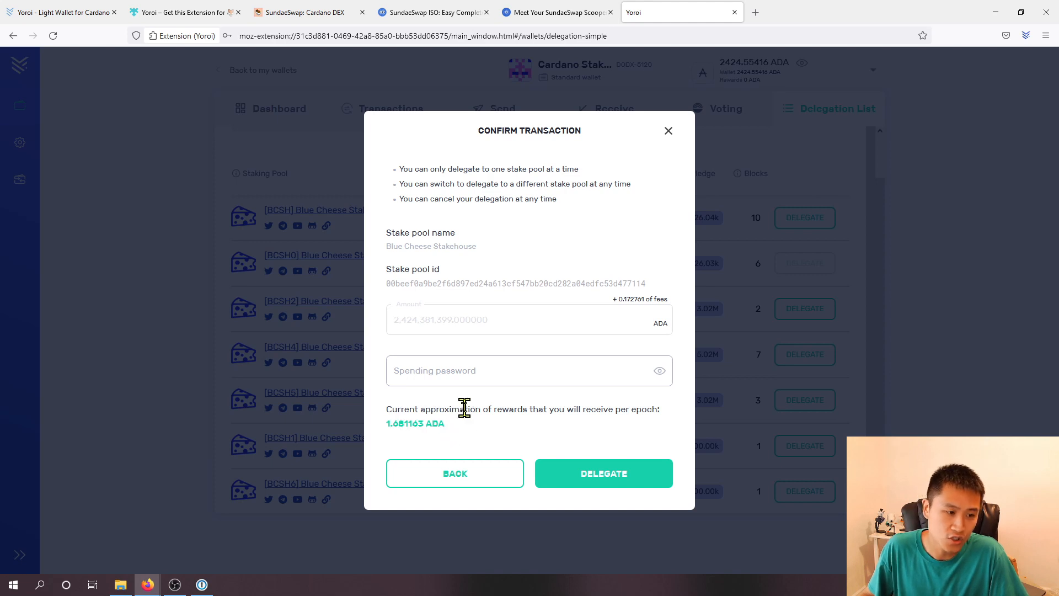
pyautogui.moveTo(515, 434)
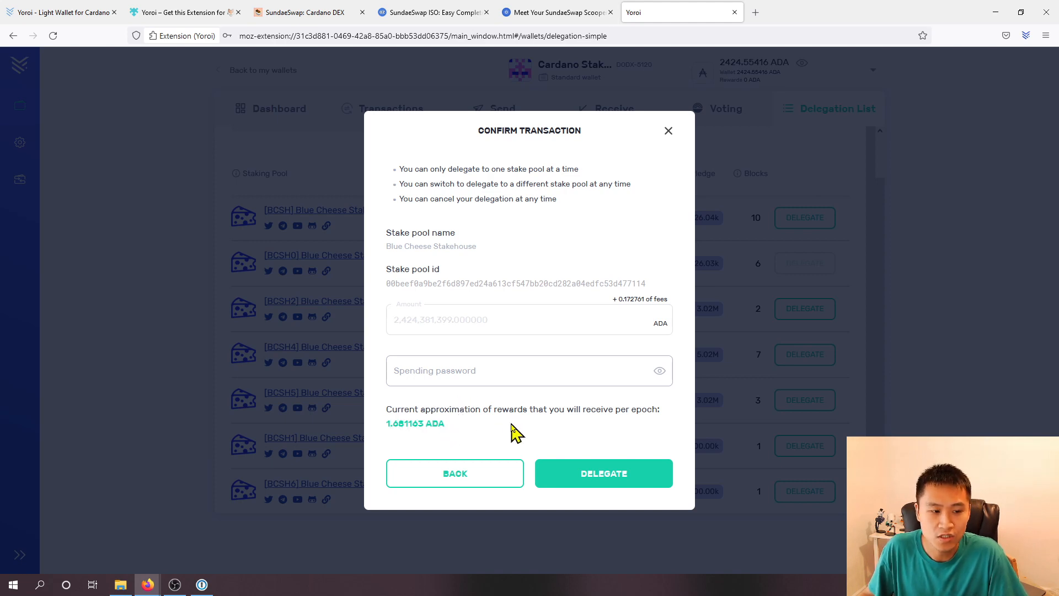
pyautogui.moveTo(491, 425)
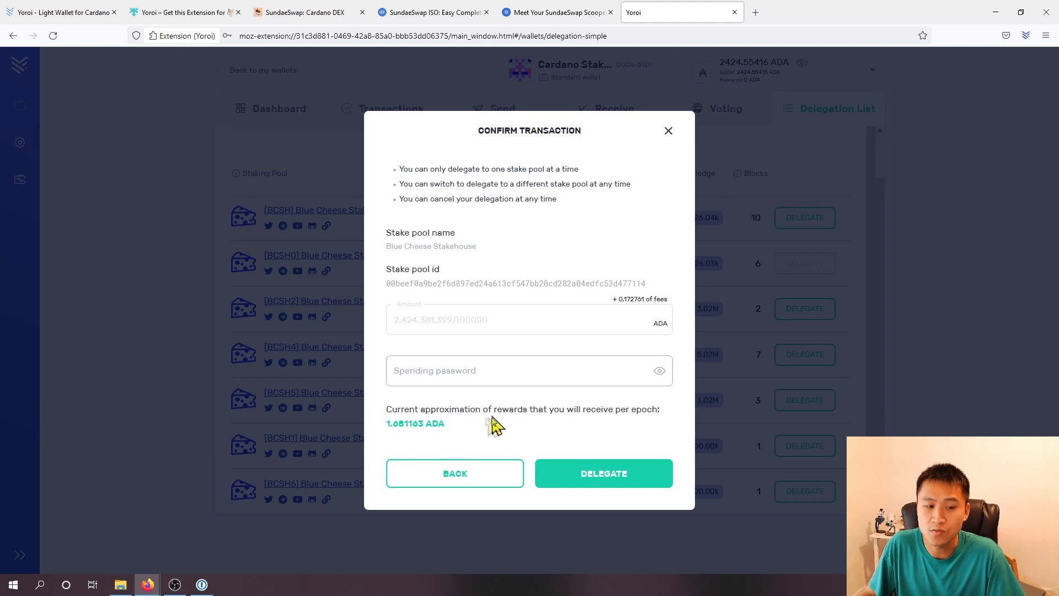
pyautogui.moveTo(497, 437)
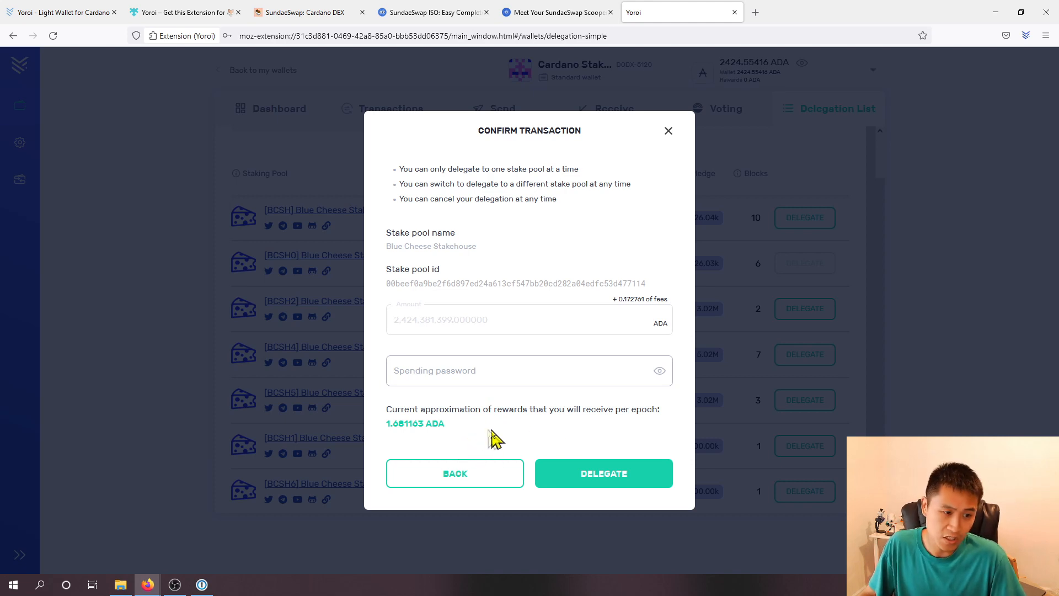
pyautogui.moveTo(488, 443)
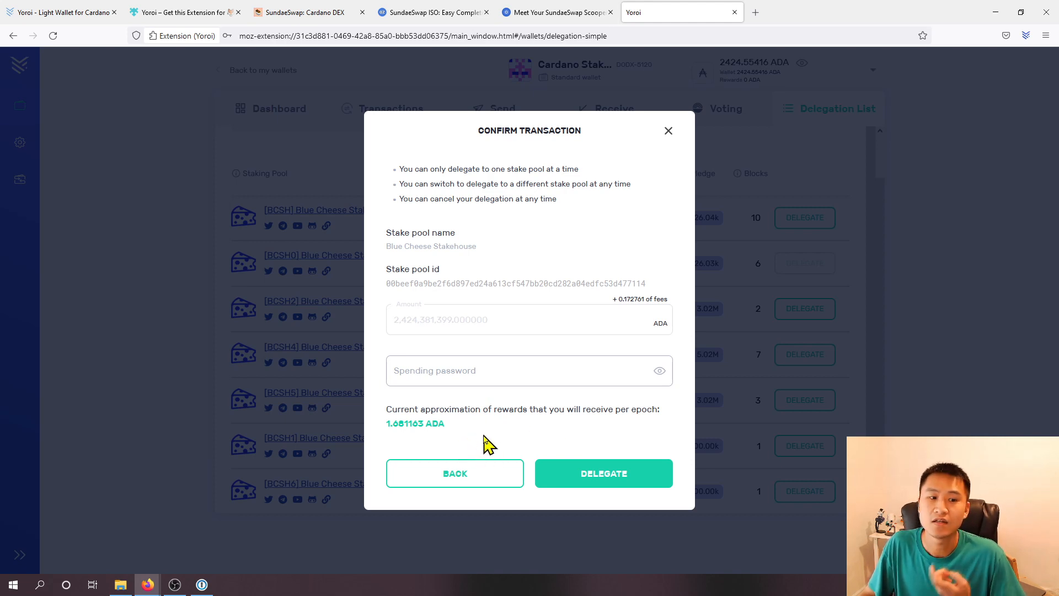
pyautogui.moveTo(500, 436)
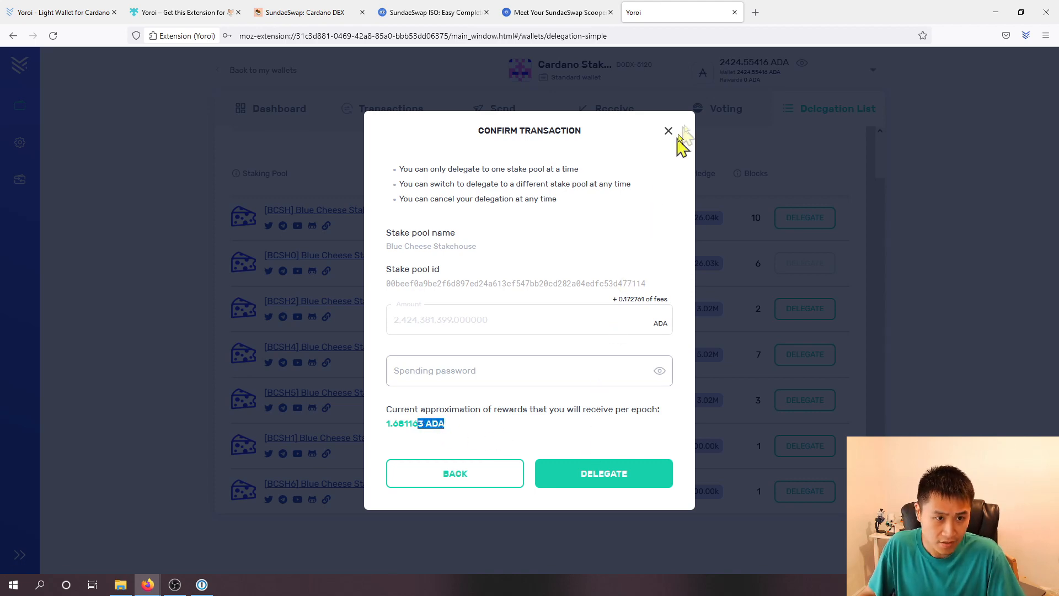
pyautogui.click(668, 130)
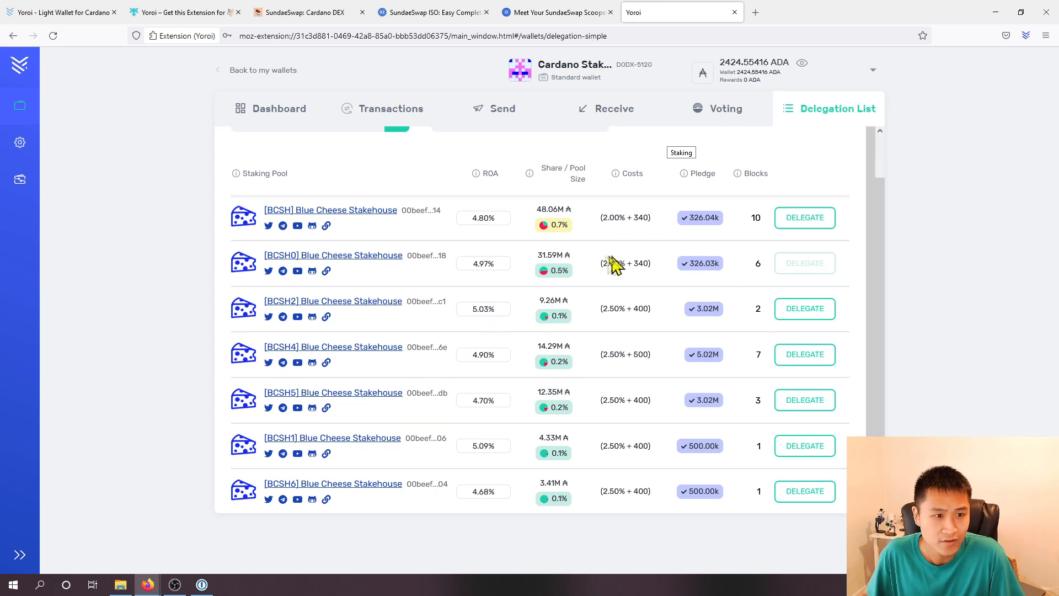
pyautogui.click(382, 108)
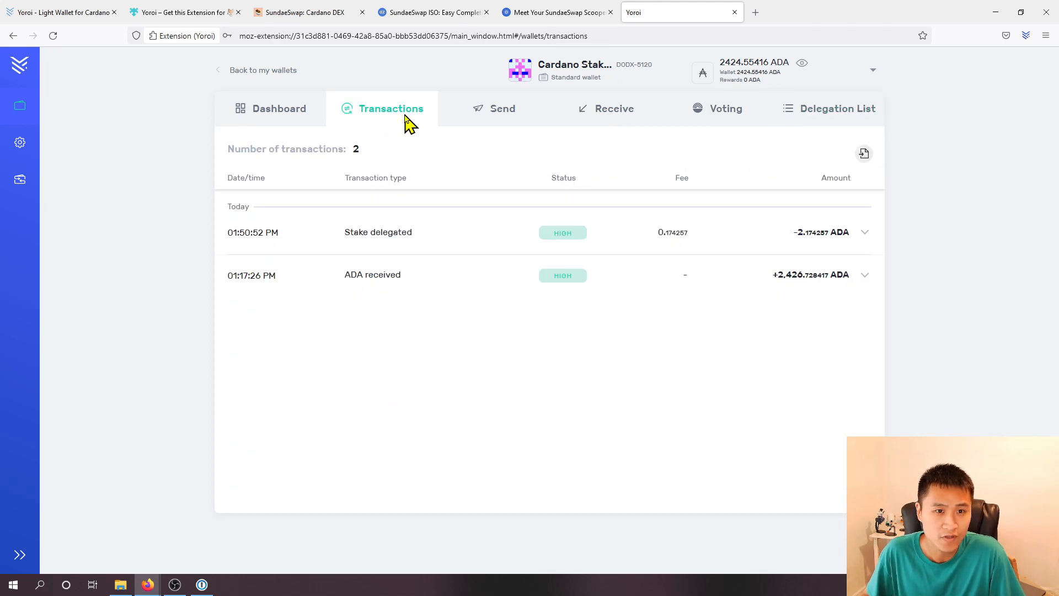
# Step: Review the dashboard showing 2424.55416 ADA delegated to Blue Cheese Stakehouse and upcoming reward epochs
pyautogui.click(279, 108)
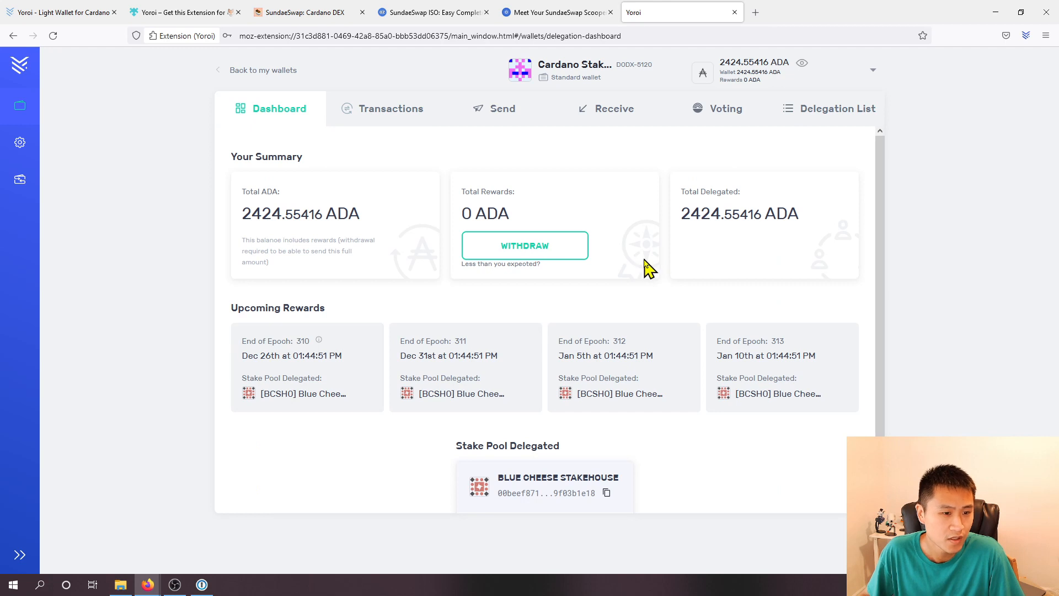
pyautogui.moveTo(266, 160)
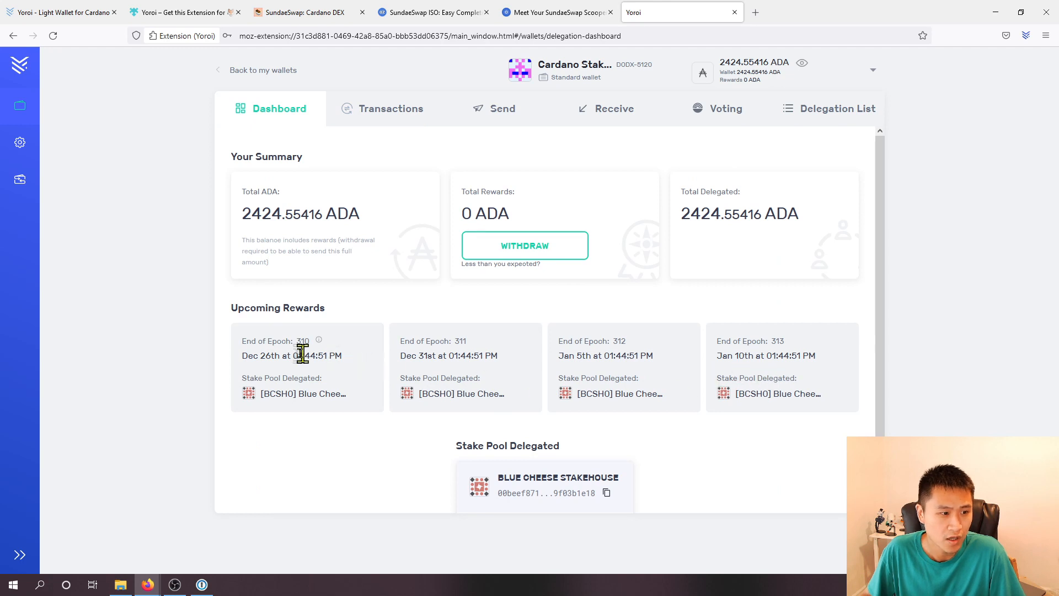
pyautogui.moveTo(313, 426)
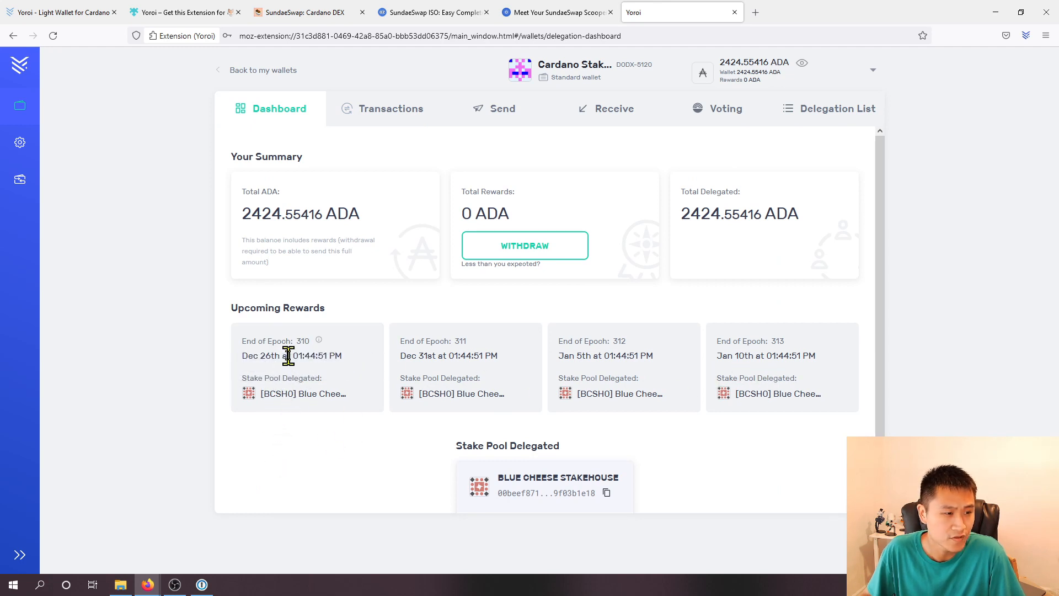
pyautogui.doubleClick(303, 340)
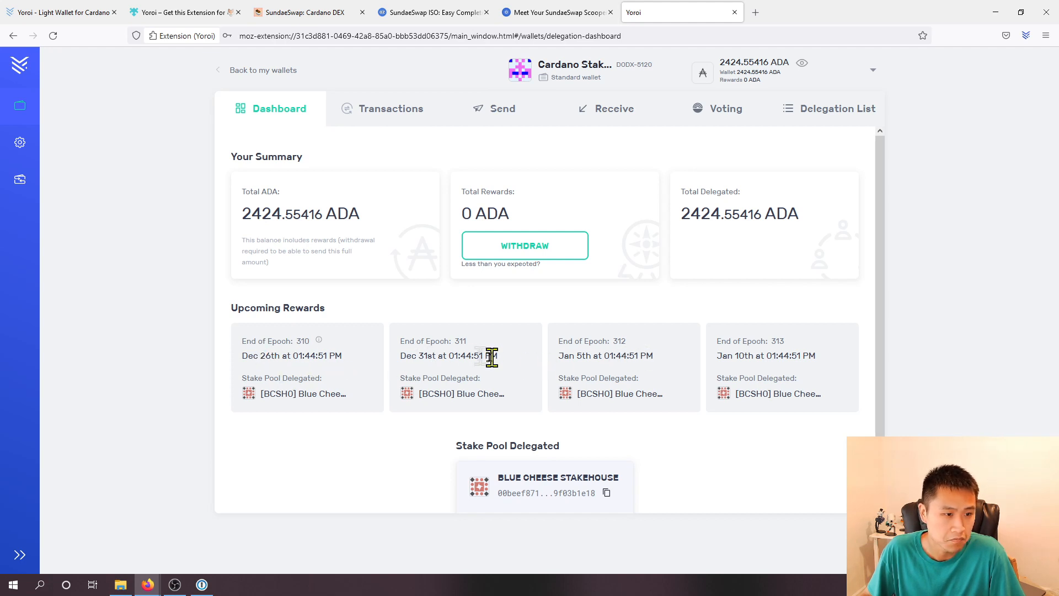
pyautogui.moveTo(688, 364)
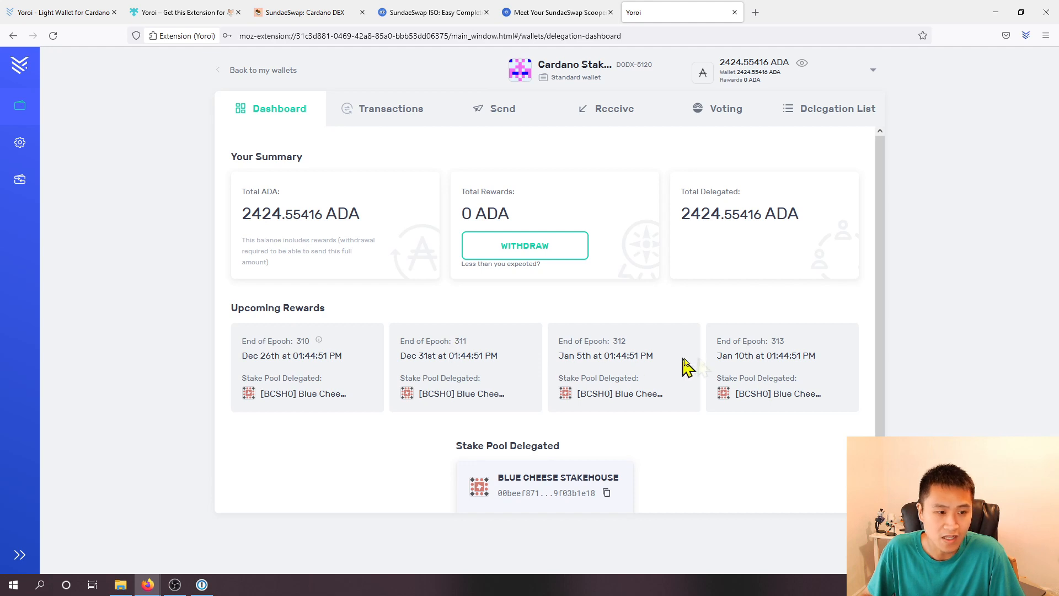
pyautogui.moveTo(628, 354)
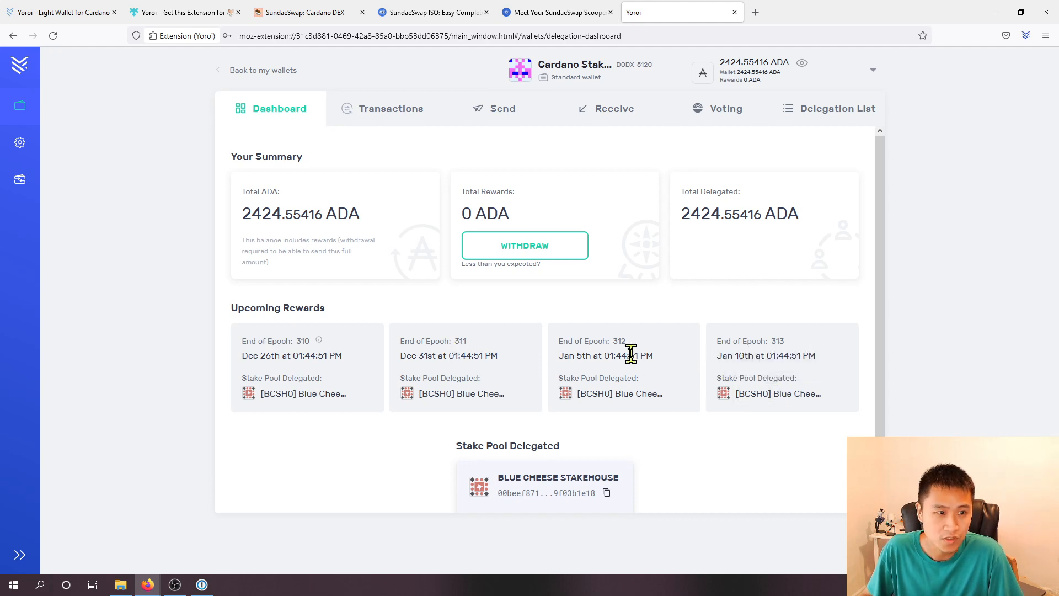
pyautogui.moveTo(634, 309)
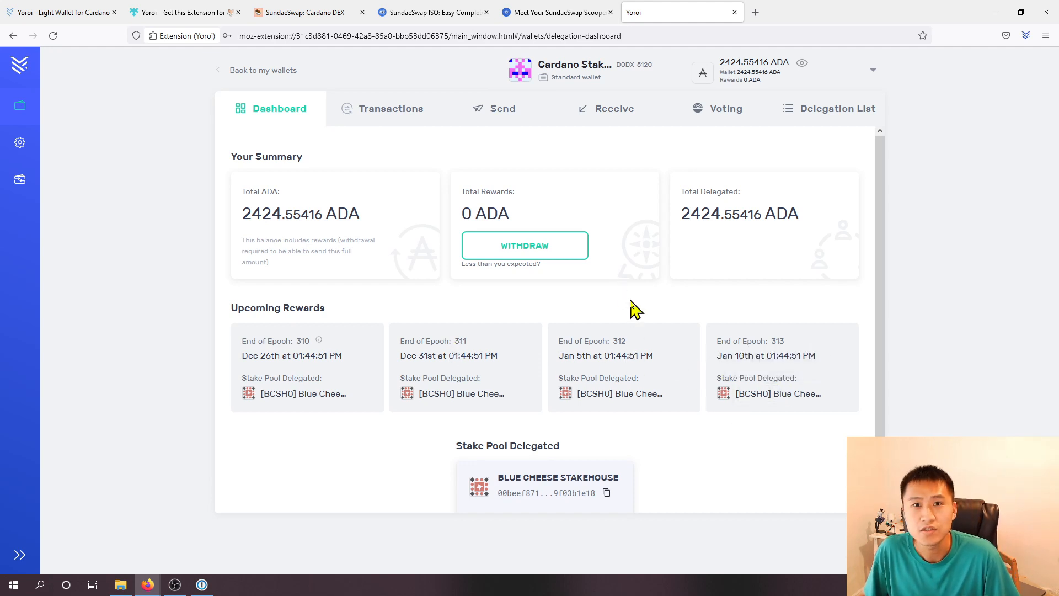
pyautogui.moveTo(689, 318)
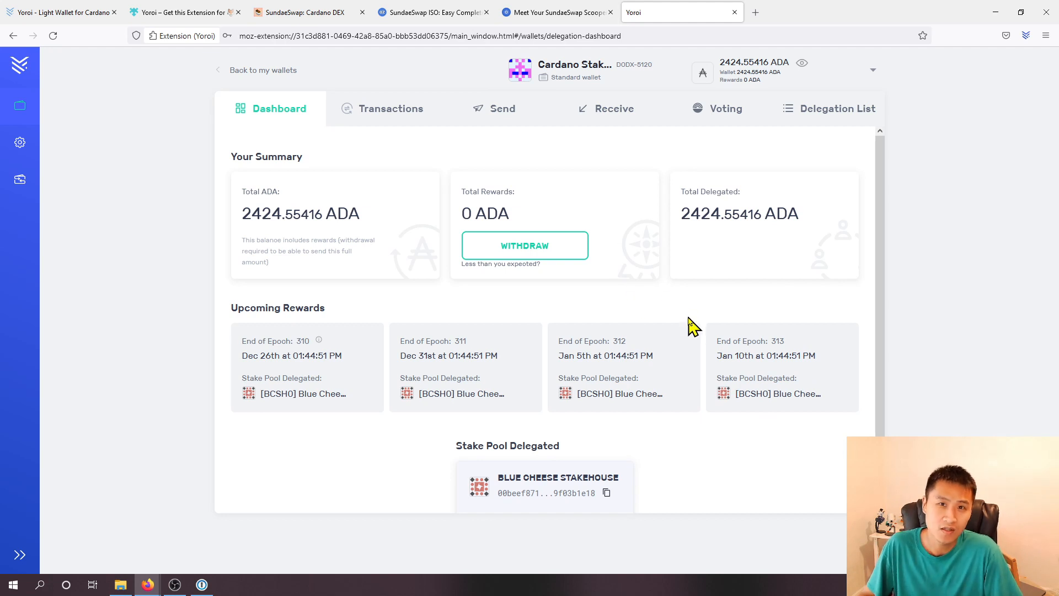
pyautogui.moveTo(760, 311)
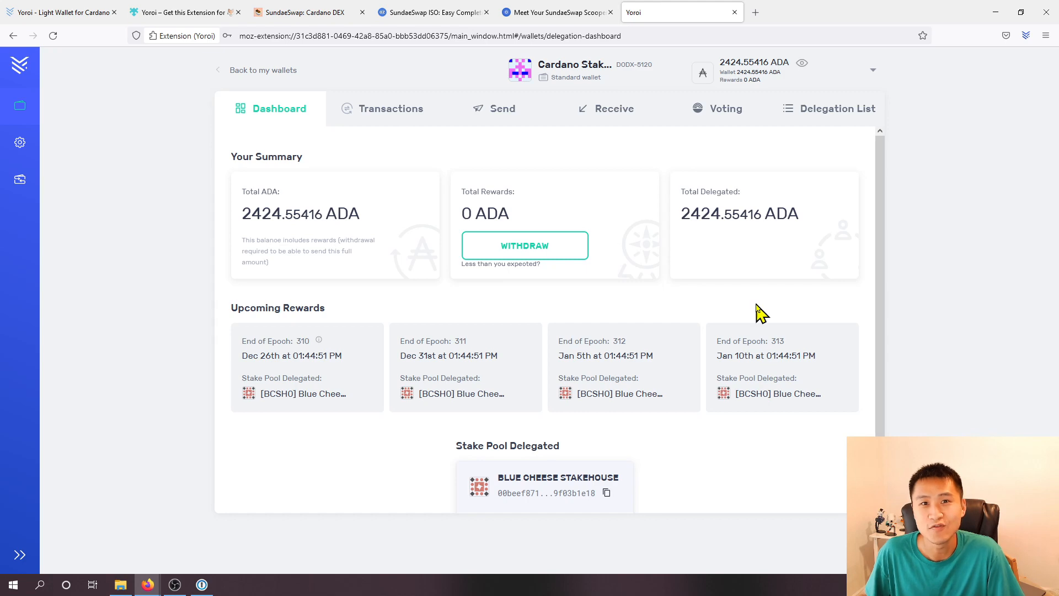